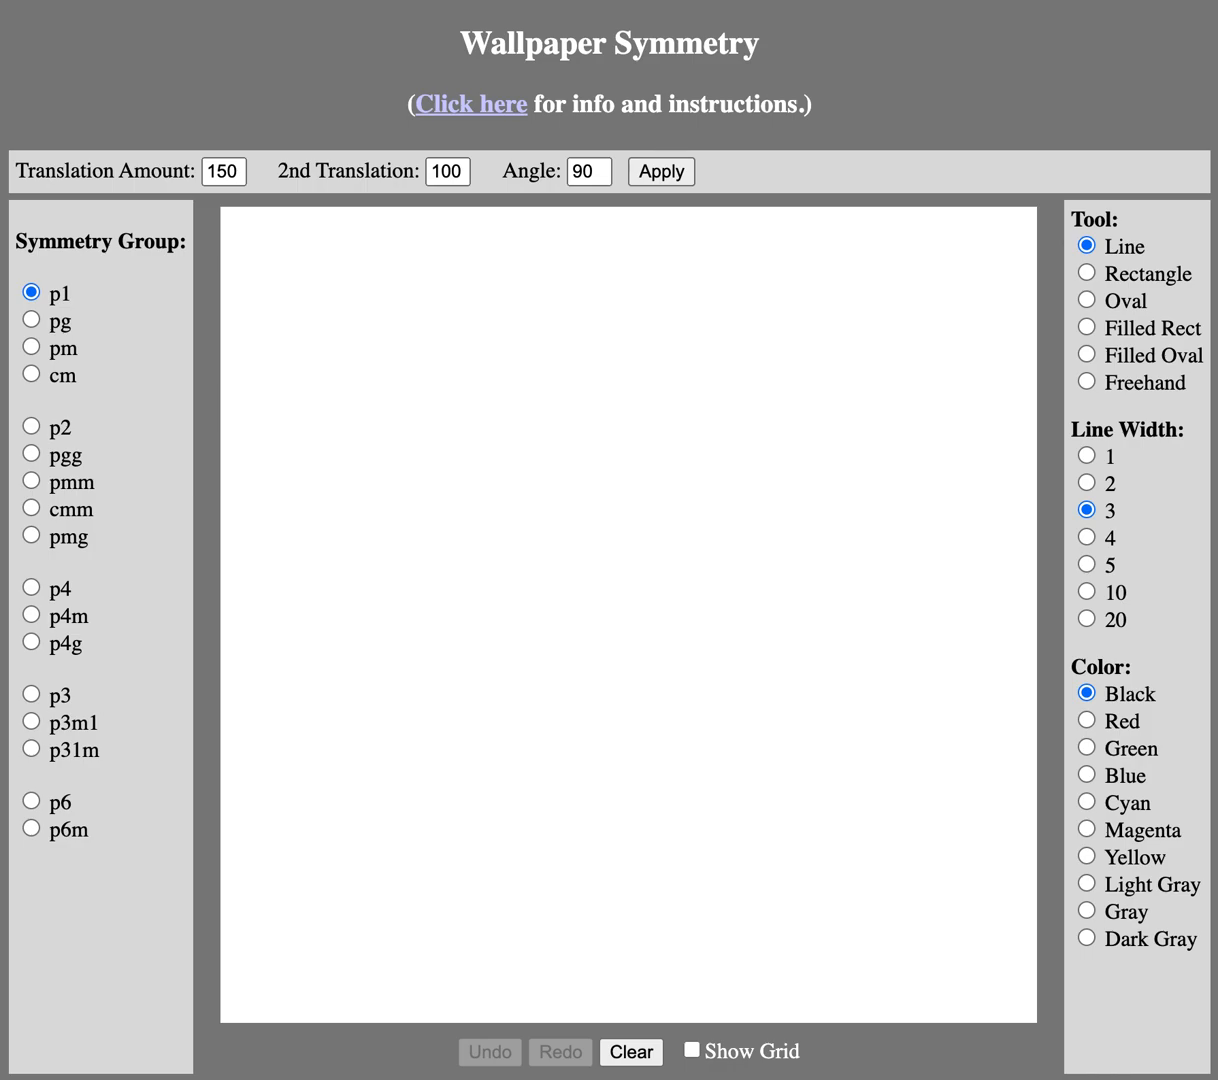
{"action": "mouse_move", "coordinate": [1100, 186]}
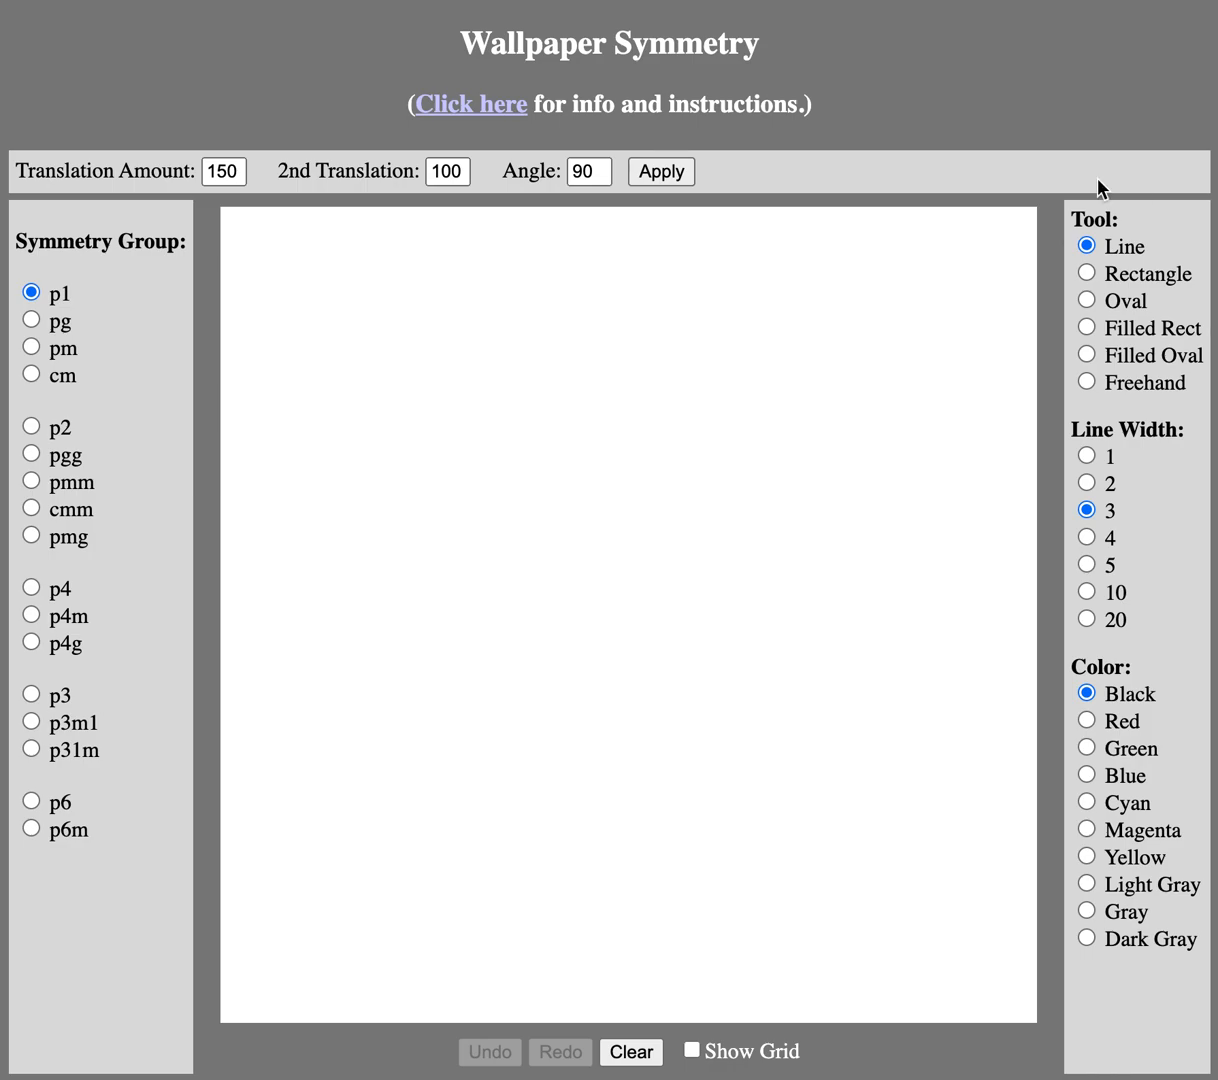
{"action": "mouse_move", "coordinate": [38, 349]}
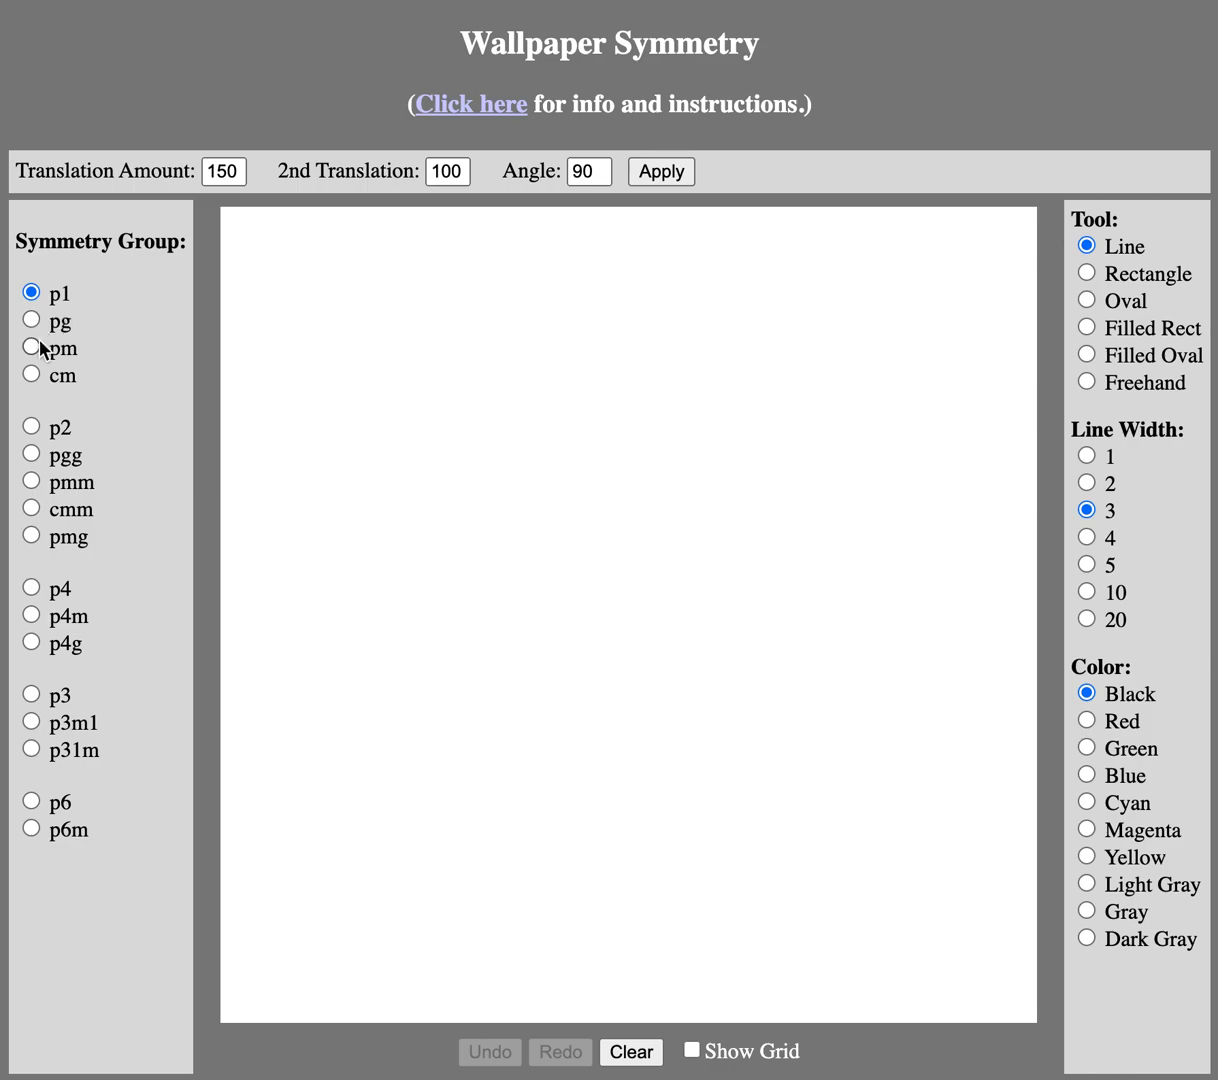
{"action": "mouse_move", "coordinate": [72, 887]}
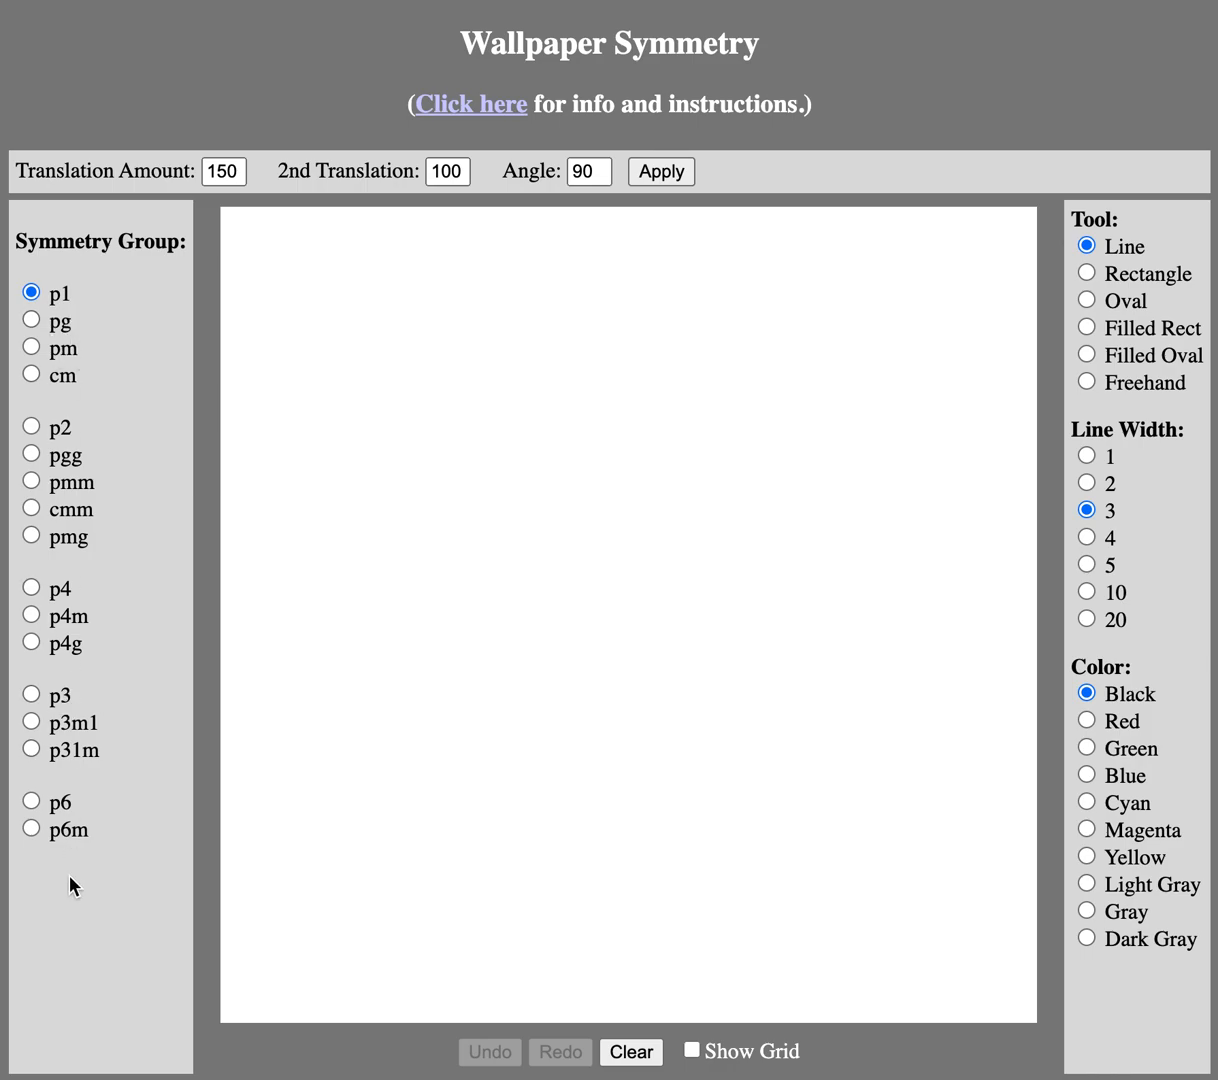
{"action": "mouse_move", "coordinate": [416, 558]}
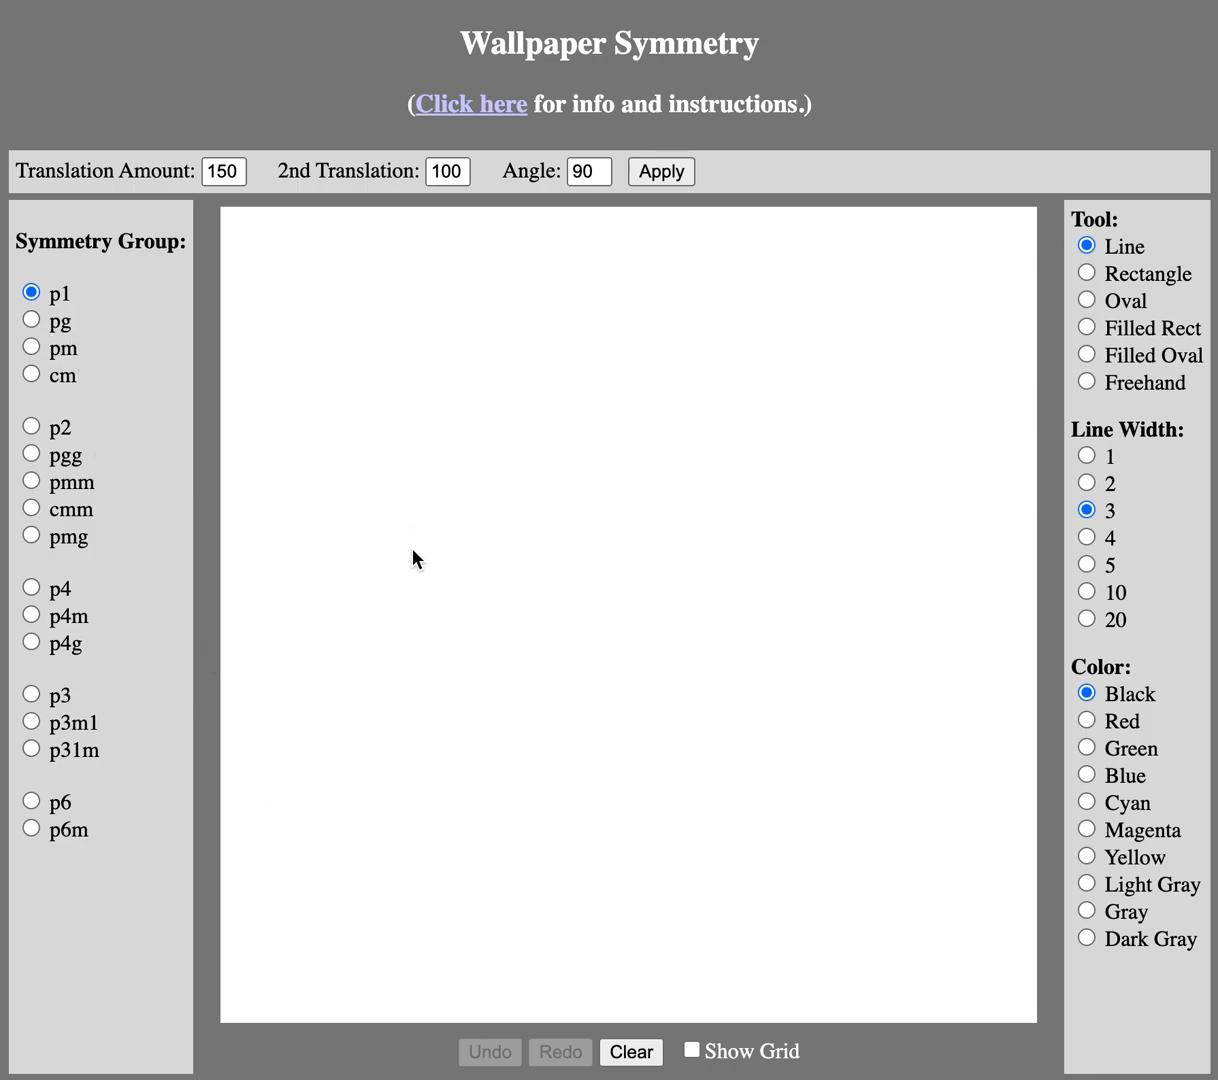
{"action": "mouse_move", "coordinate": [699, 948]}
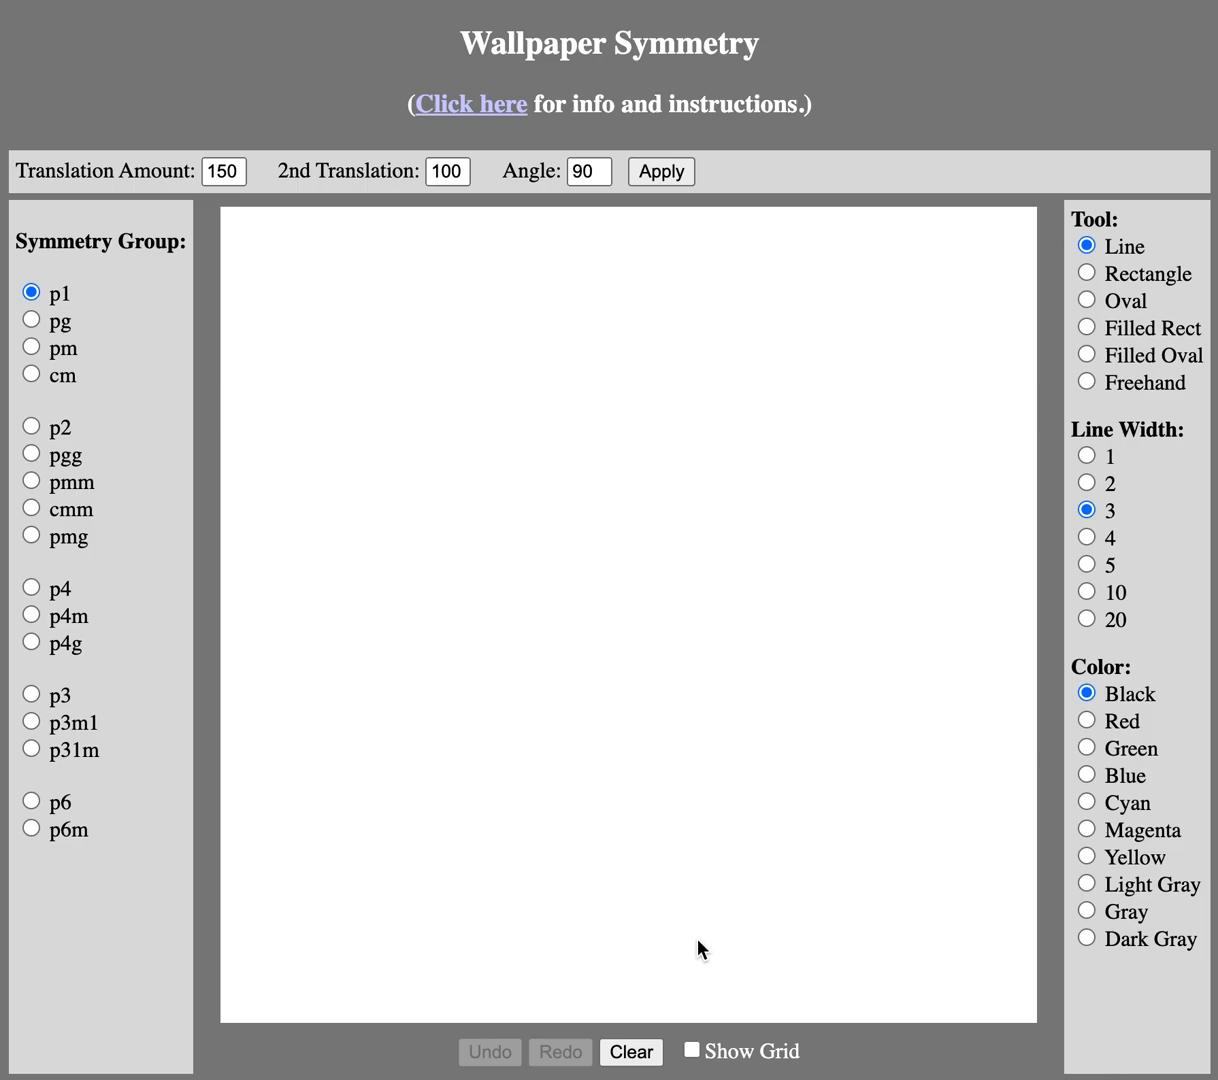
Step: Show the tiling grid over the blank canvas
{"action": "left_click", "coordinate": [691, 1050]}
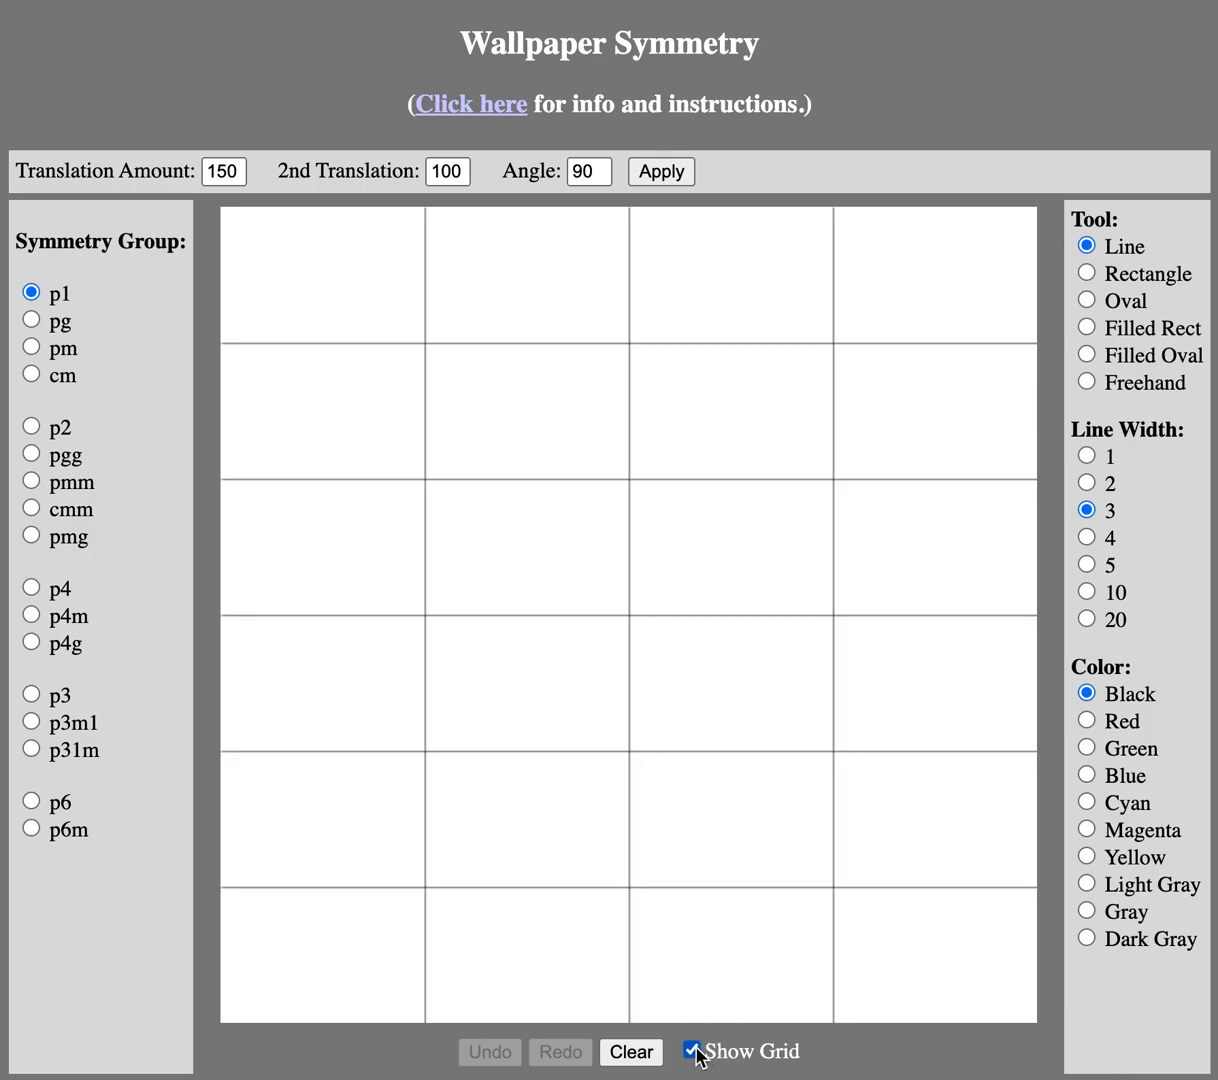
{"action": "mouse_move", "coordinate": [463, 613]}
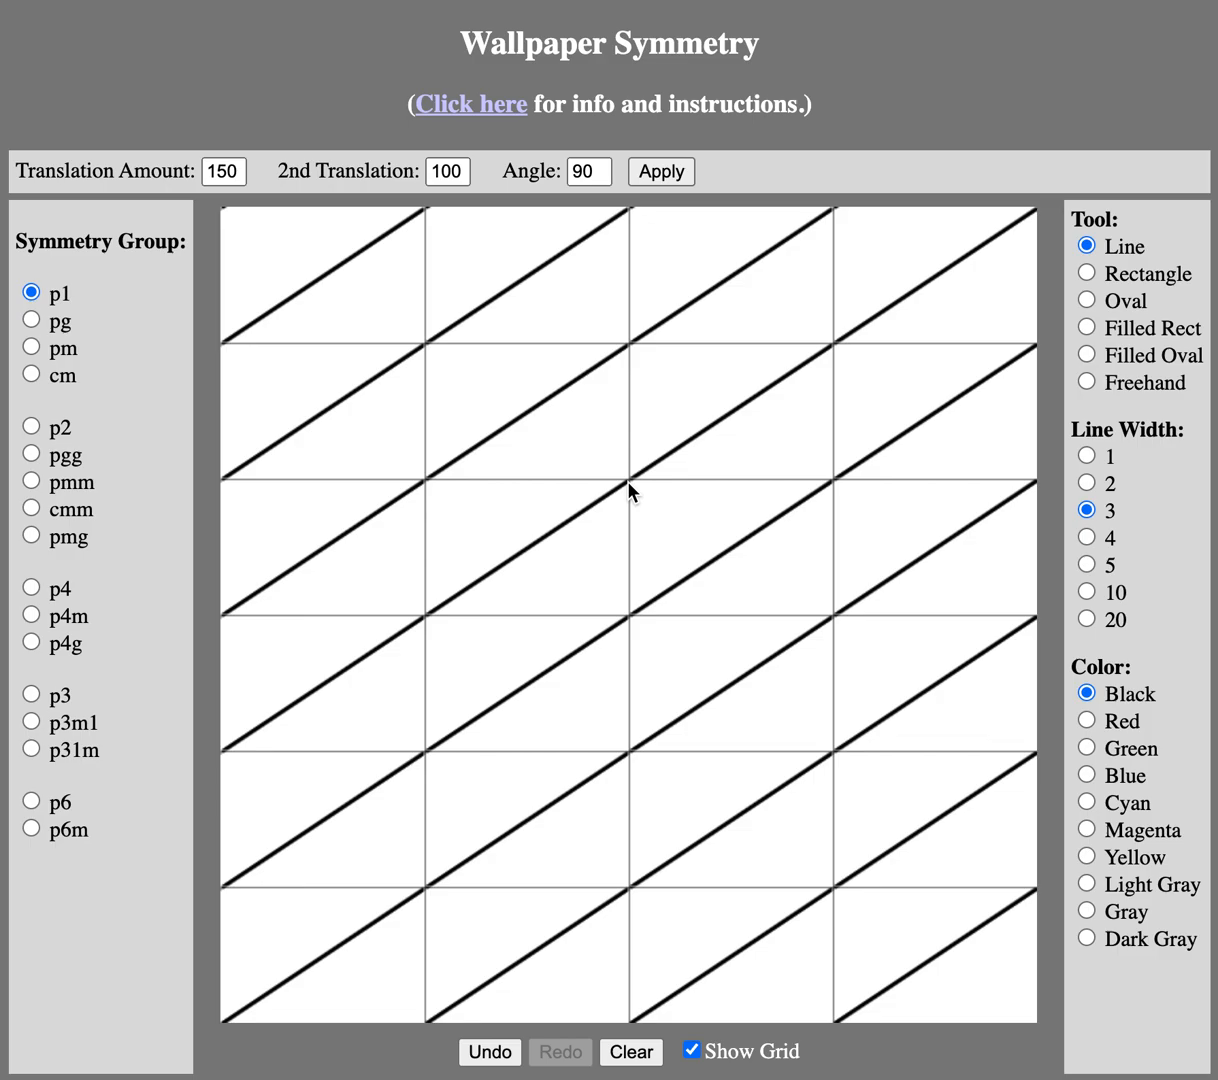
{"action": "mouse_move", "coordinate": [32, 326]}
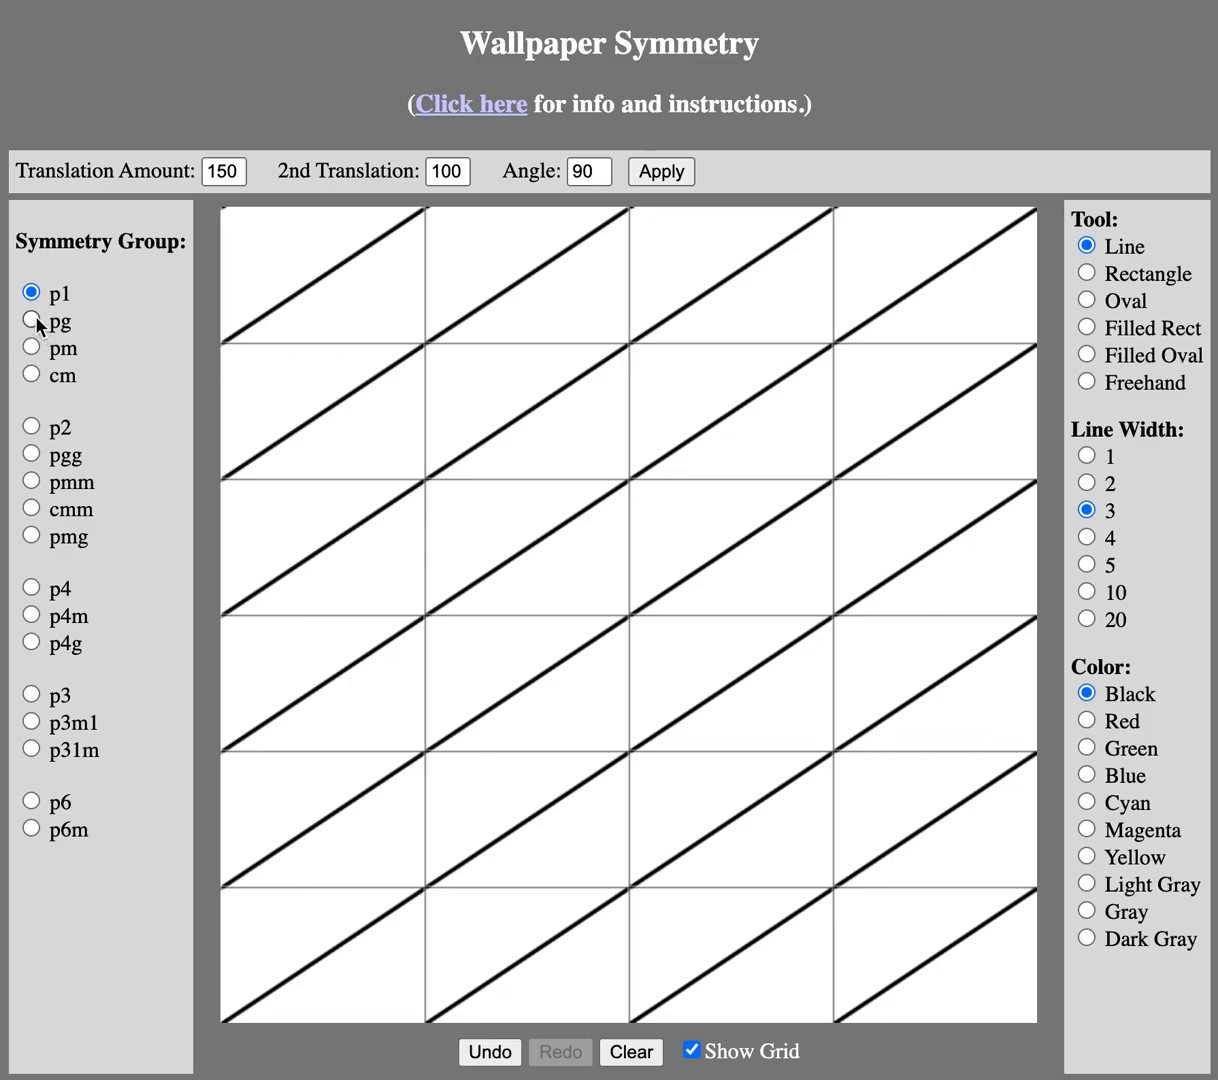
{"action": "left_click", "coordinate": [31, 322]}
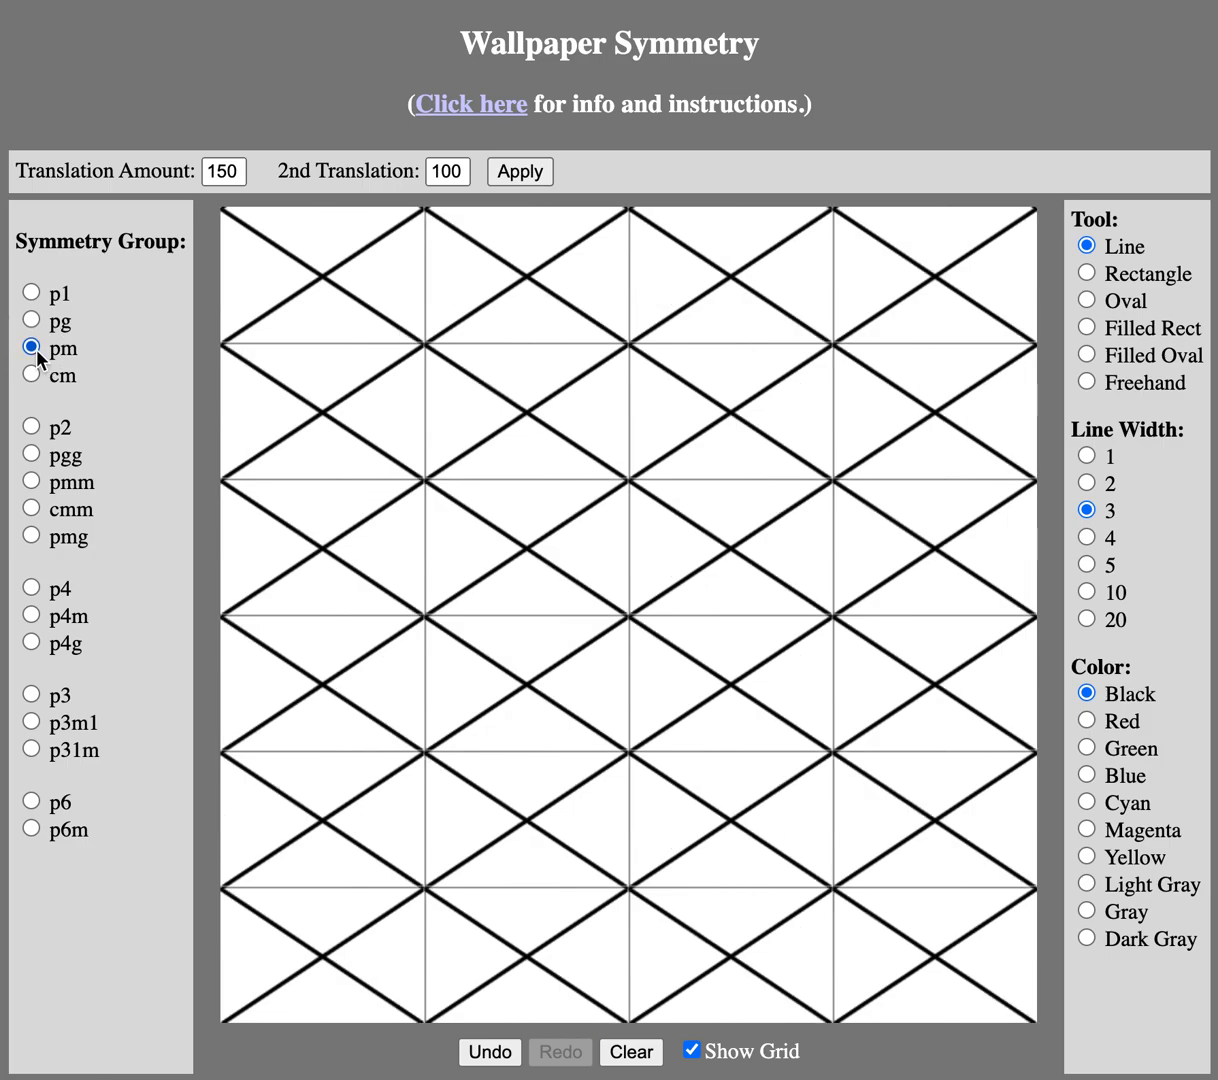
{"action": "left_click", "coordinate": [30, 426]}
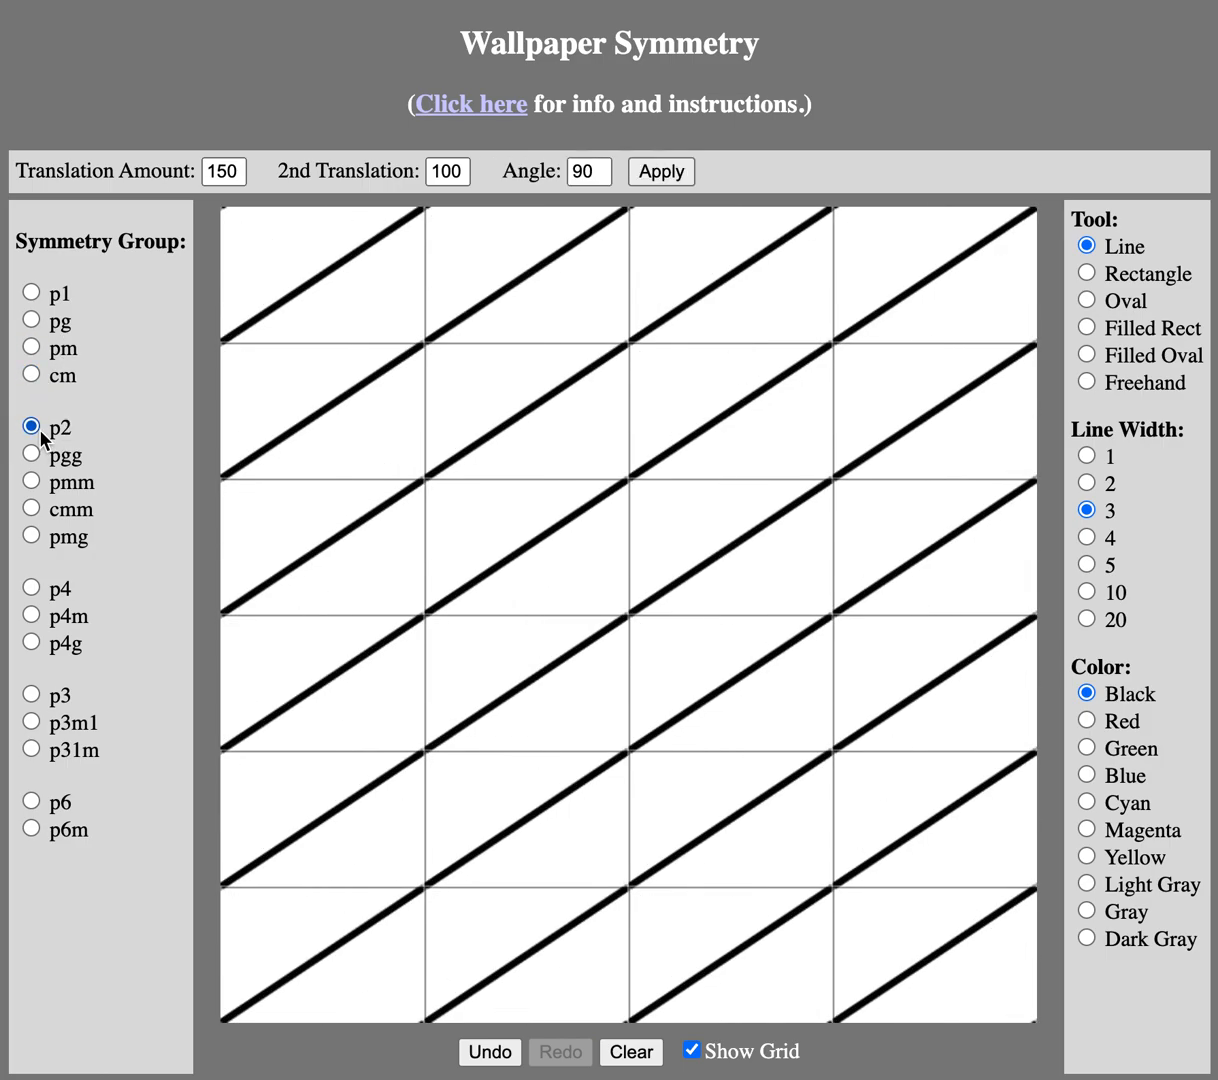
{"action": "left_click", "coordinate": [31, 453]}
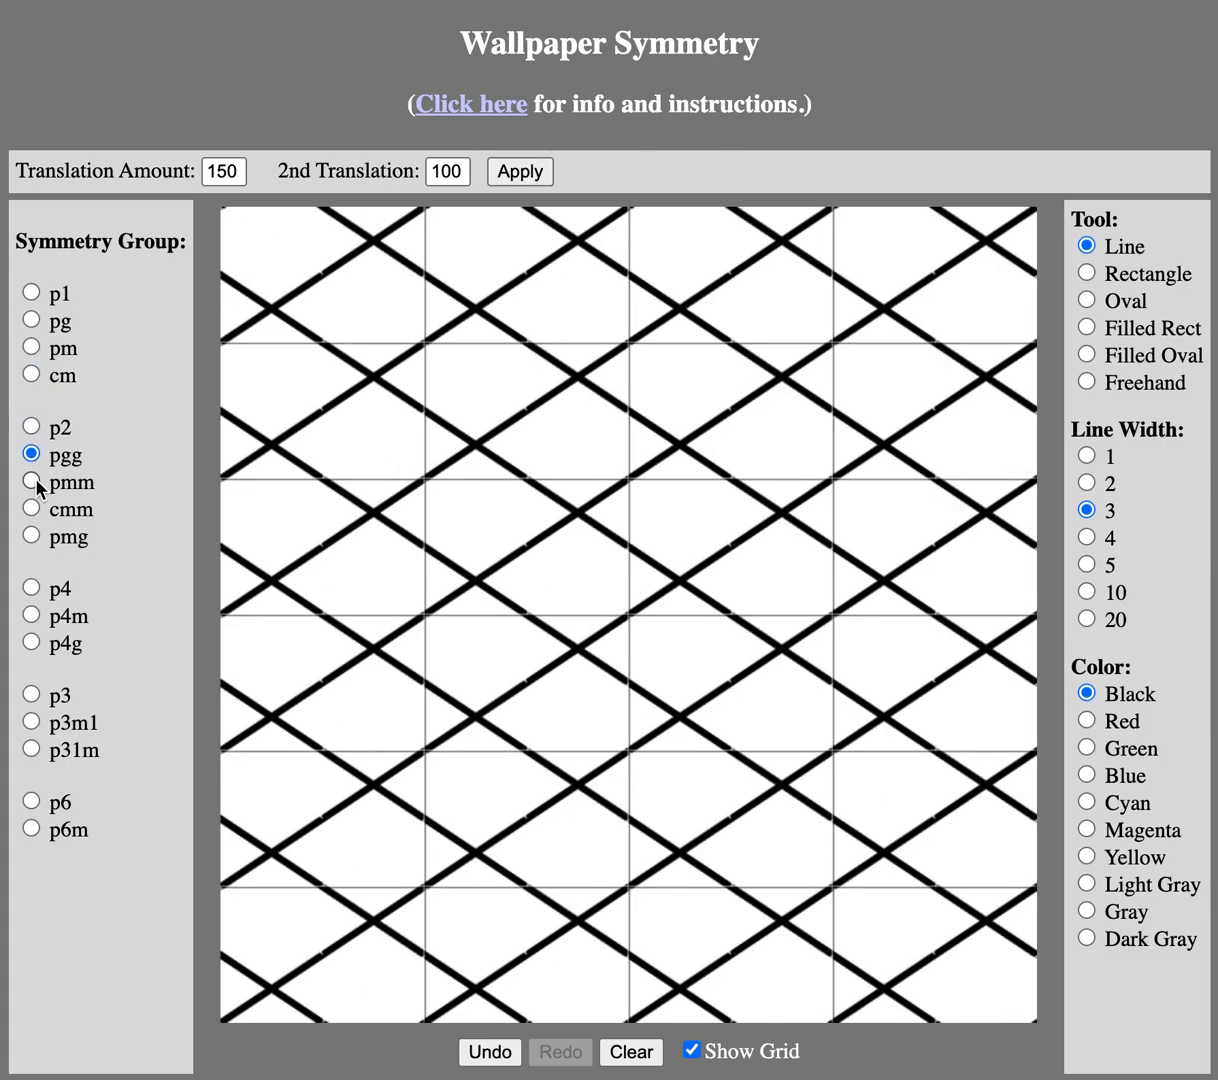
{"action": "left_click", "coordinate": [31, 535]}
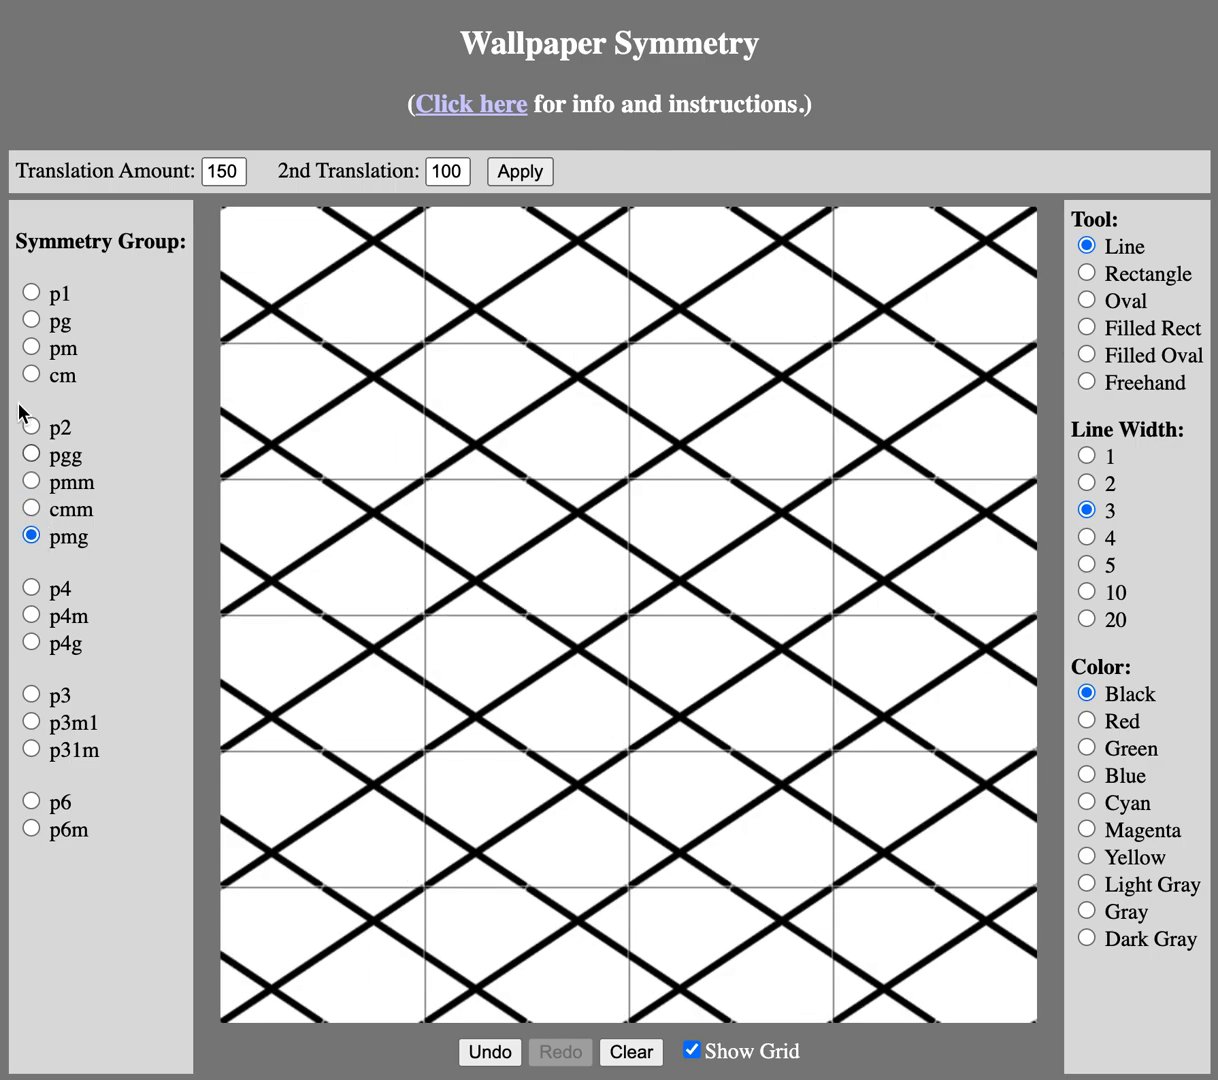
{"action": "left_click", "coordinate": [31, 293]}
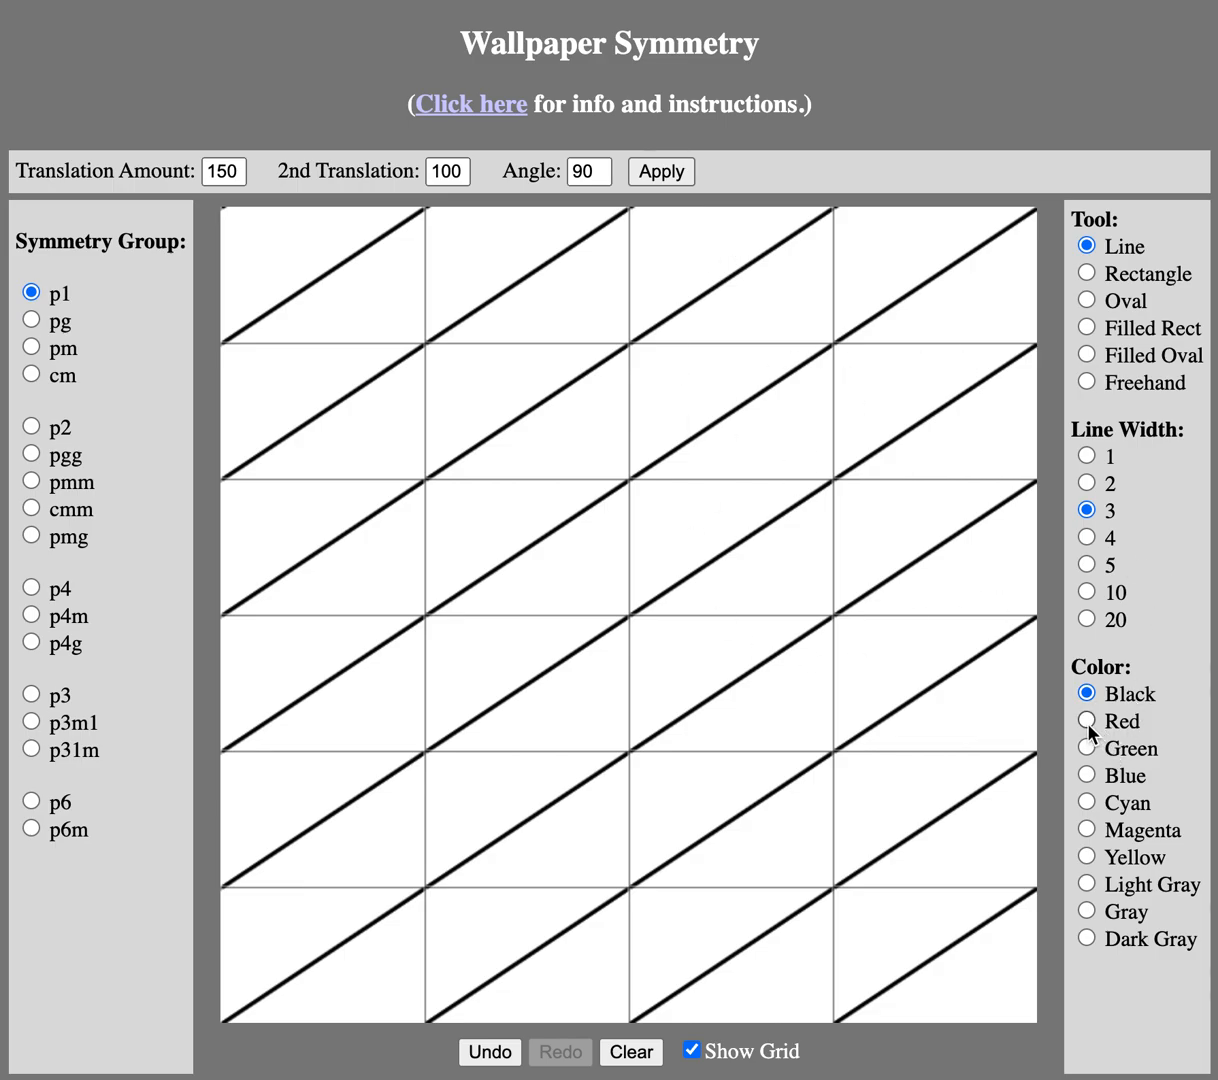
Step: Switch the drawing colour to red, then to blue, for the next diagonal lines
{"action": "left_click", "coordinate": [1086, 720]}
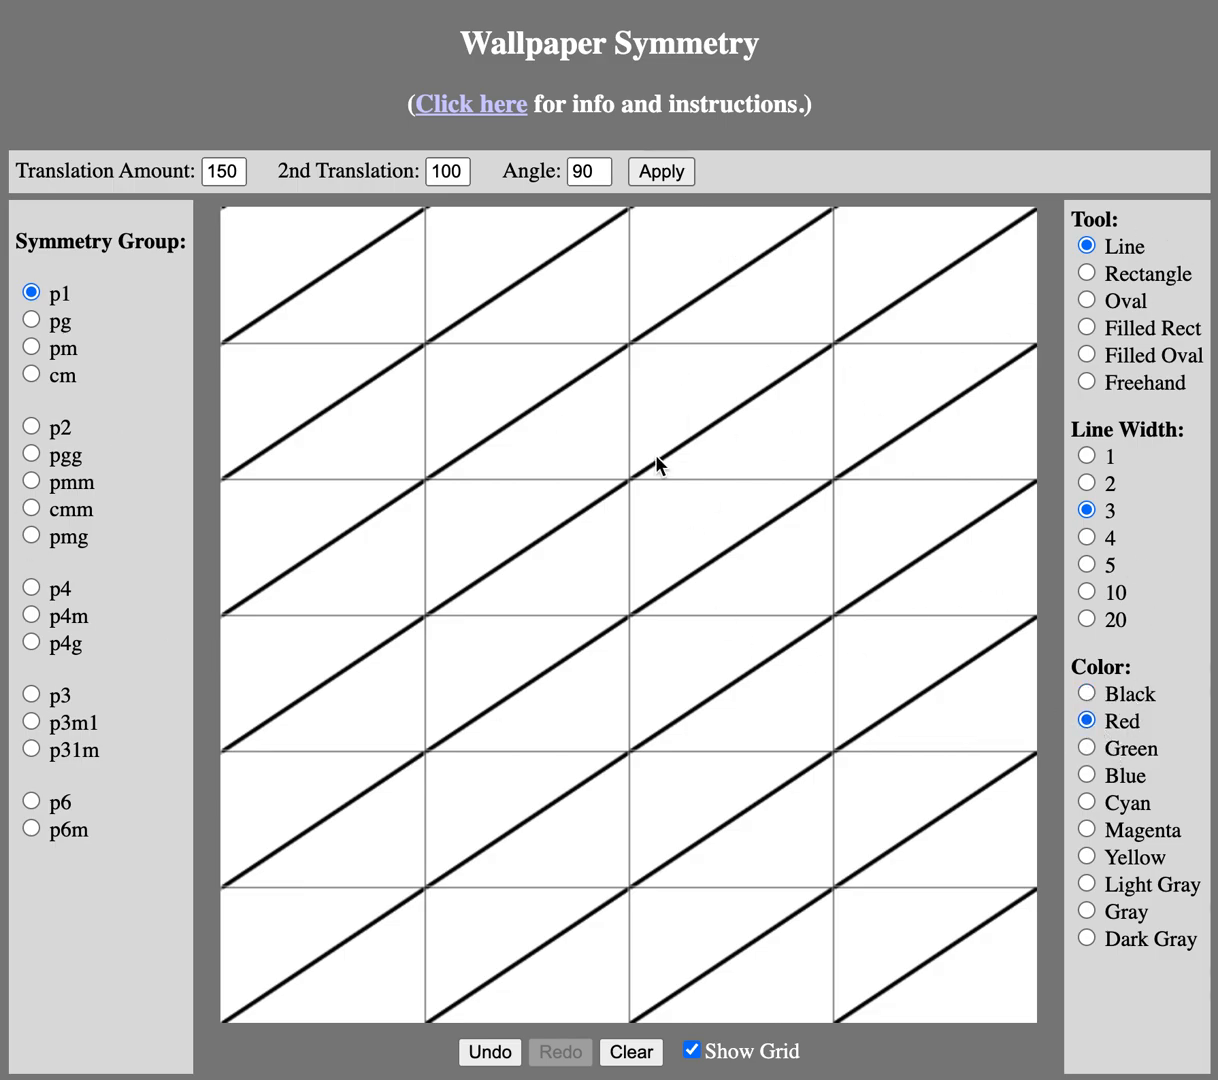
{"action": "mouse_move", "coordinate": [533, 418]}
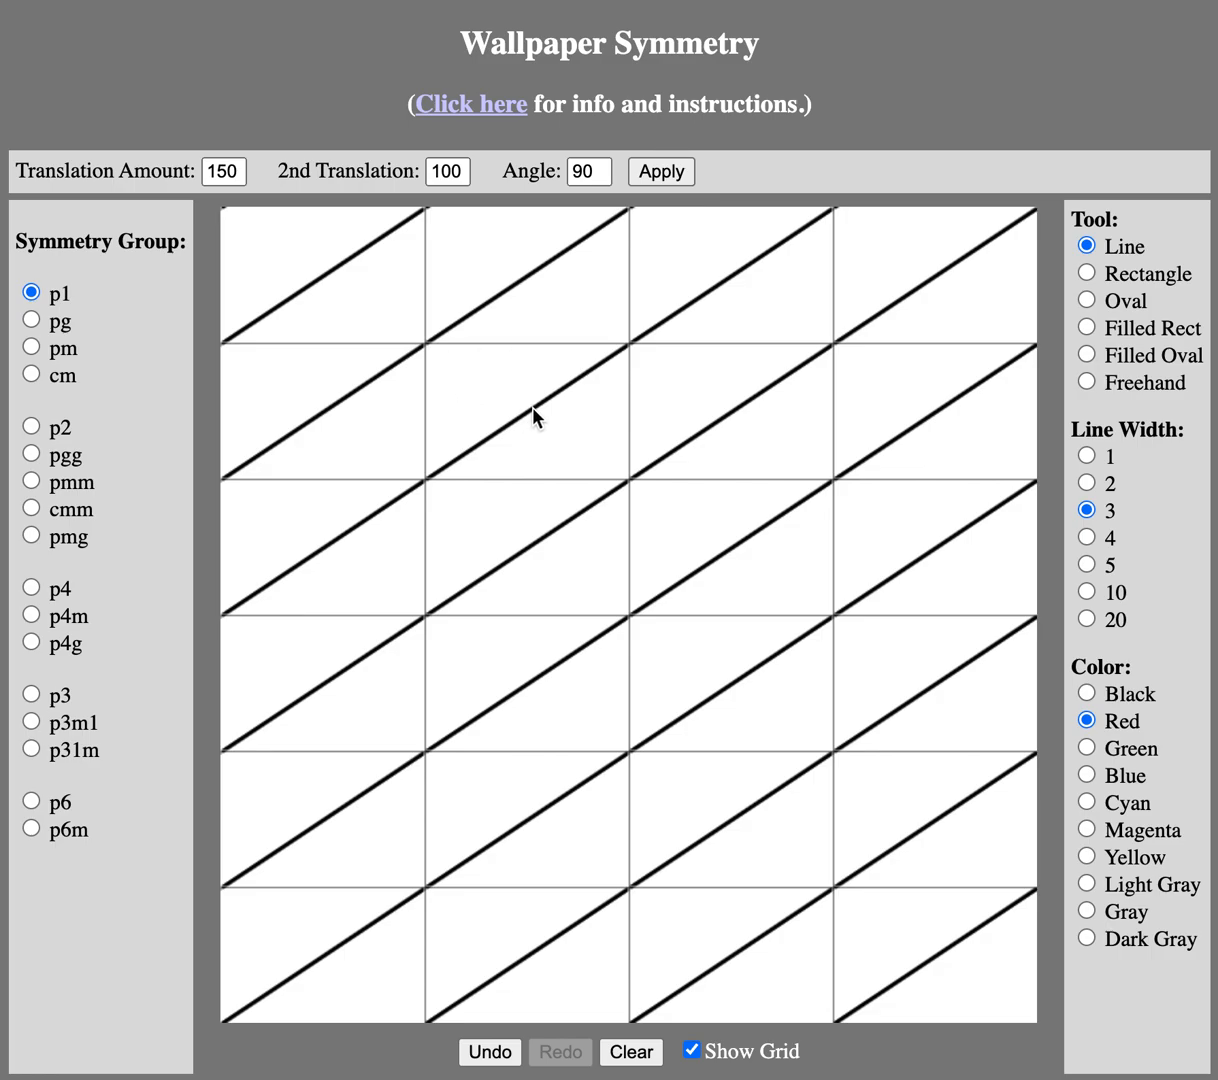
{"action": "mouse_move", "coordinate": [628, 482]}
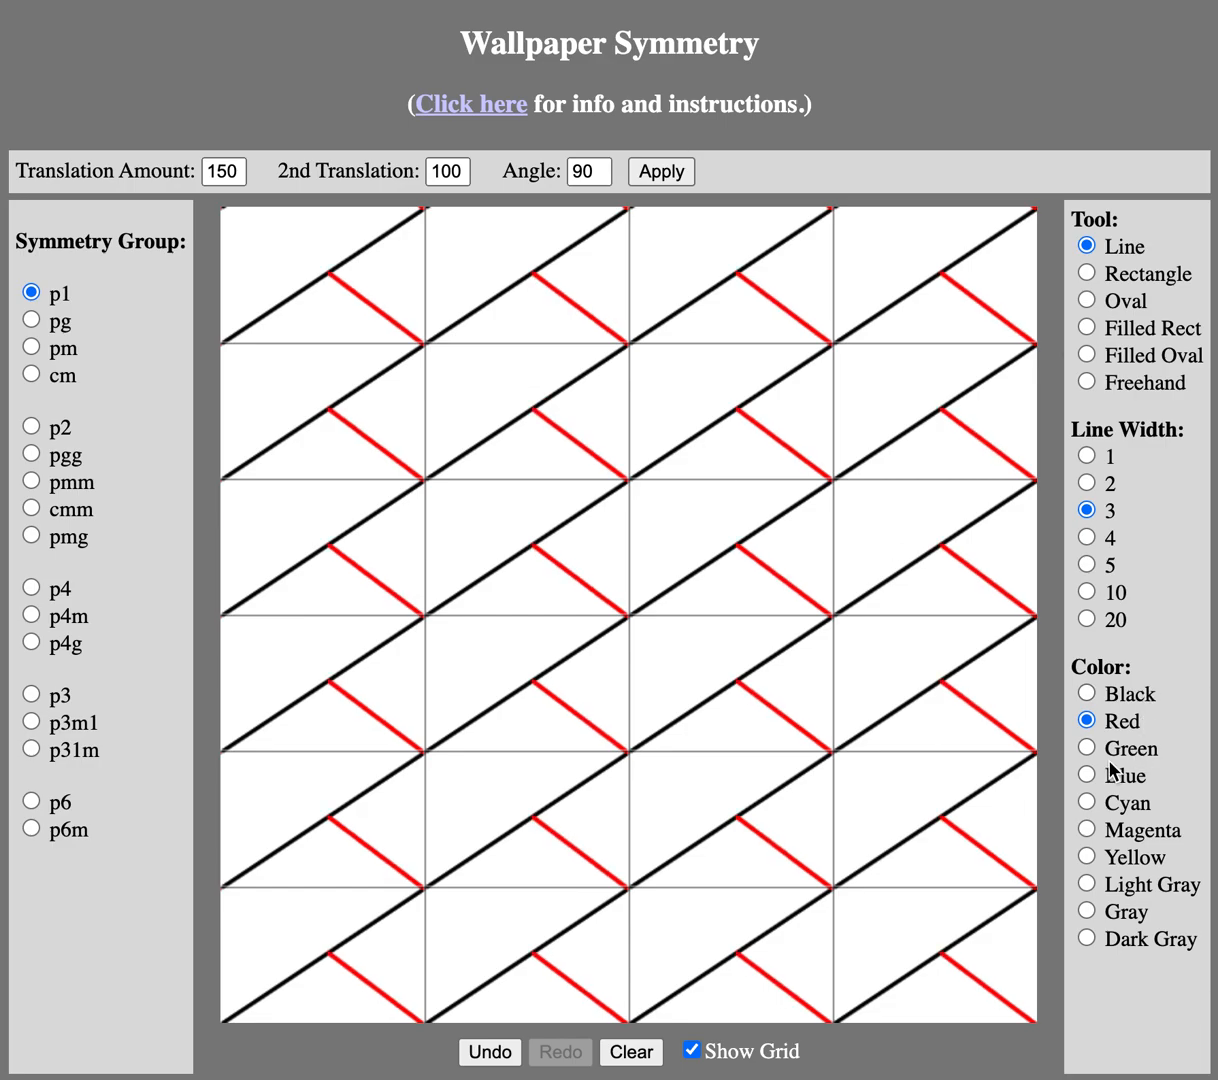
{"action": "left_click", "coordinate": [1086, 774]}
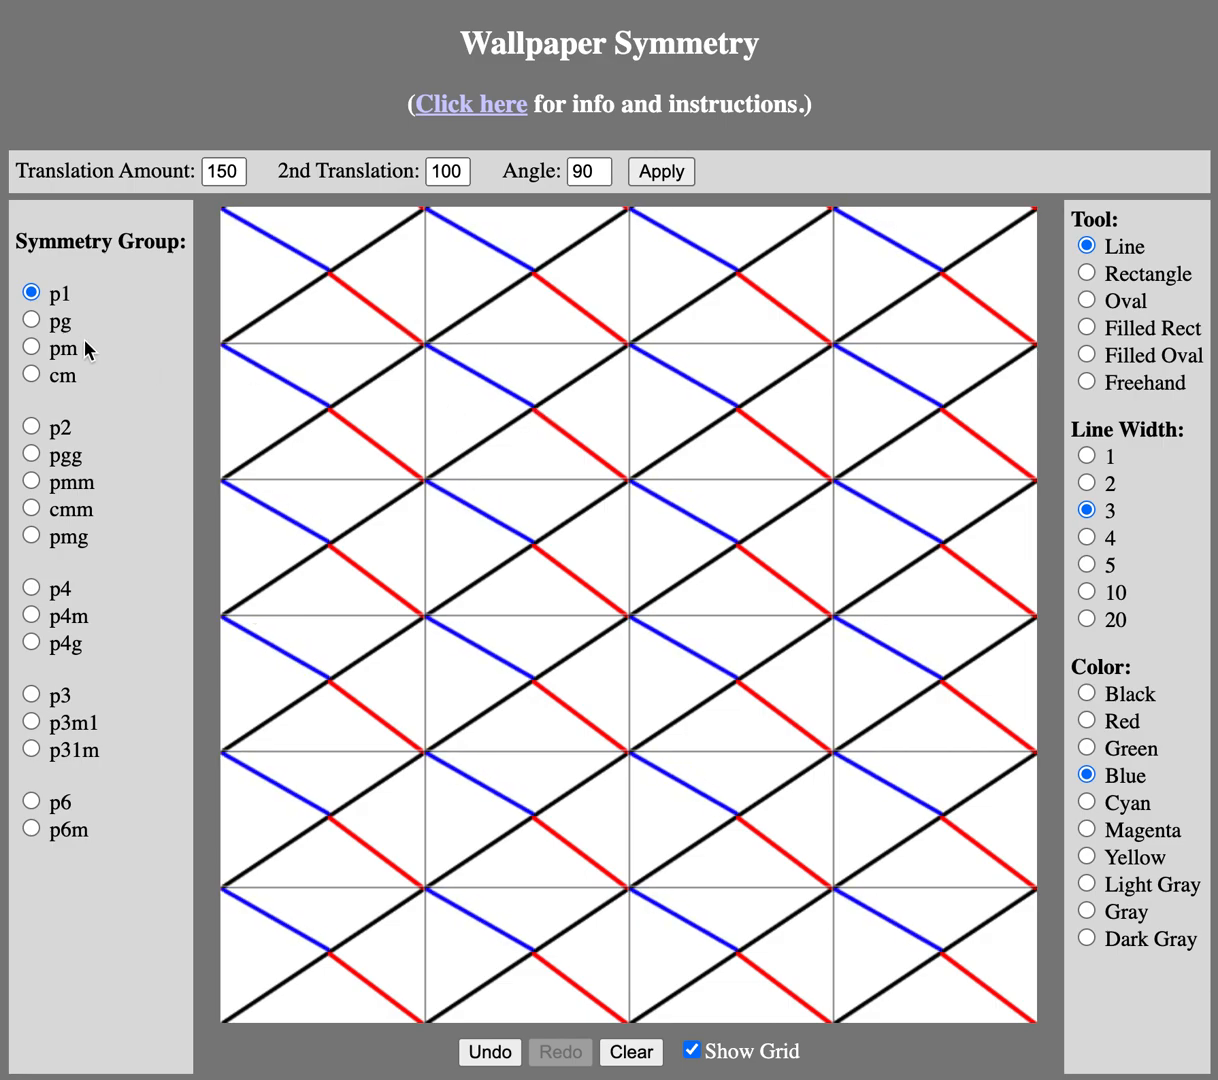
Step: View the coloured lines under pg, pm, pmm, p4, p4g, p3 and p6m, returning to p1
{"action": "left_click", "coordinate": [31, 320]}
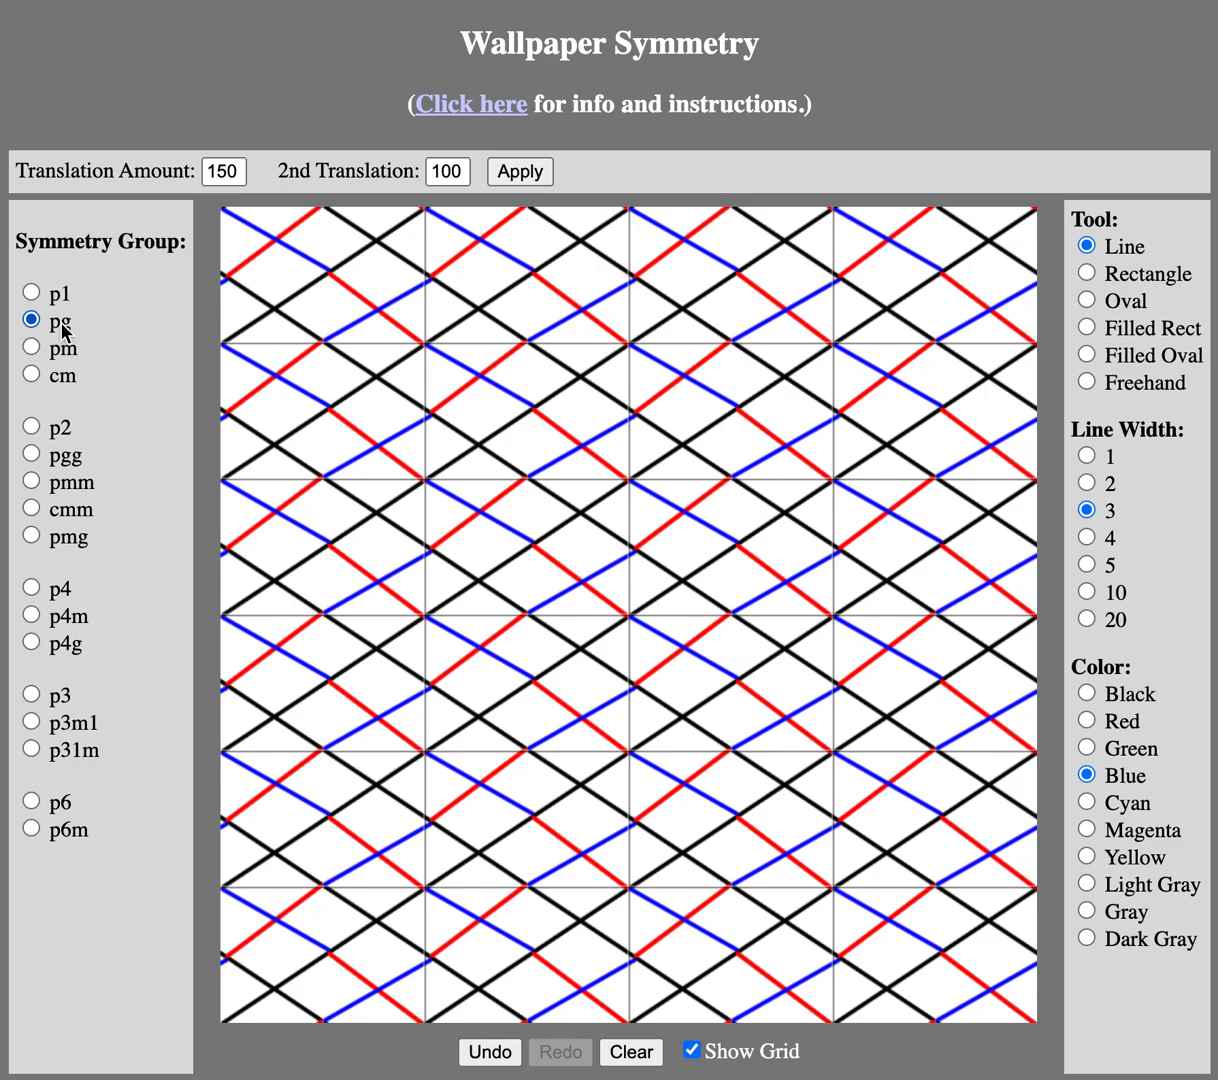
{"action": "left_click", "coordinate": [31, 348]}
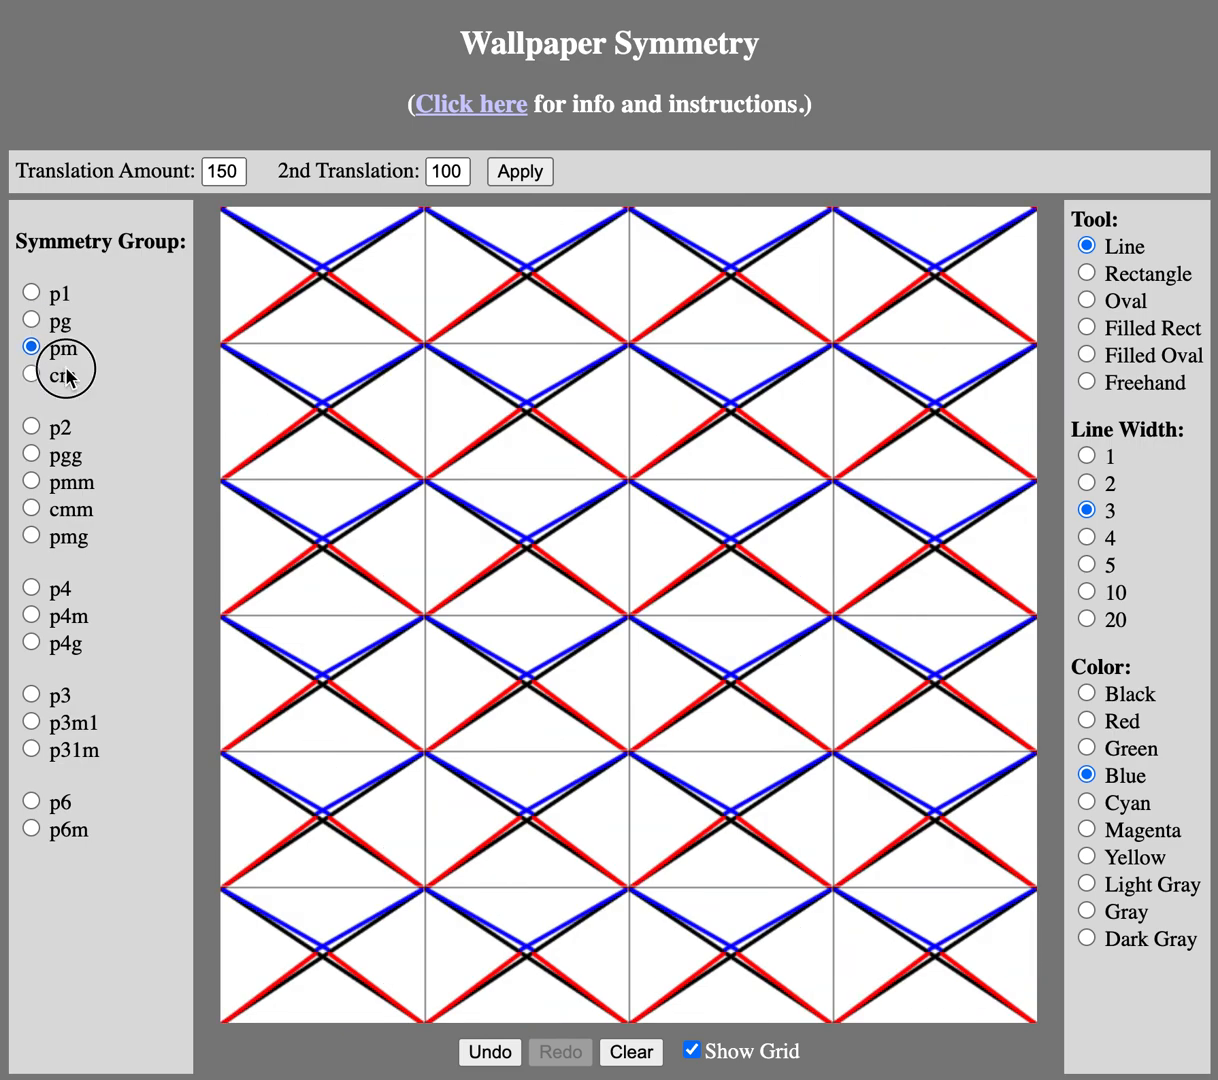
{"action": "left_click", "coordinate": [31, 481]}
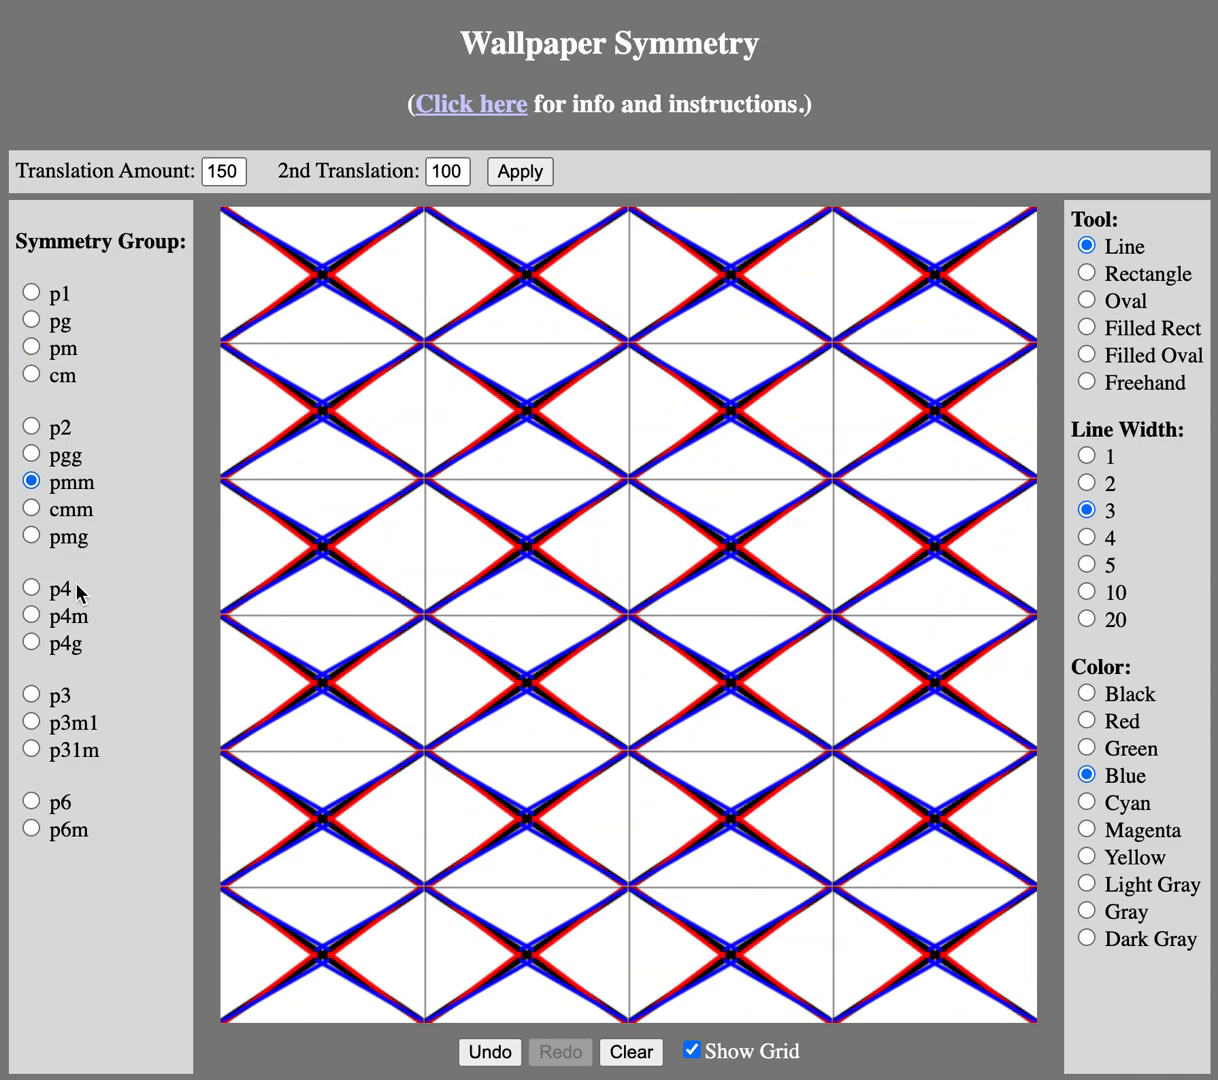
{"action": "left_click", "coordinate": [31, 588]}
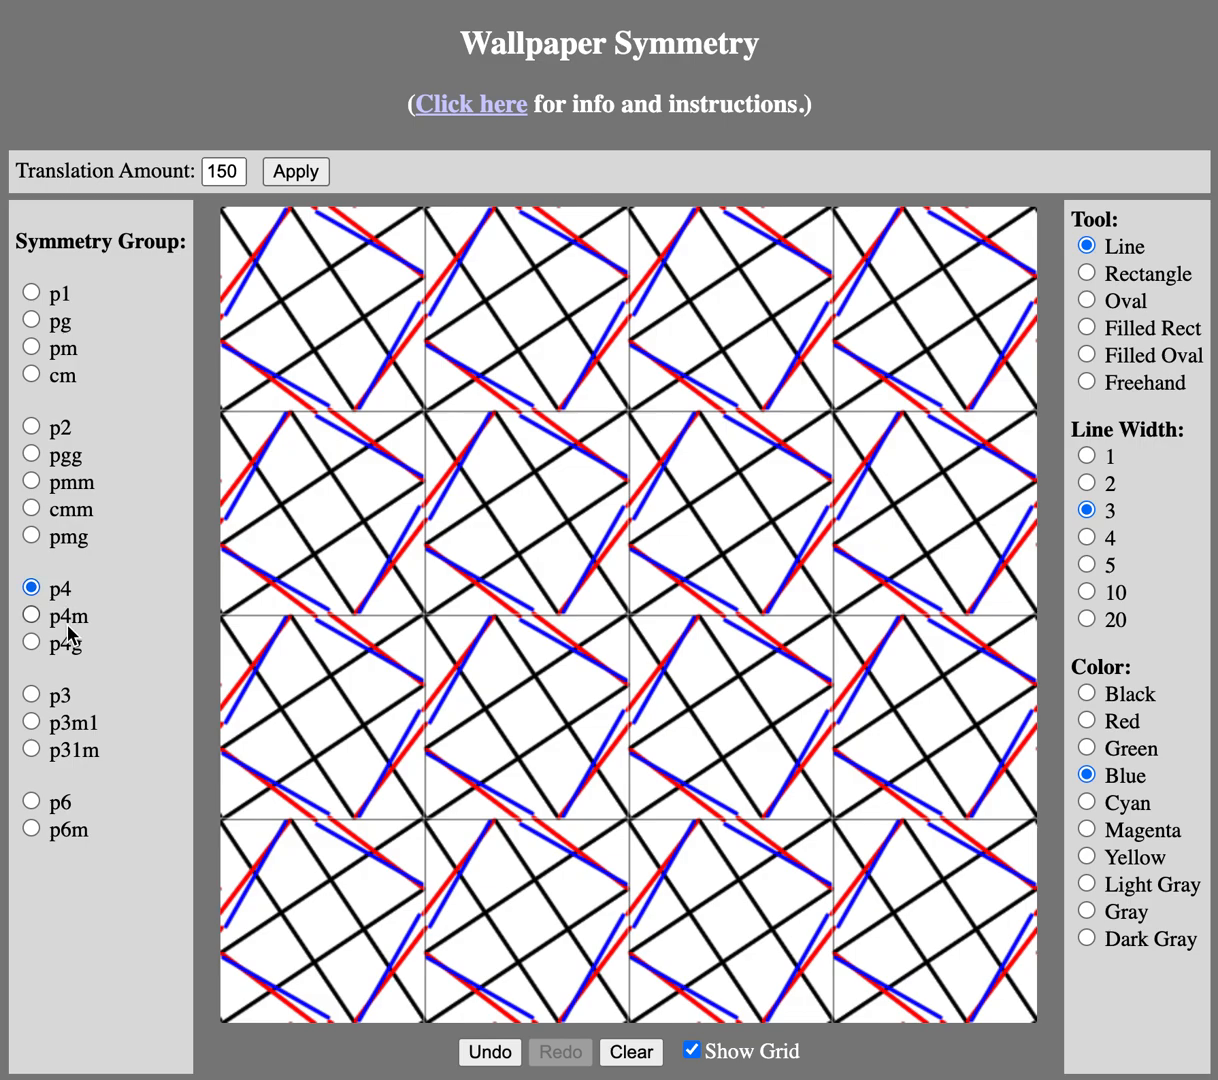
{"action": "left_click", "coordinate": [31, 642]}
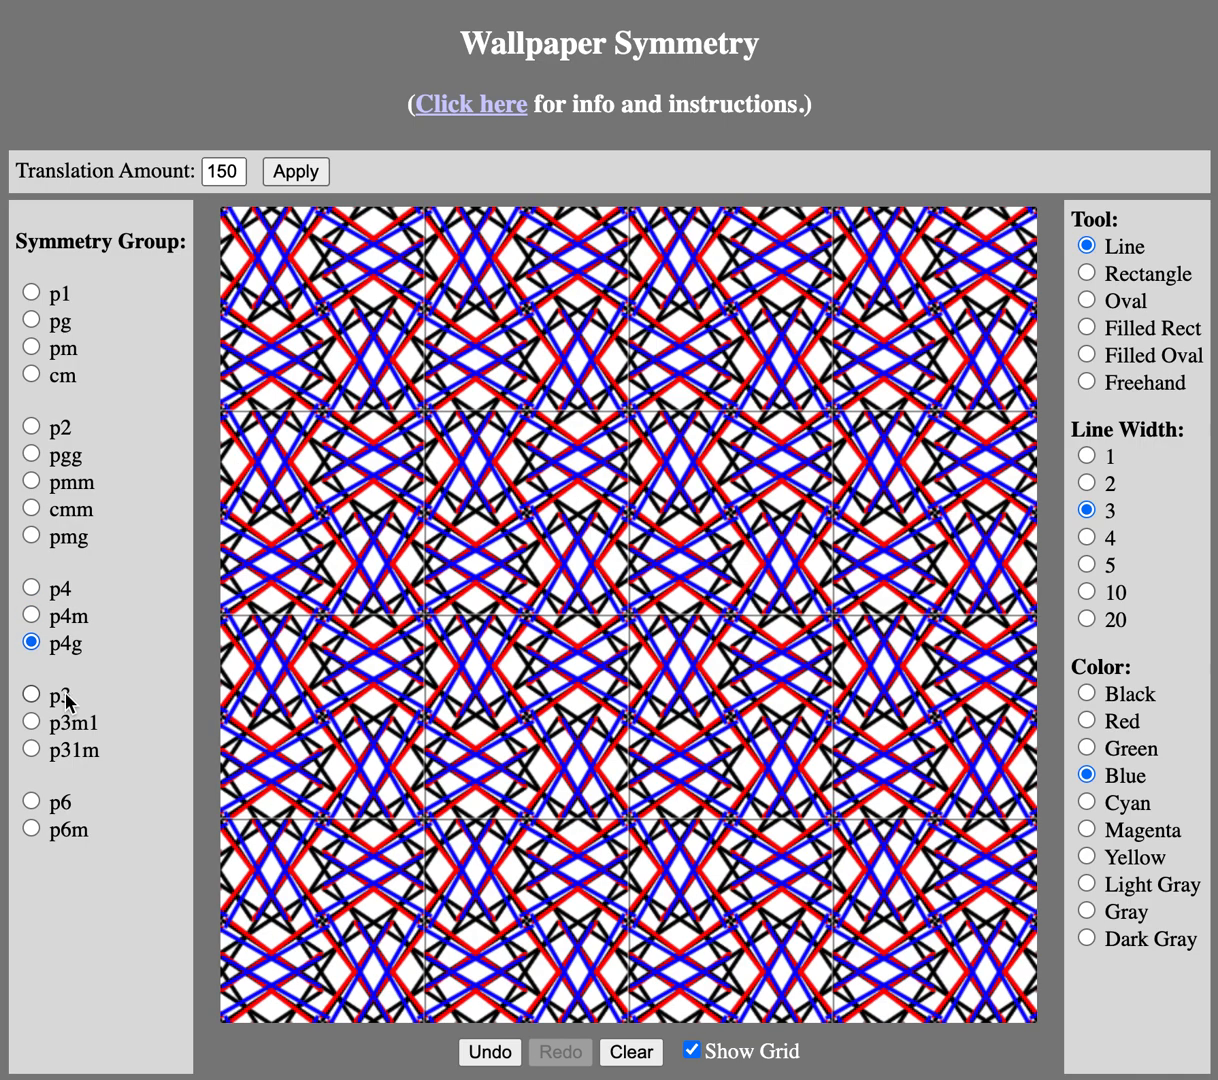
{"action": "left_click", "coordinate": [30, 693]}
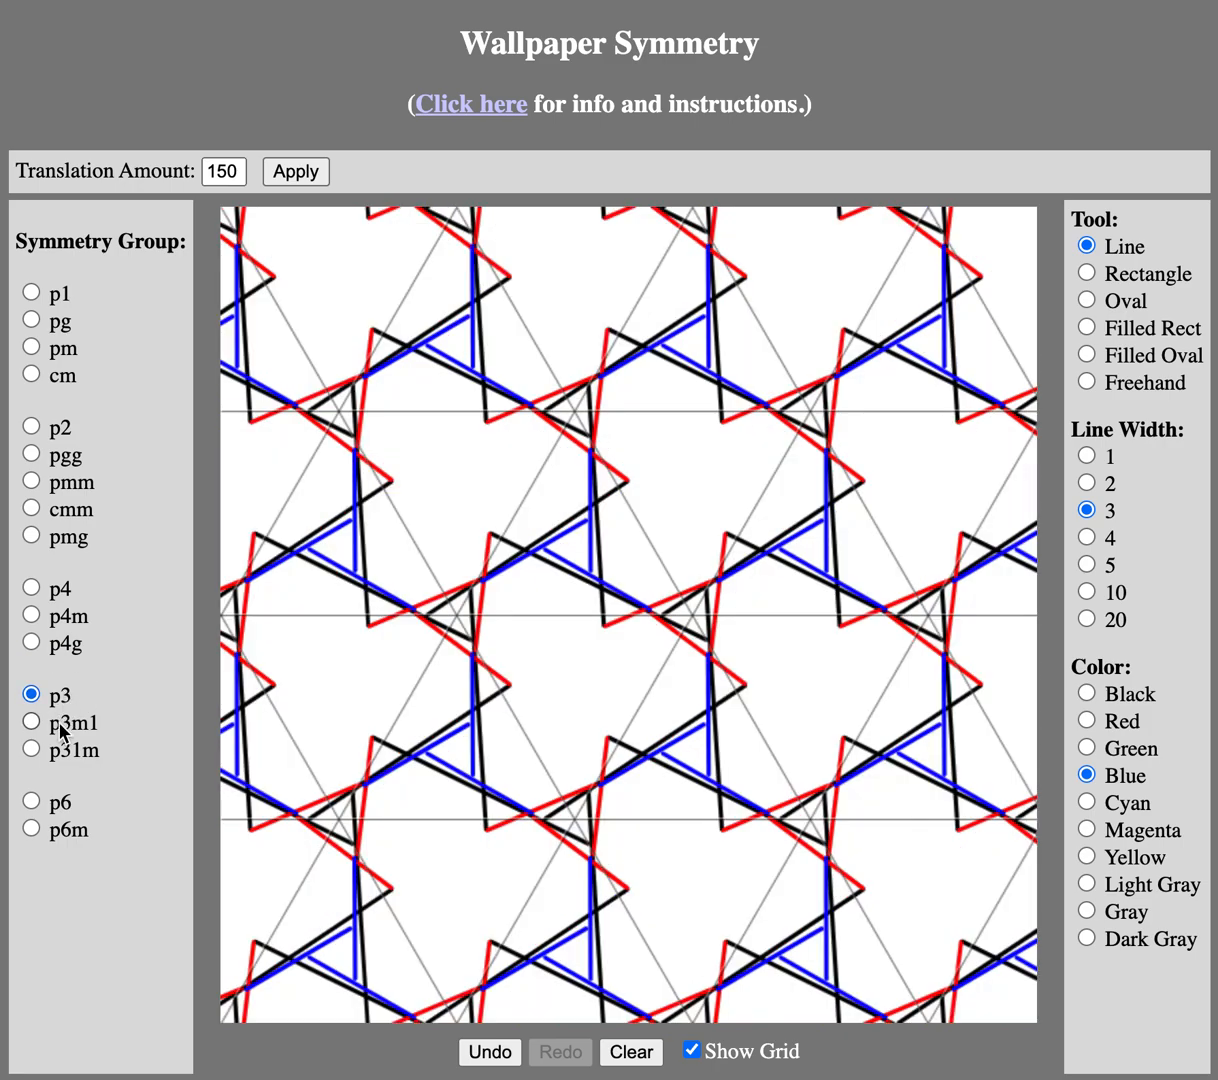
{"action": "left_click", "coordinate": [30, 750]}
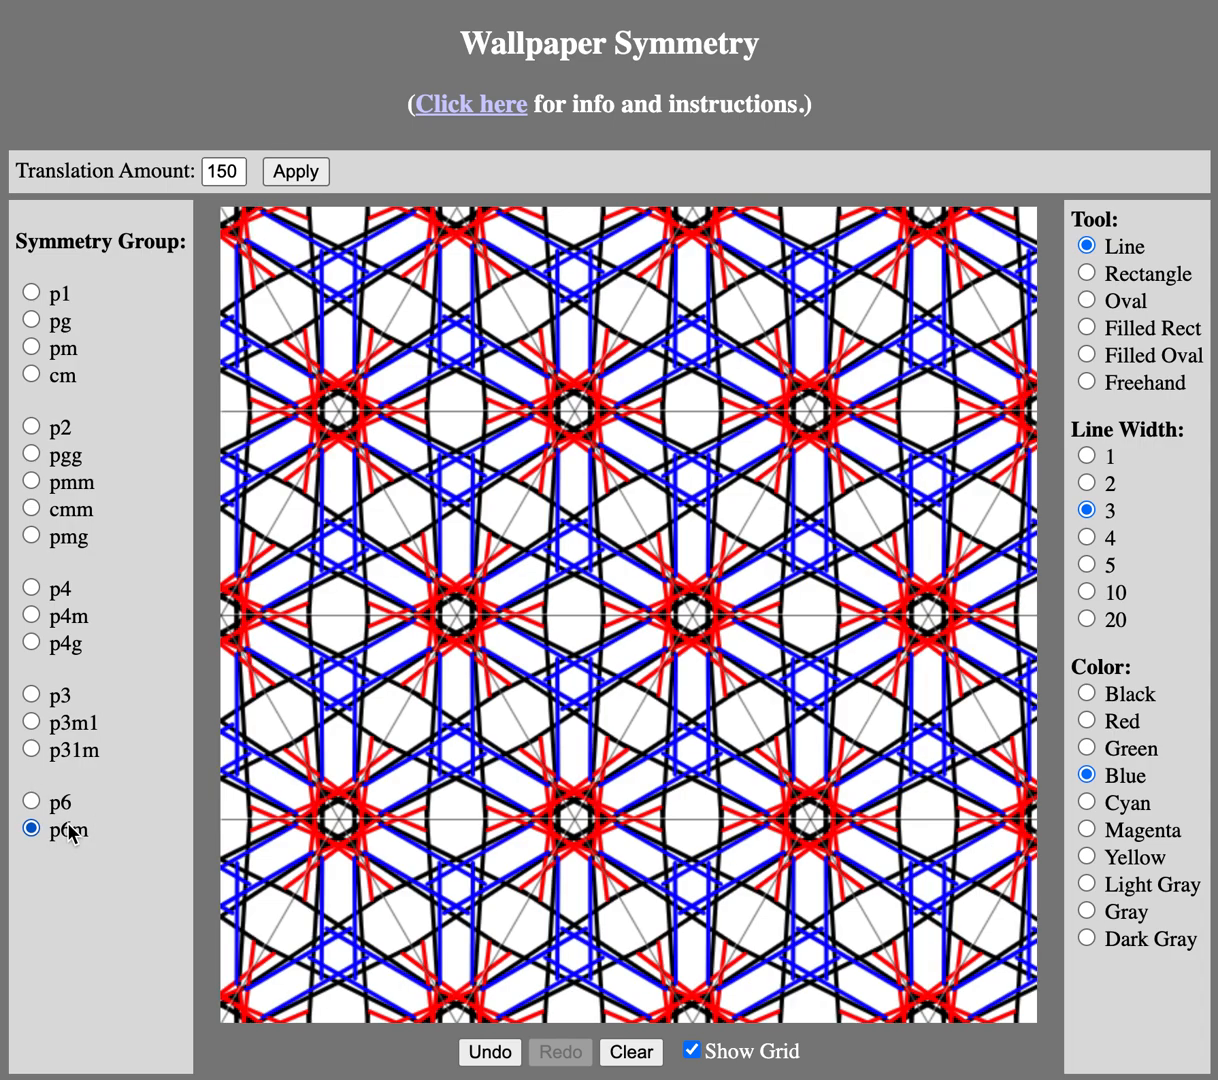
{"action": "mouse_move", "coordinate": [31, 294]}
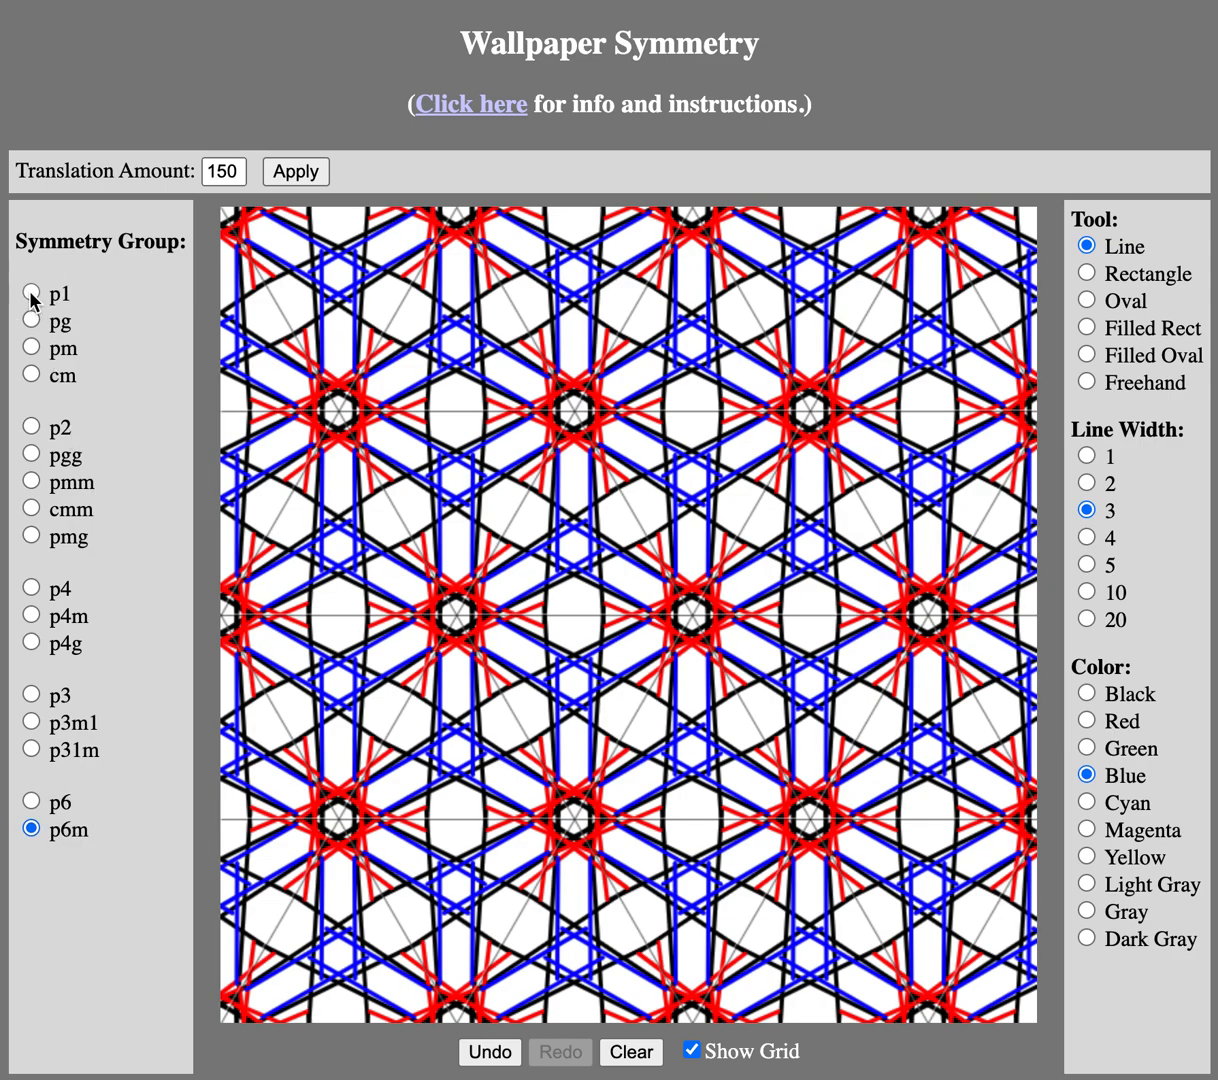
{"action": "left_click", "coordinate": [30, 293]}
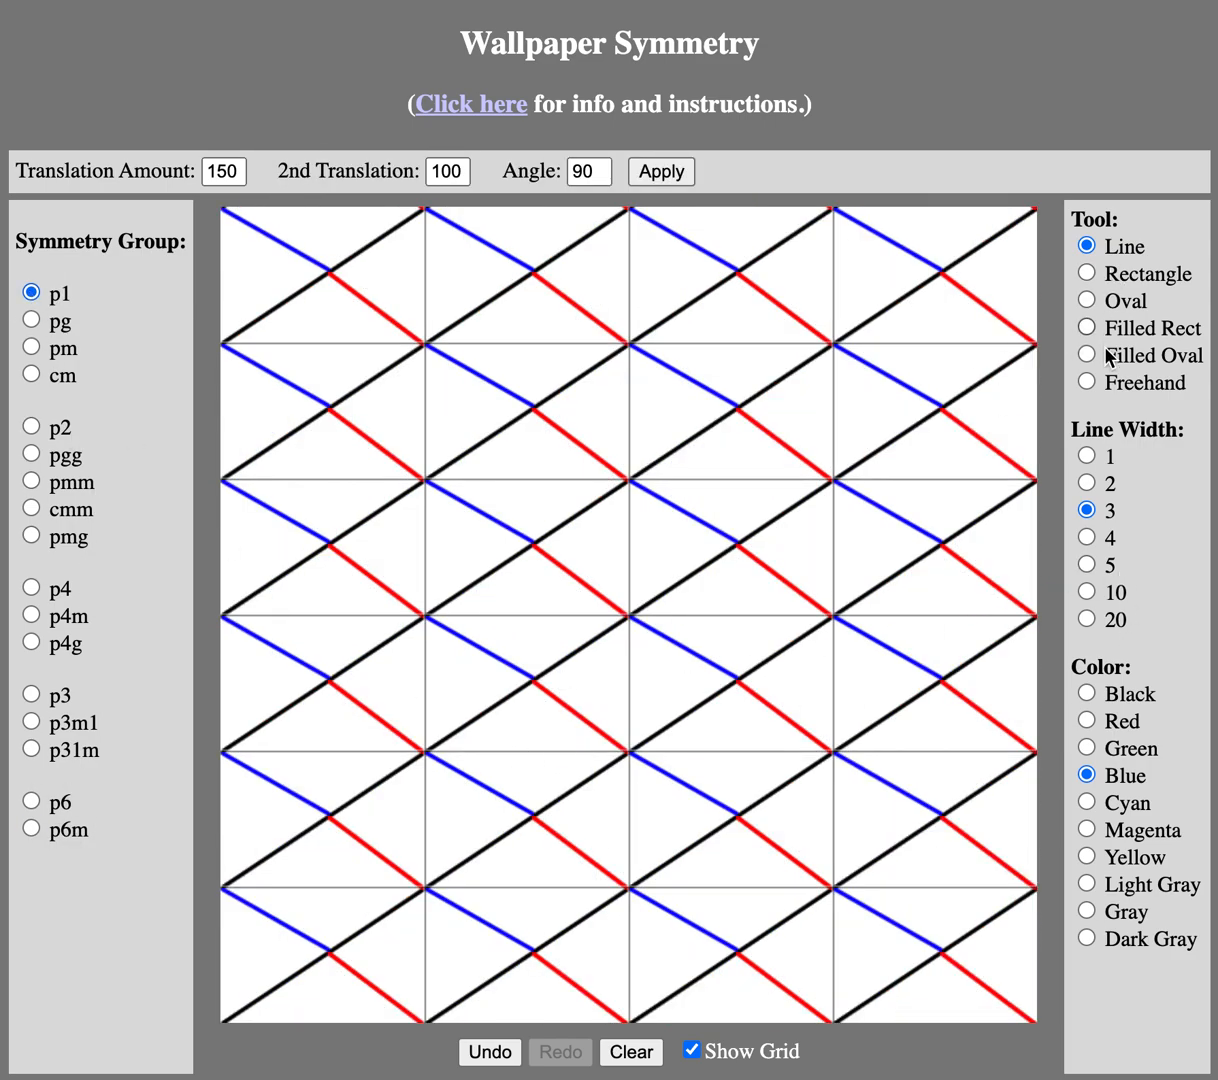
Step: Draw cyan freehand scribbles that repeat in every tile
{"action": "left_click", "coordinate": [1086, 382]}
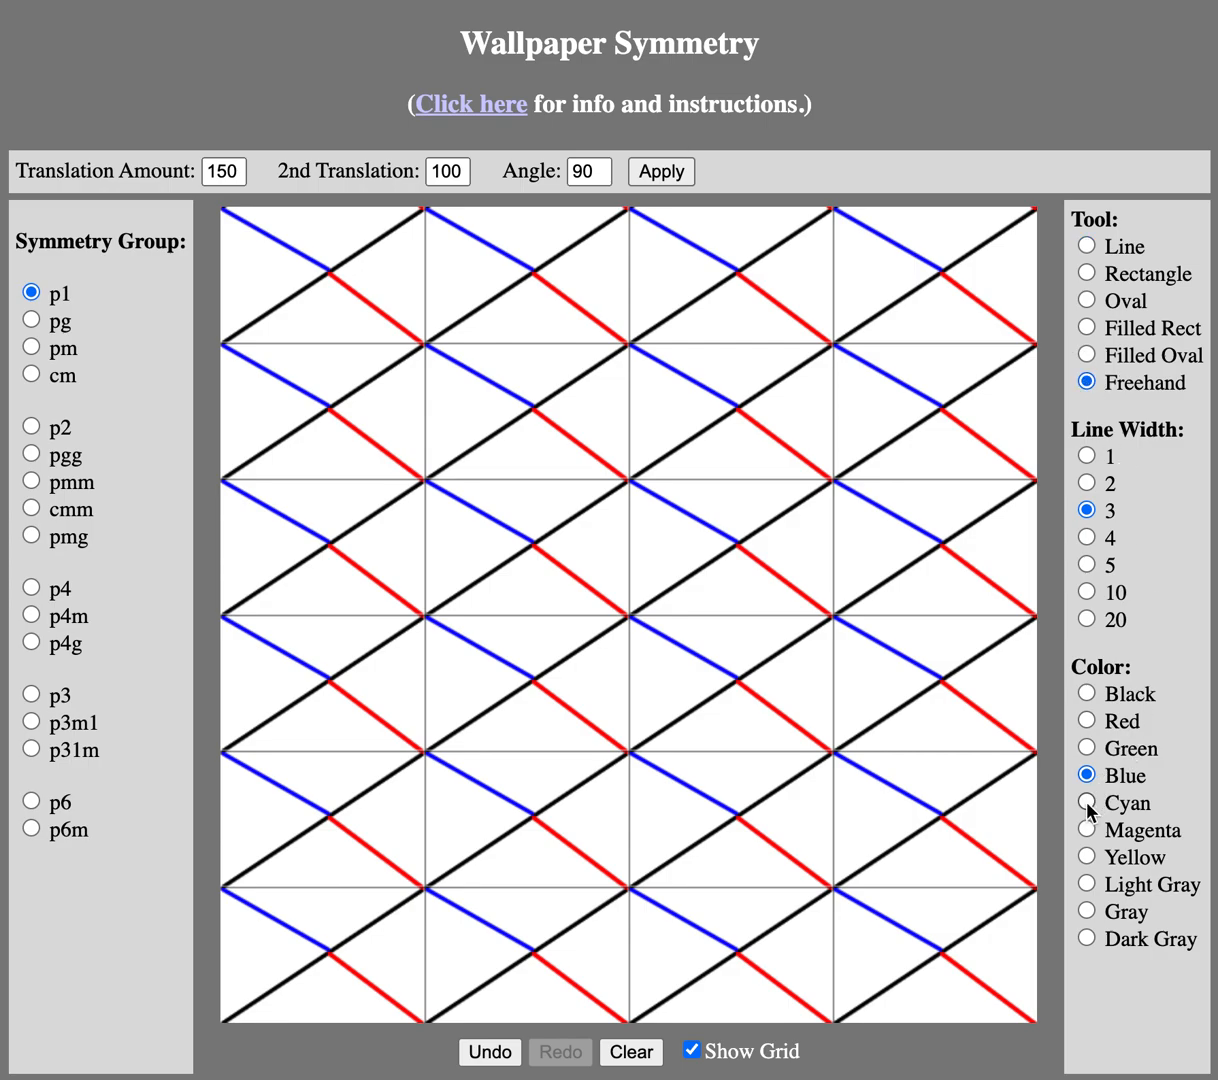
{"action": "left_click", "coordinate": [1086, 802]}
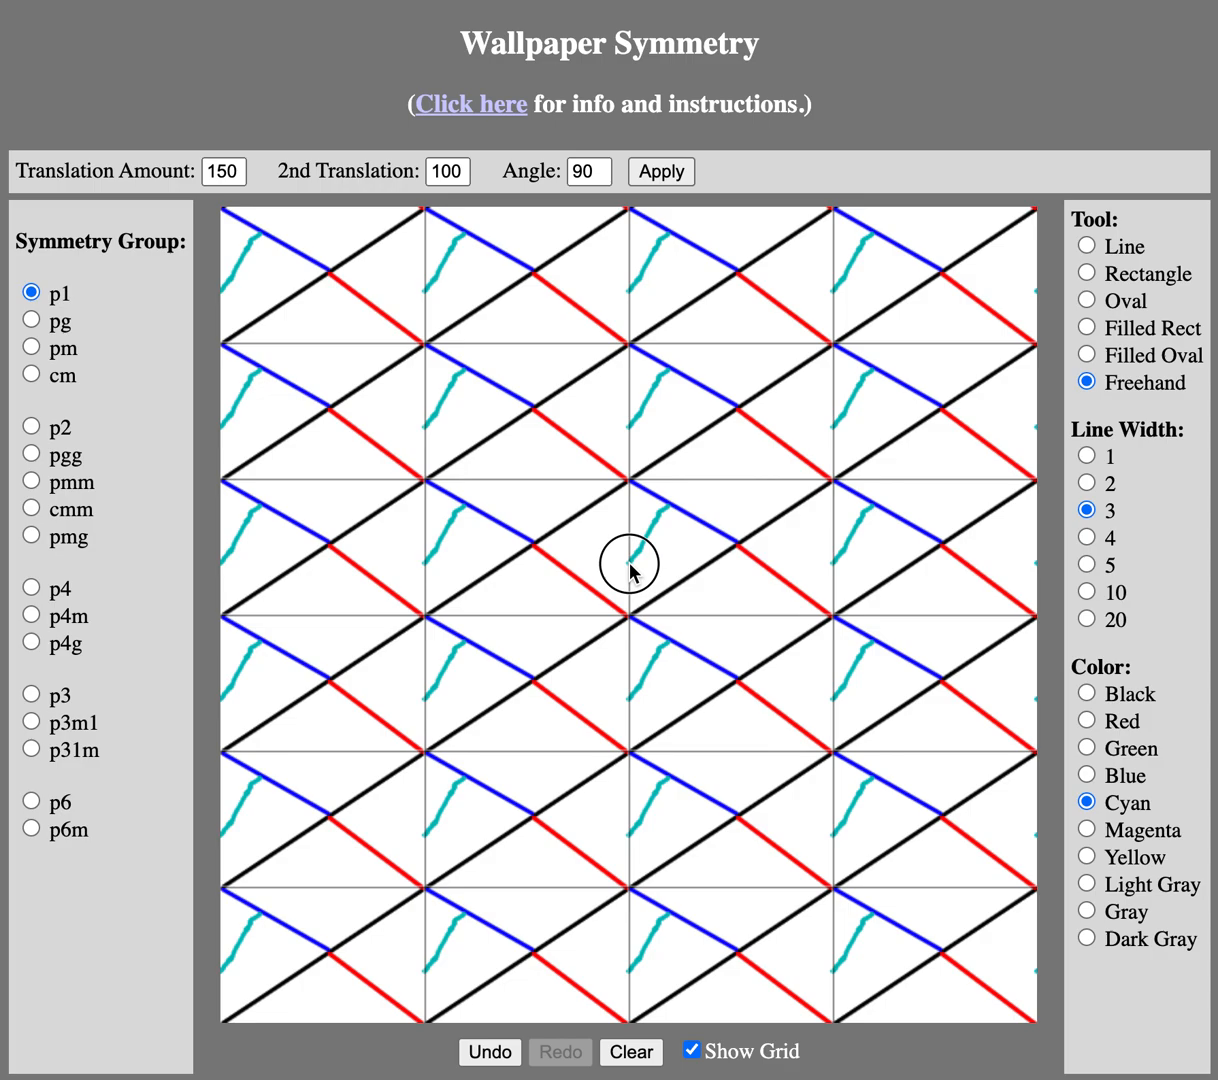
{"action": "mouse_move", "coordinate": [812, 581]}
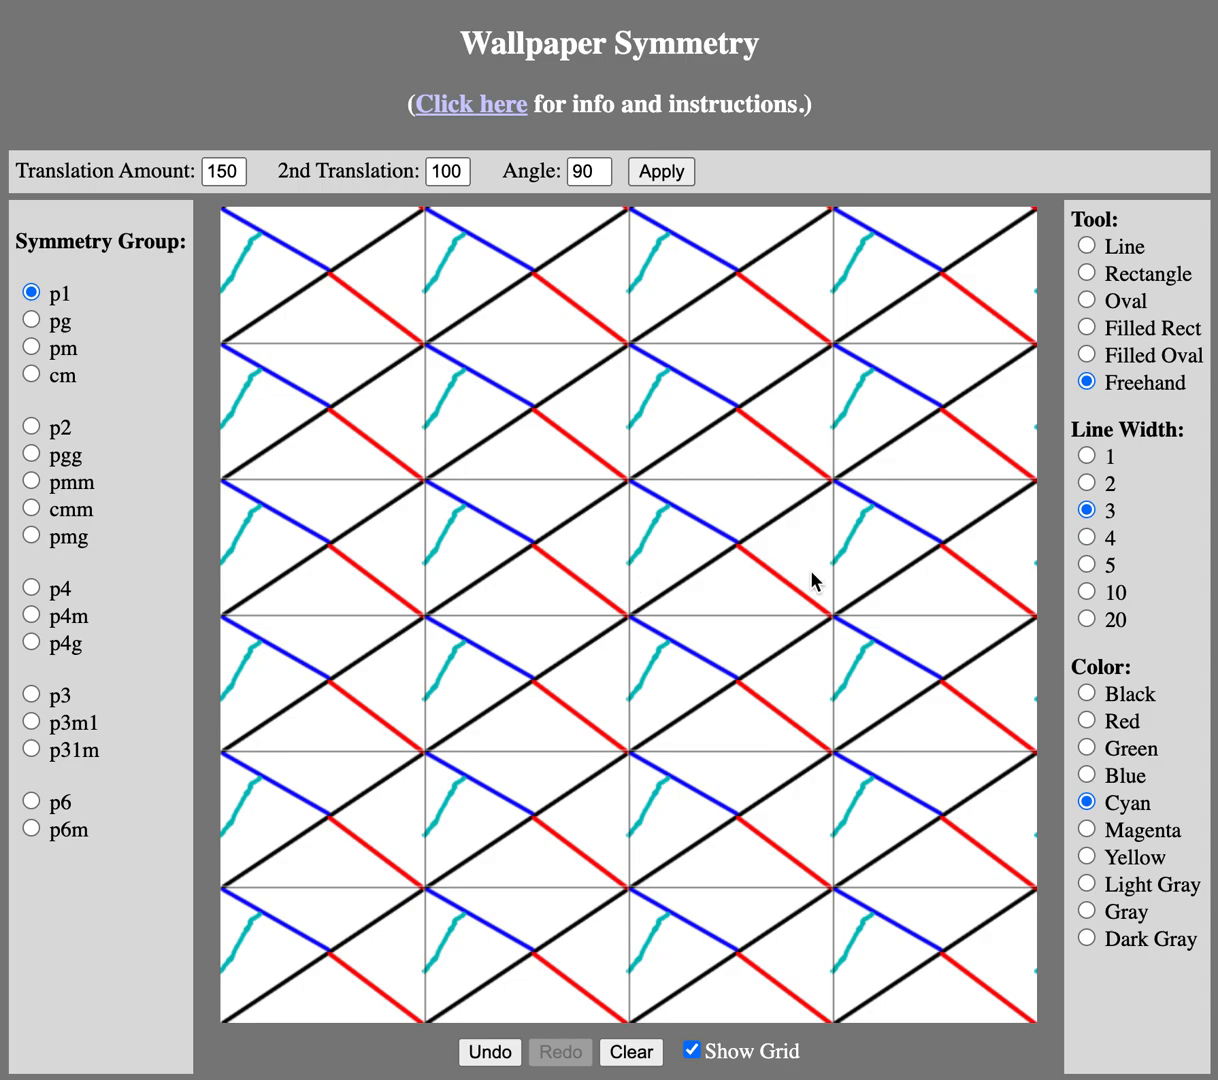
{"action": "left_click", "coordinate": [823, 575]}
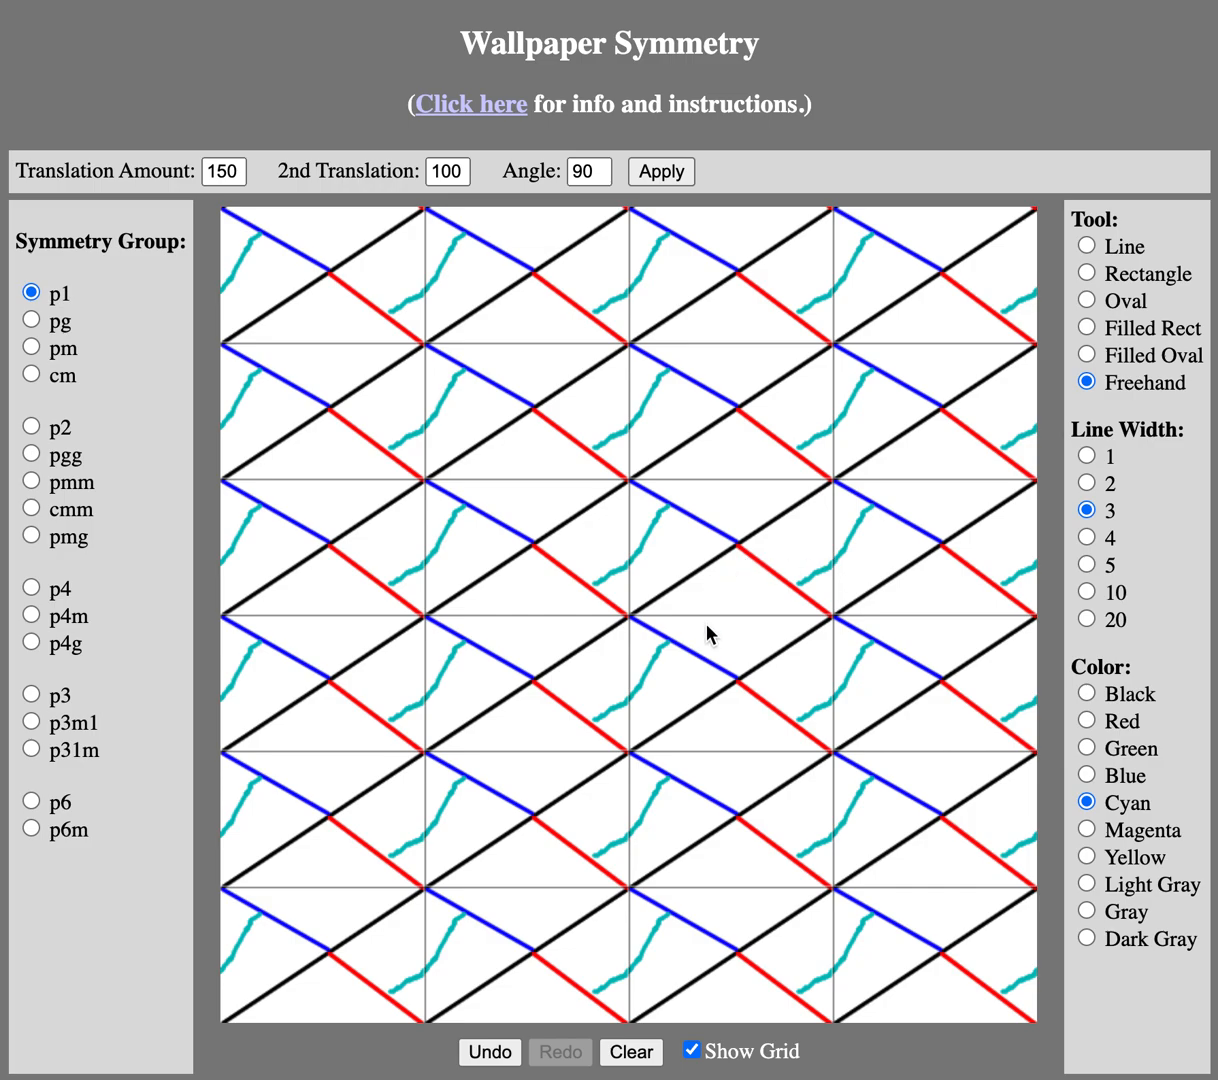
{"action": "mouse_move", "coordinate": [694, 590]}
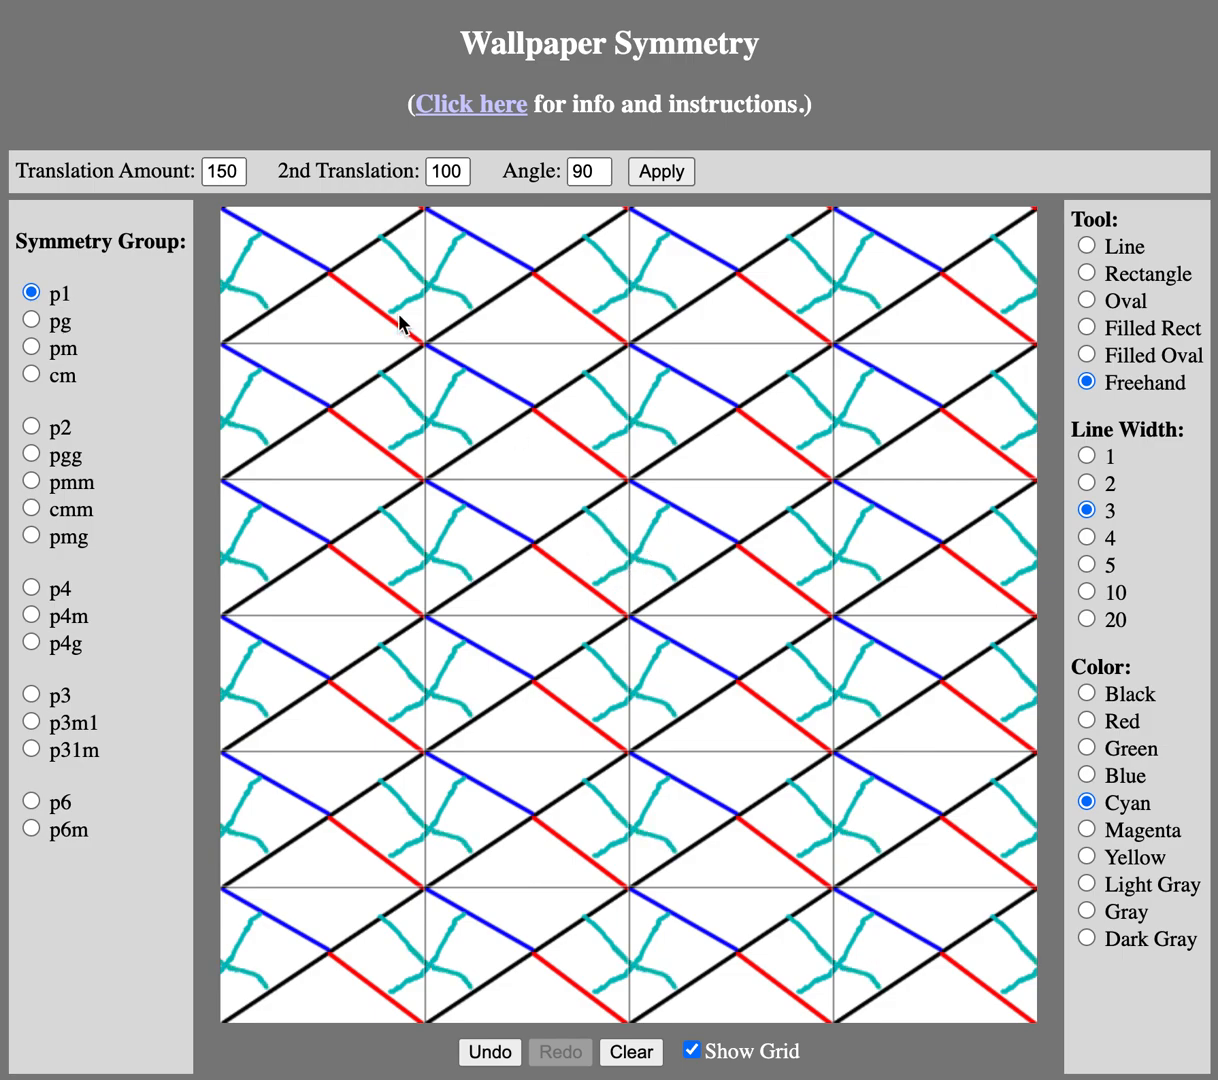
Step: View the drawing under pg, pm, cm, p6m, p3 and p31m symmetry
{"action": "left_click", "coordinate": [31, 321]}
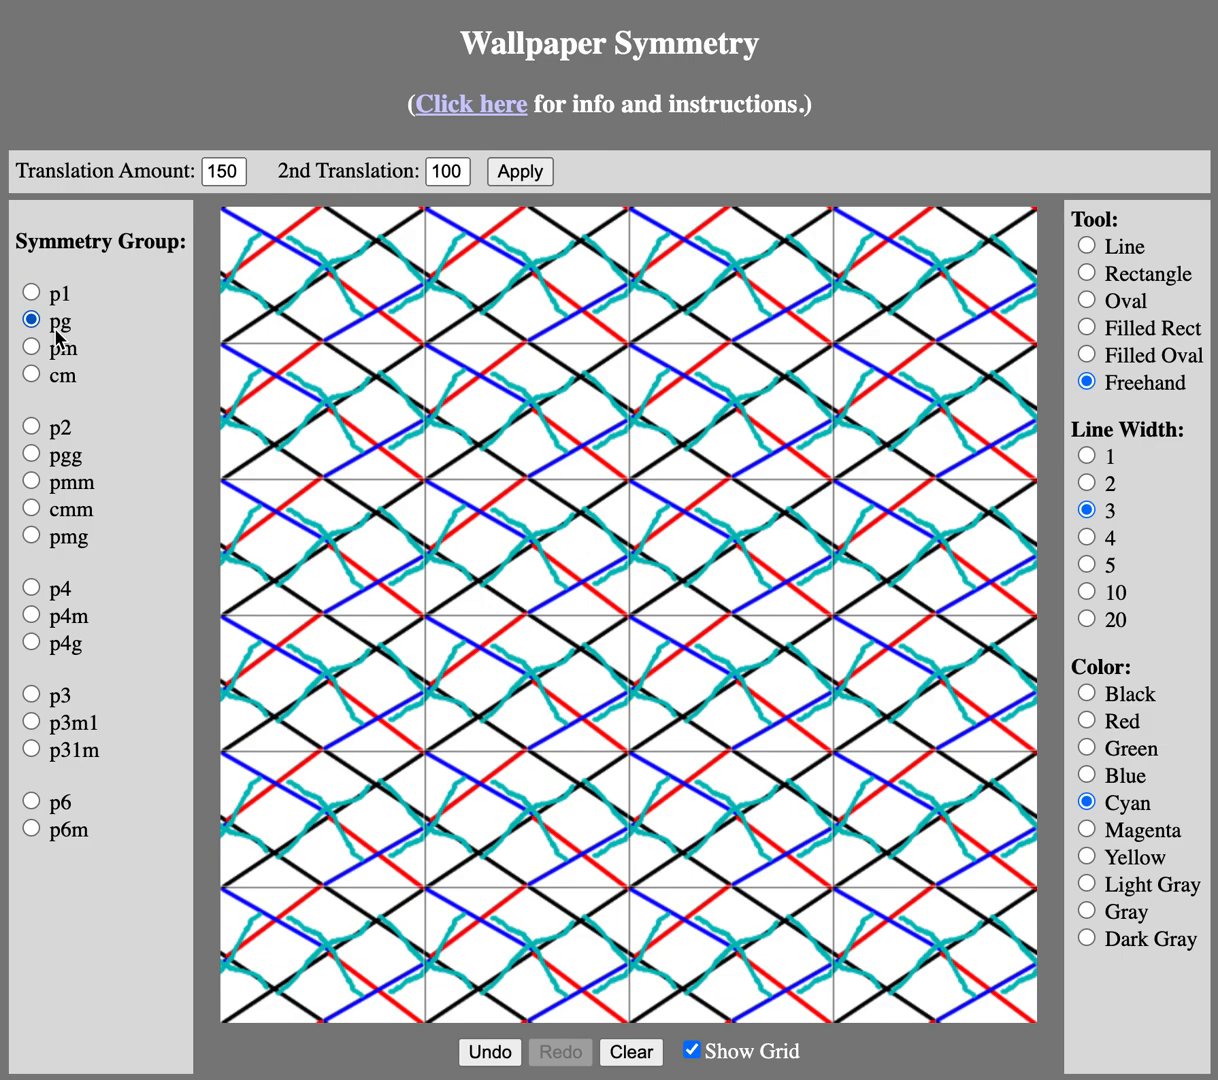
{"action": "left_click", "coordinate": [31, 348]}
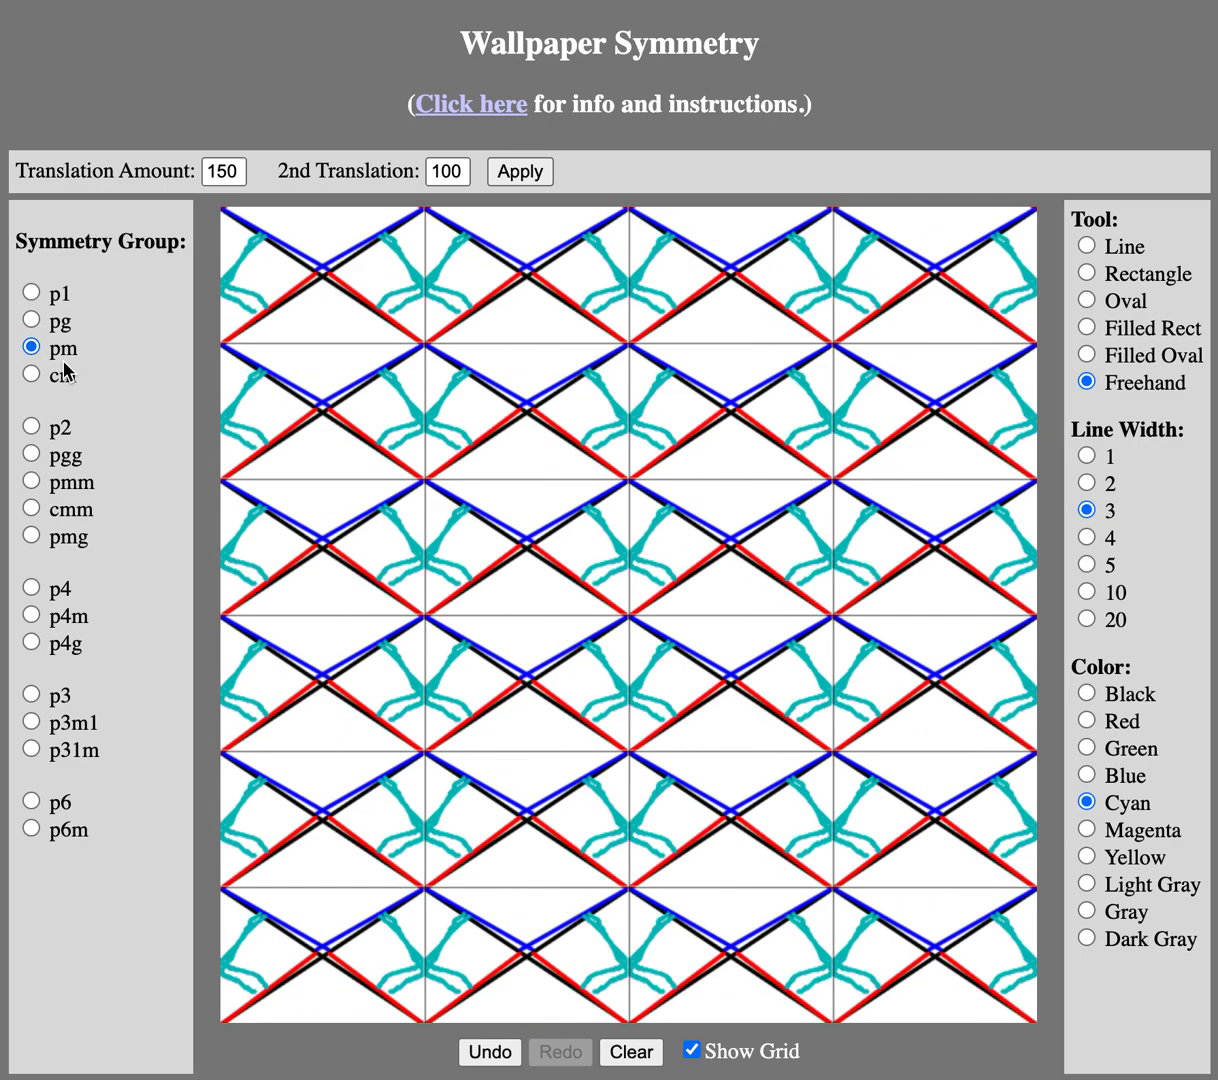
{"action": "left_click", "coordinate": [30, 374]}
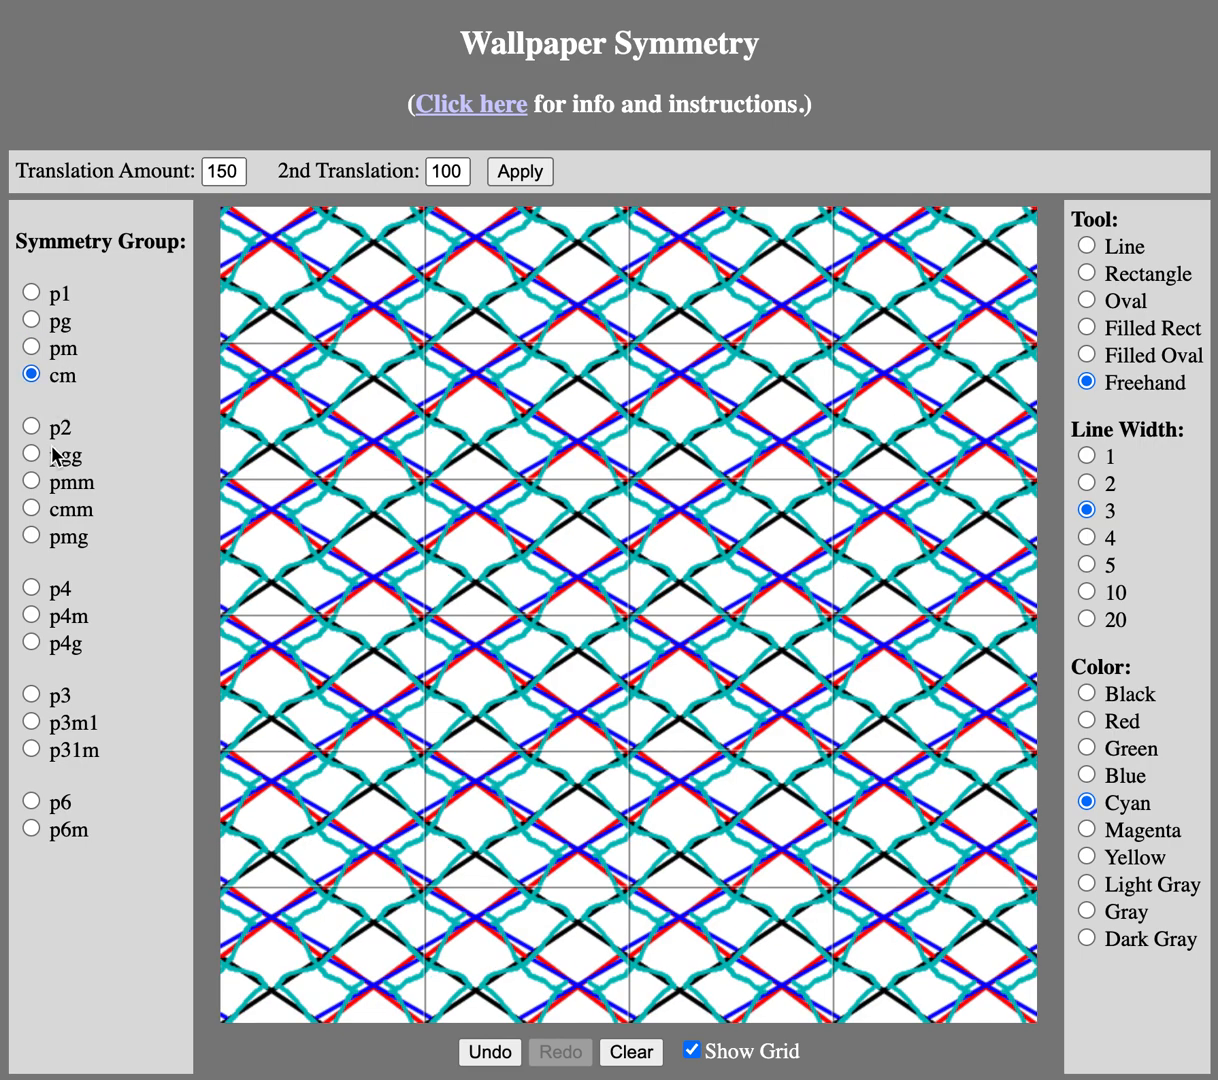
{"action": "mouse_move", "coordinate": [66, 805]}
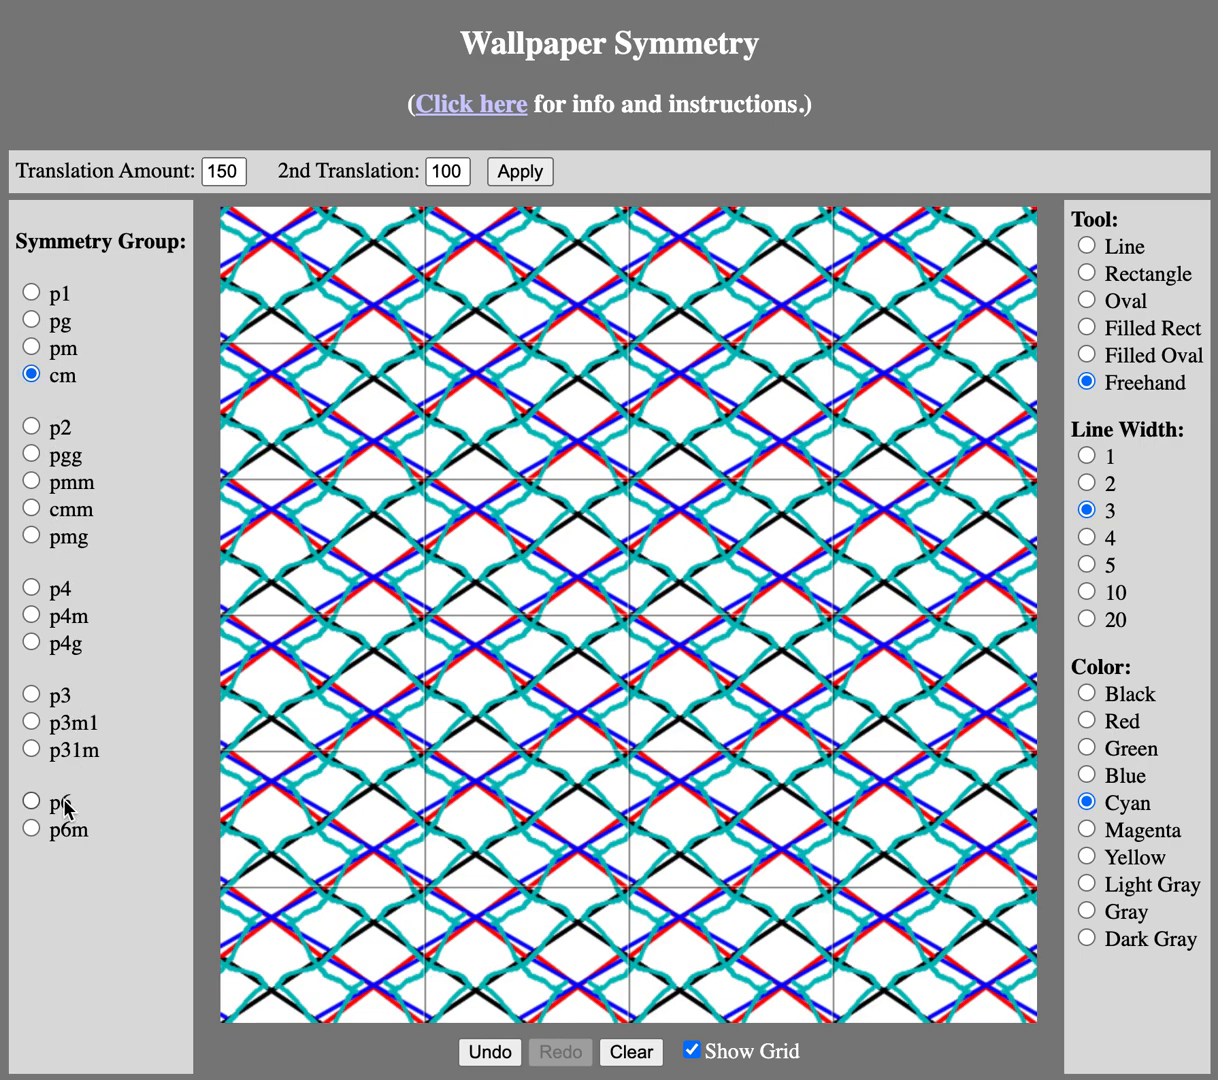
{"action": "left_click", "coordinate": [31, 801]}
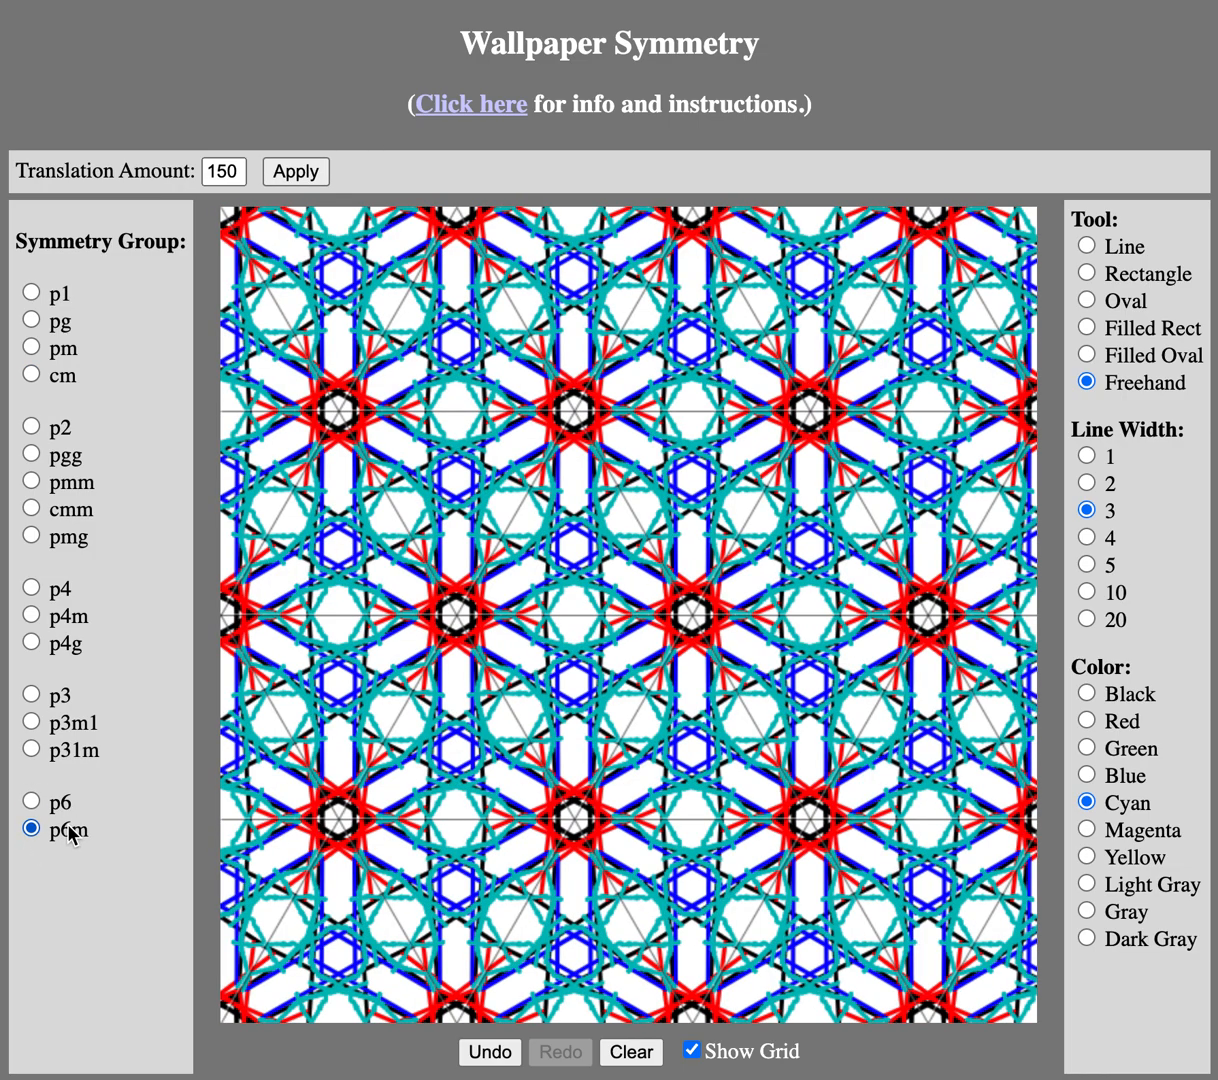
{"action": "left_click", "coordinate": [31, 695]}
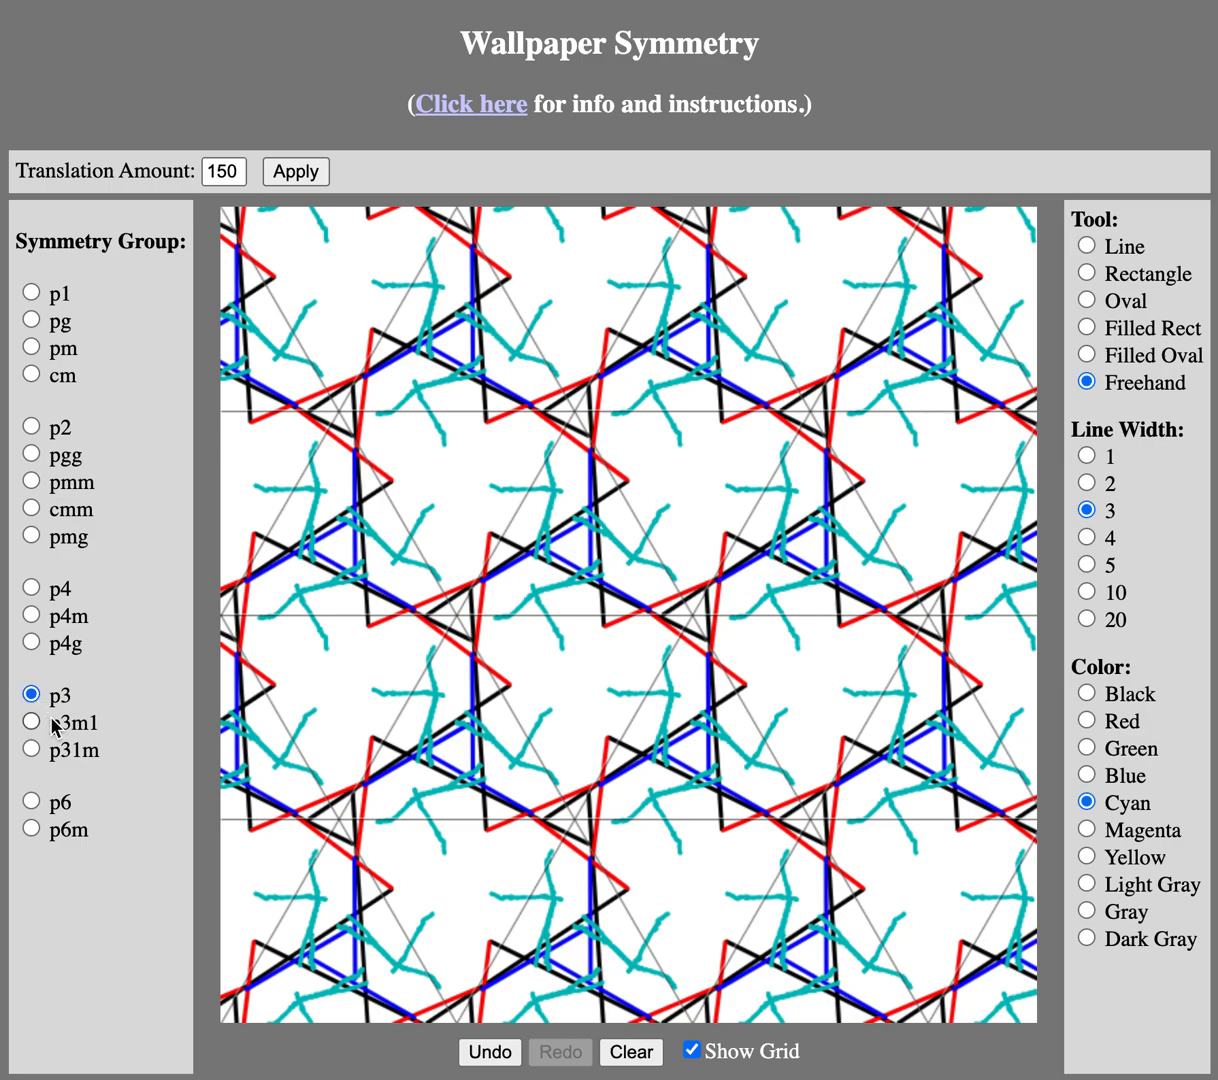
{"action": "mouse_move", "coordinate": [60, 728]}
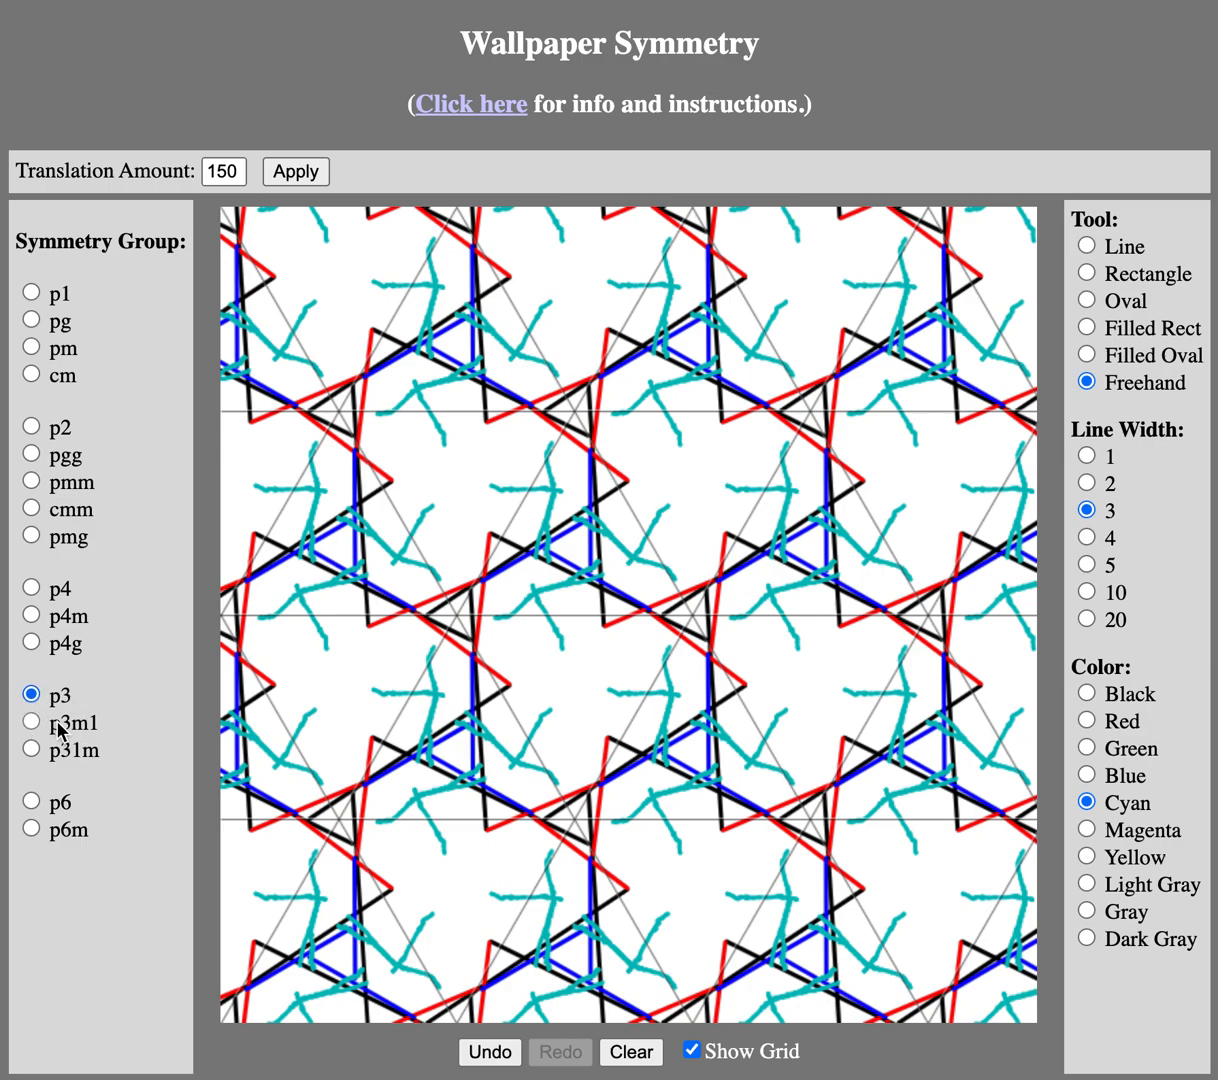
{"action": "left_click", "coordinate": [30, 749]}
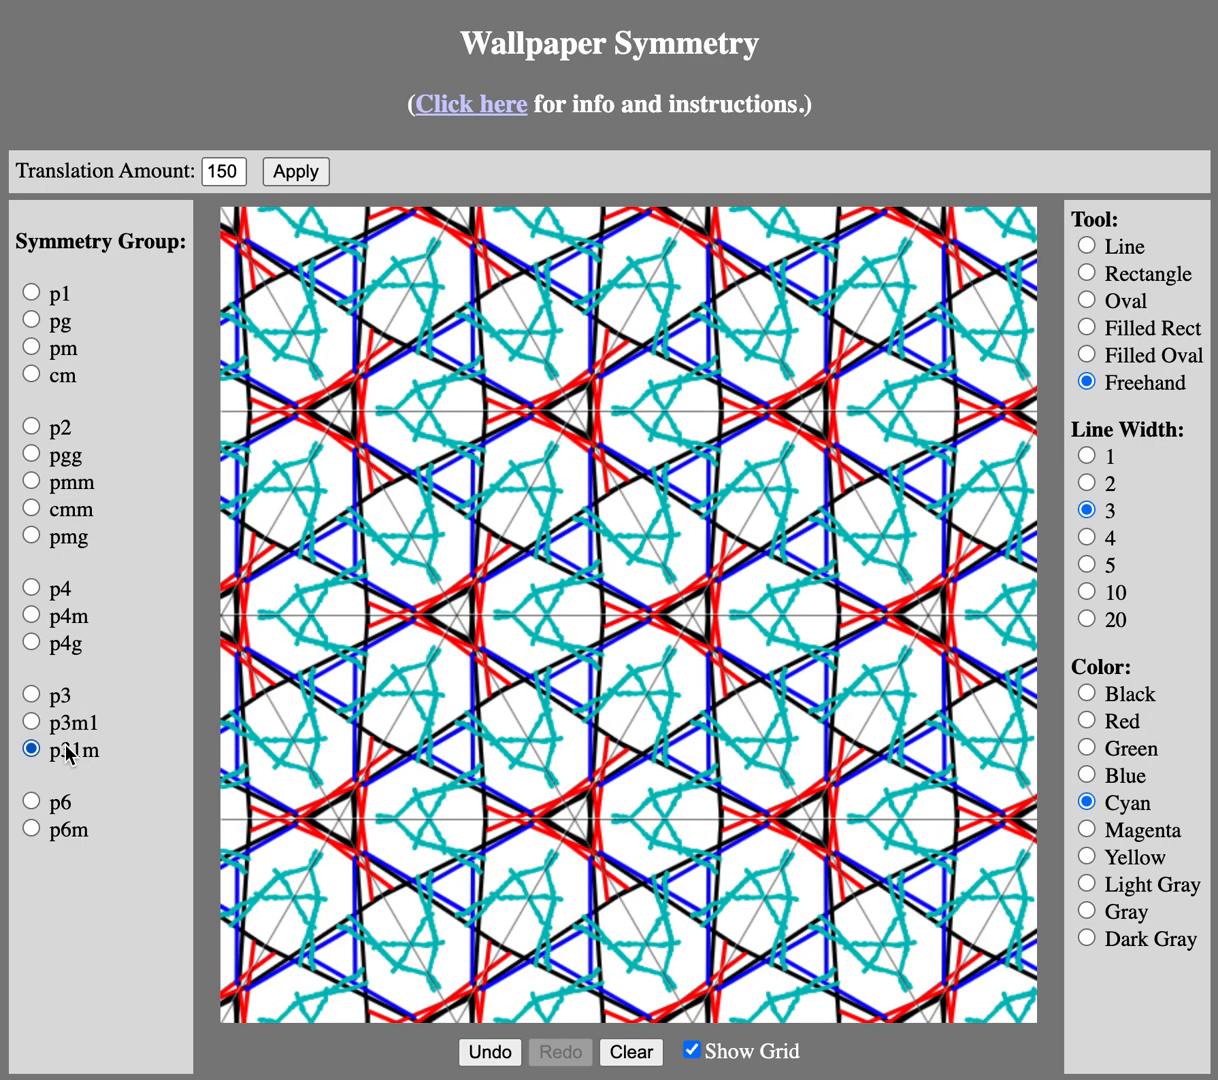
{"action": "mouse_move", "coordinate": [42, 627]}
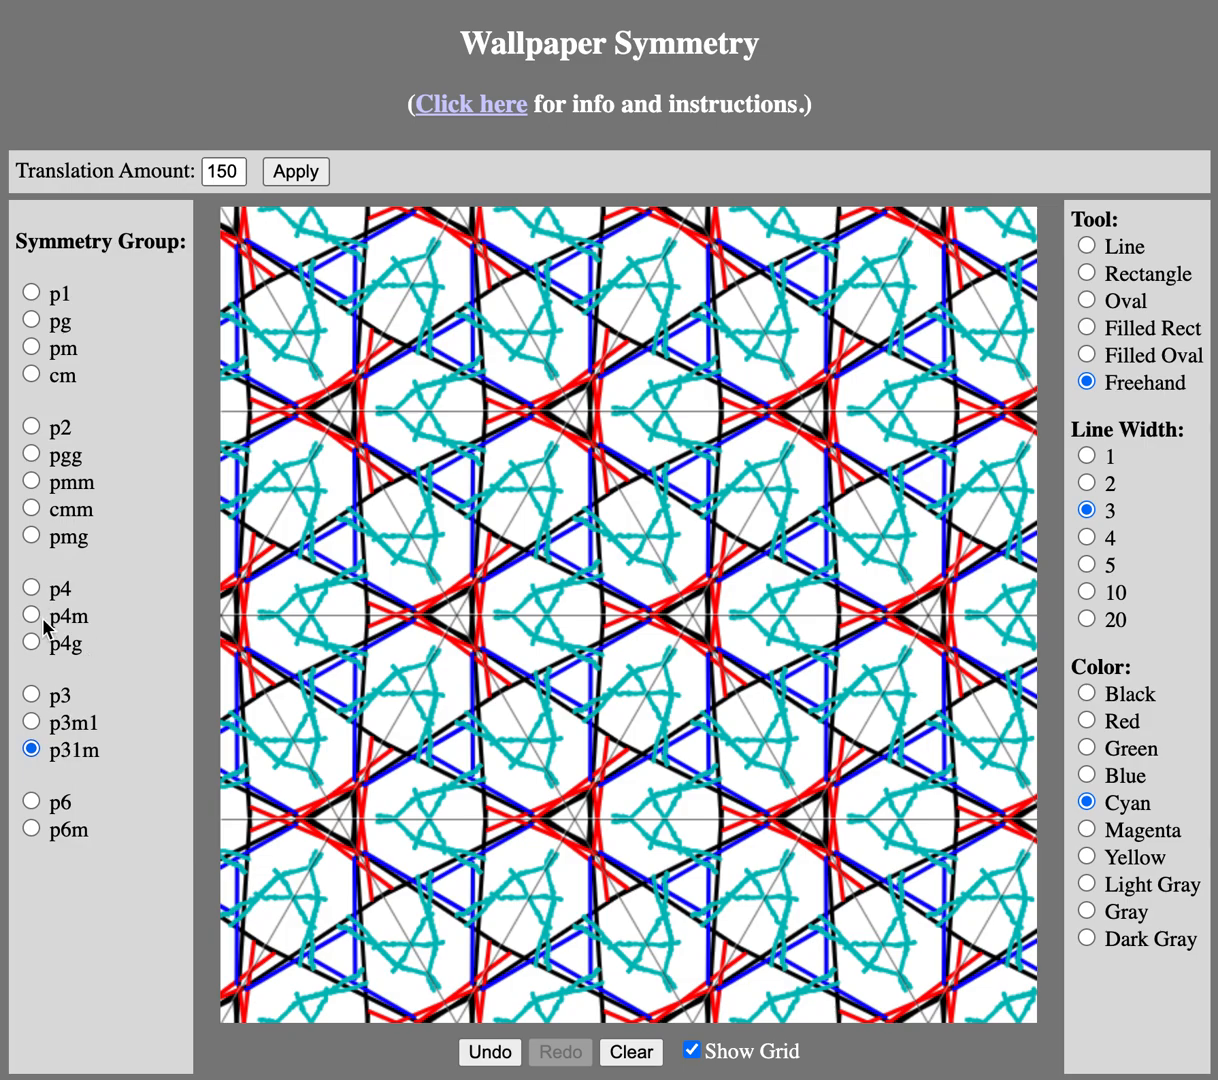
Step: View the drawing under p4m, p4g, p4, pmg, cmm and pmm, finishing on pgg
{"action": "left_click", "coordinate": [31, 614]}
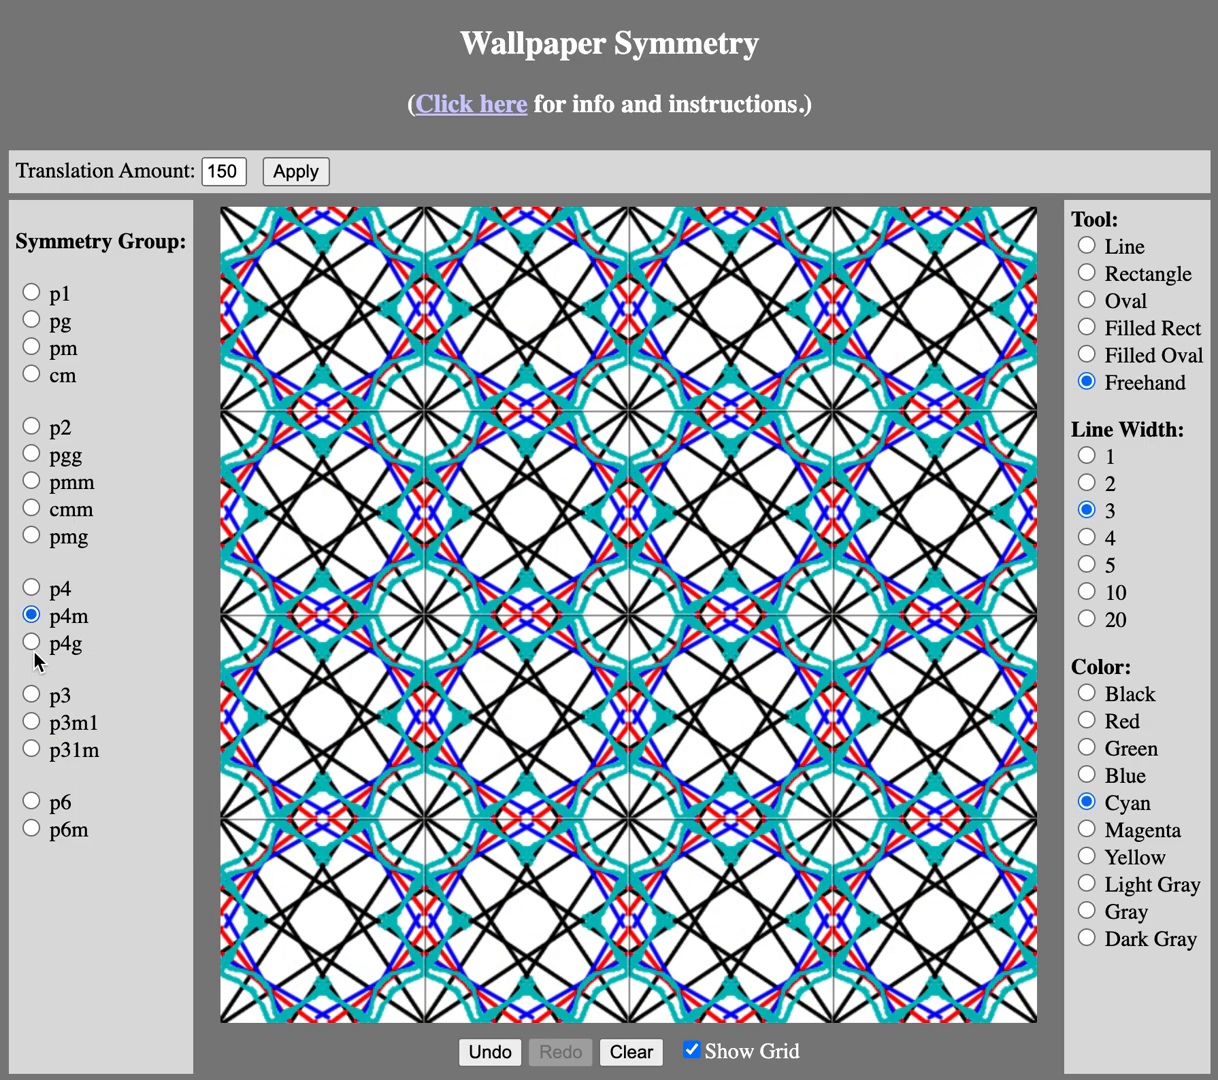
{"action": "left_click", "coordinate": [31, 643]}
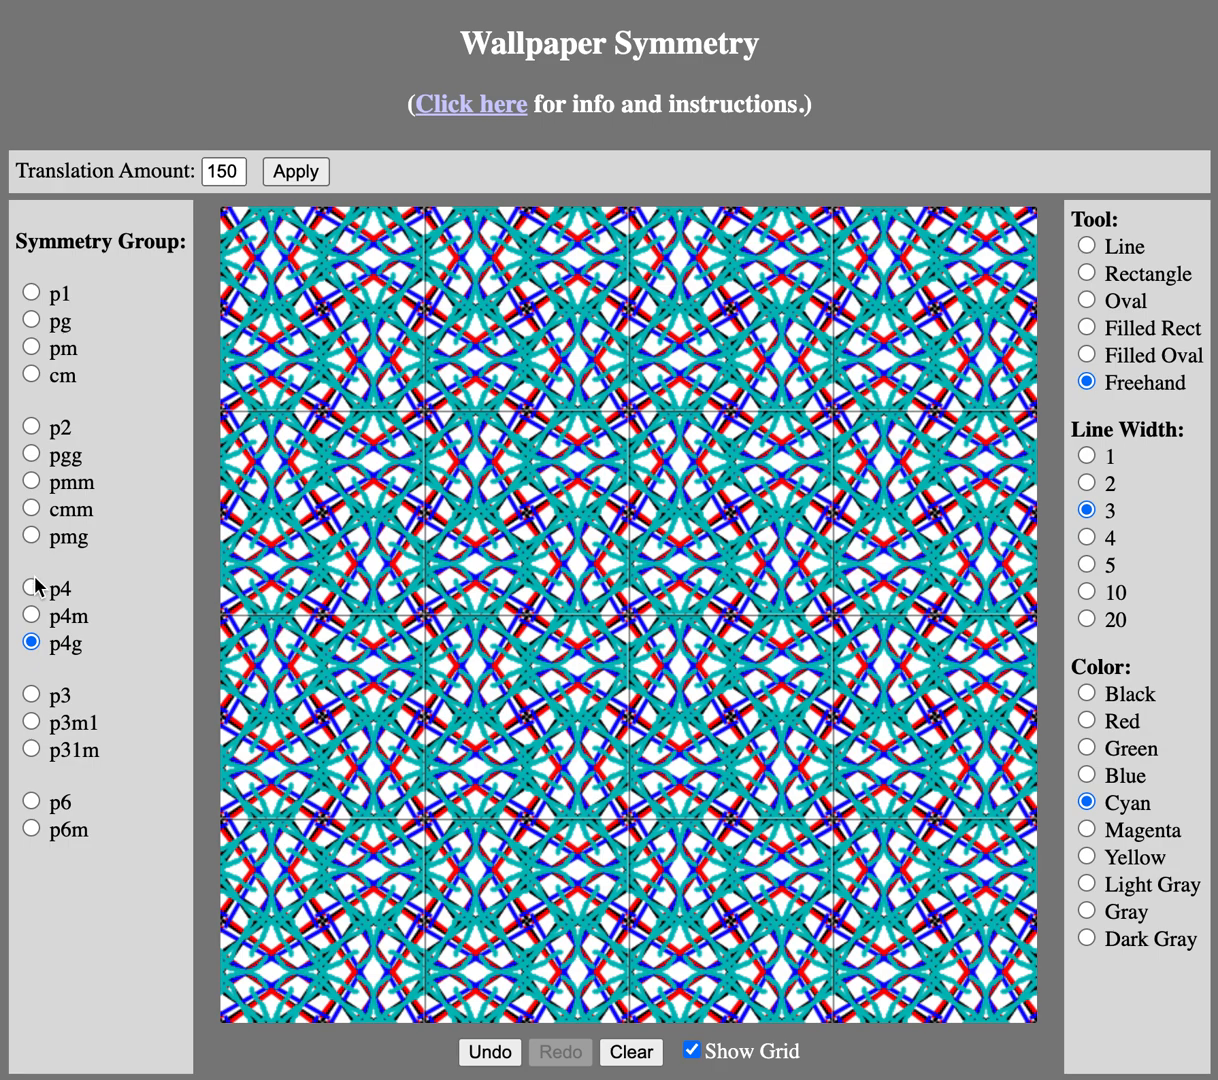
{"action": "left_click", "coordinate": [31, 588]}
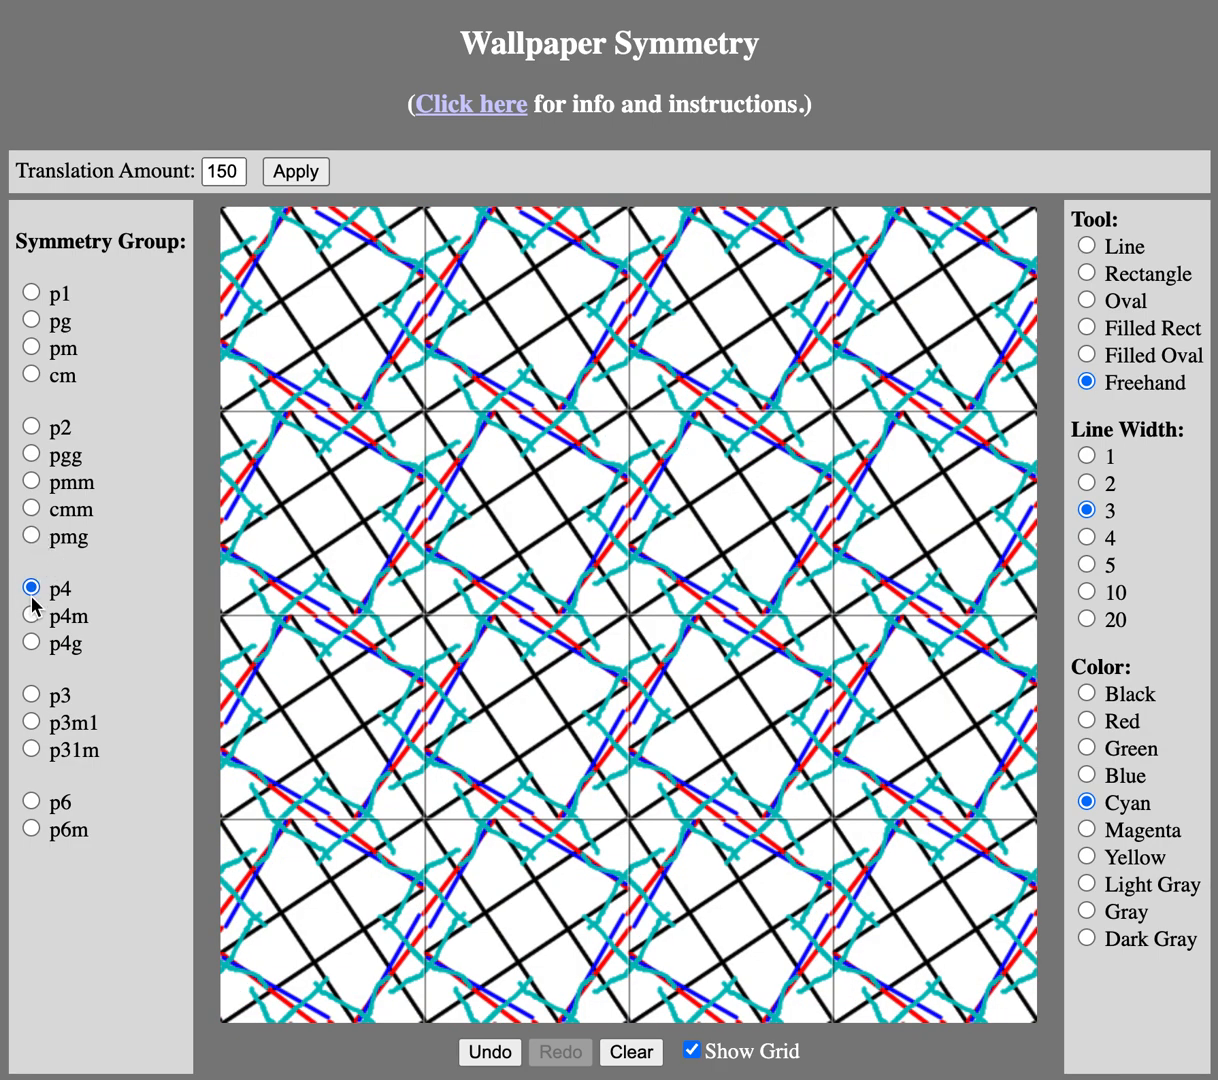
{"action": "left_click", "coordinate": [31, 536]}
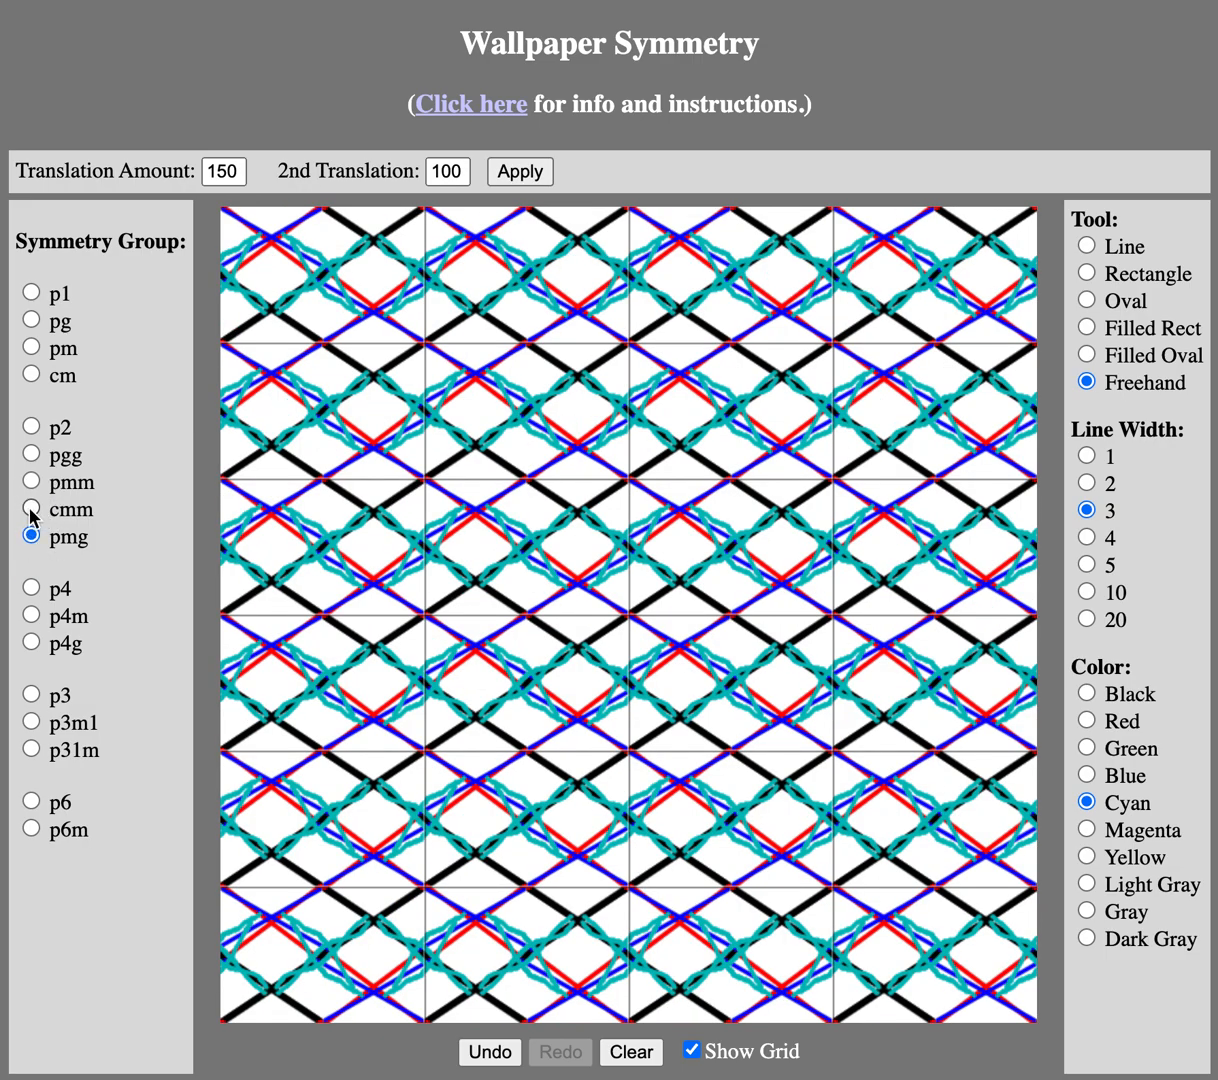
{"action": "left_click", "coordinate": [31, 508]}
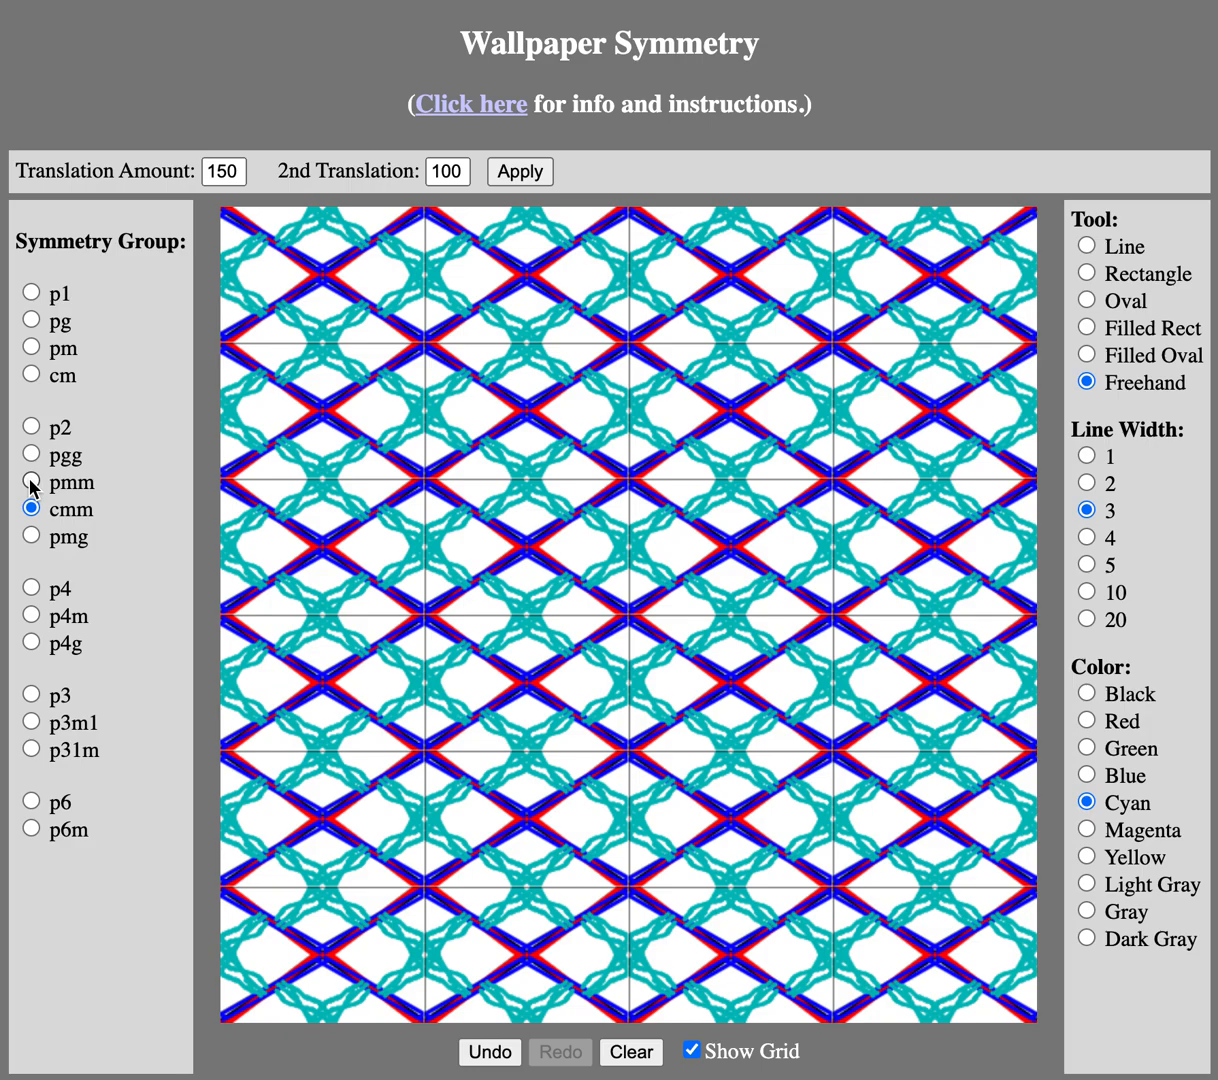
{"action": "left_click", "coordinate": [31, 482]}
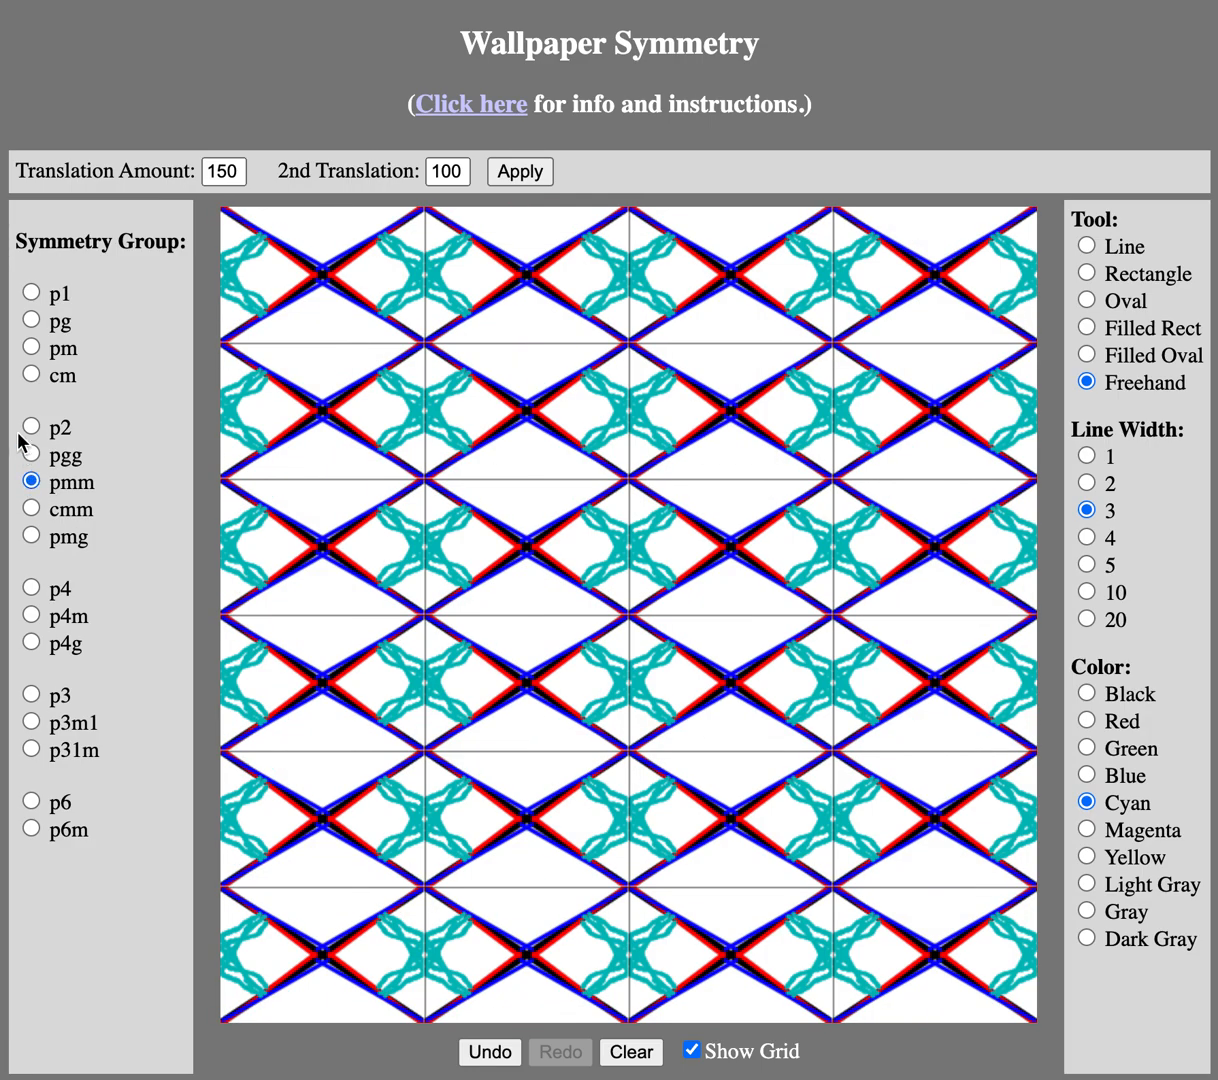
{"action": "left_click", "coordinate": [32, 454]}
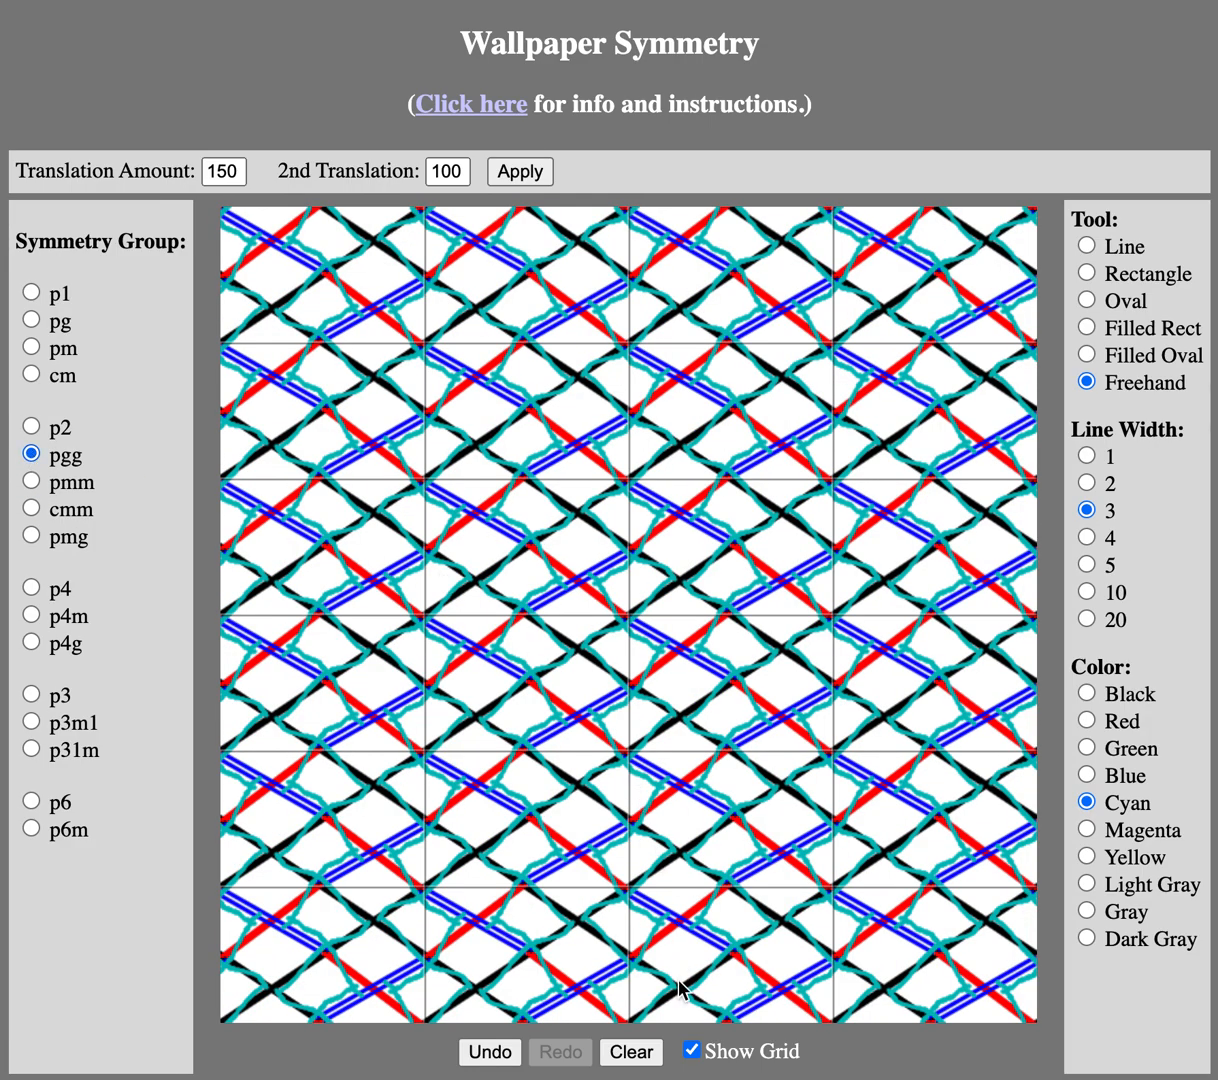
Step: Clear the canvas and draw new black freehand loops across the tiles
{"action": "left_click", "coordinate": [631, 1052]}
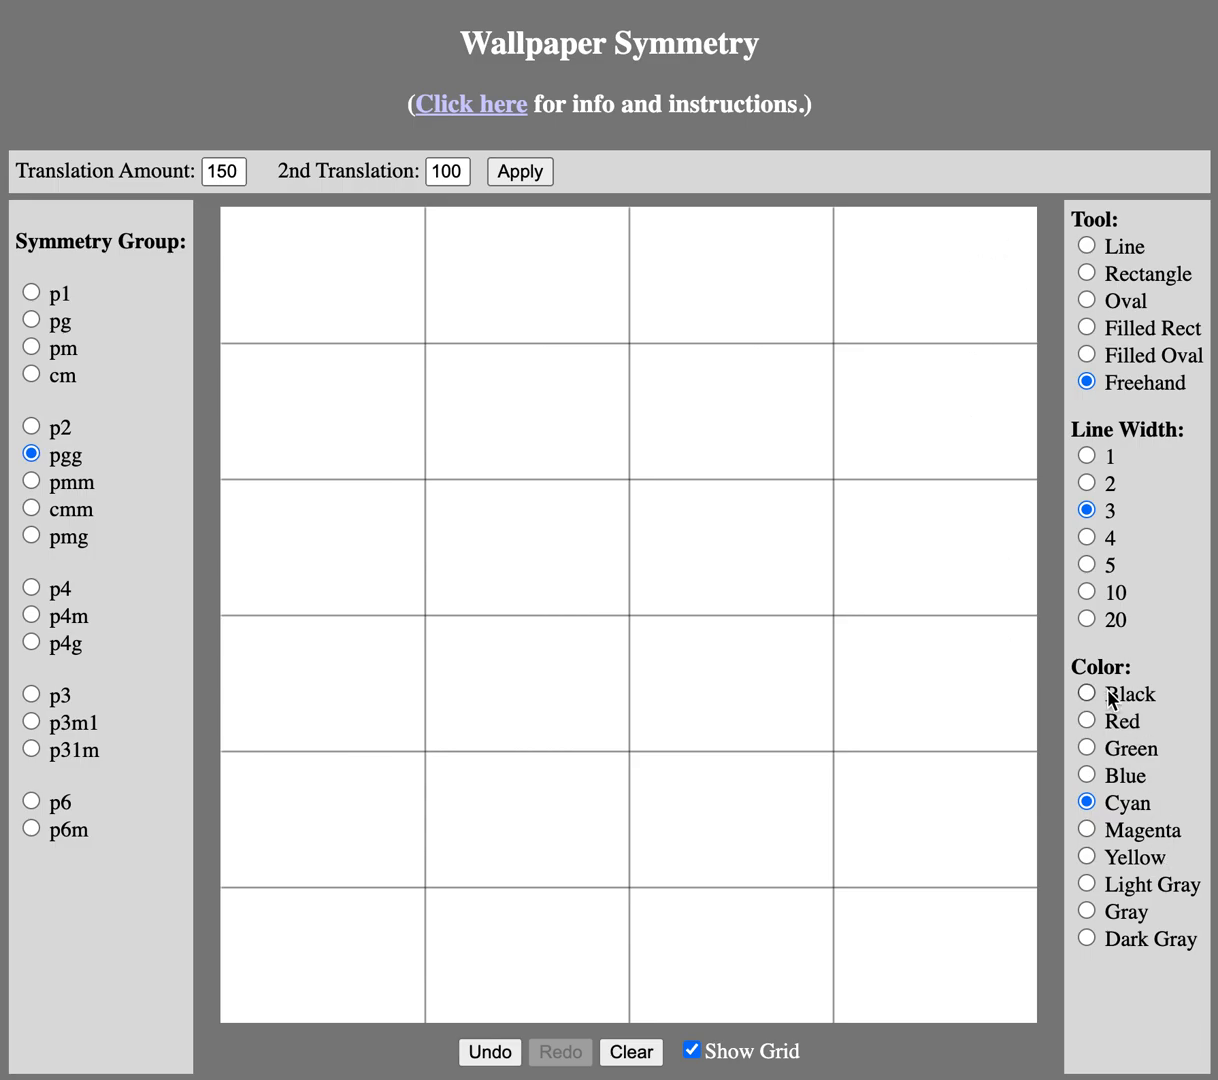
{"action": "left_click", "coordinate": [1086, 692]}
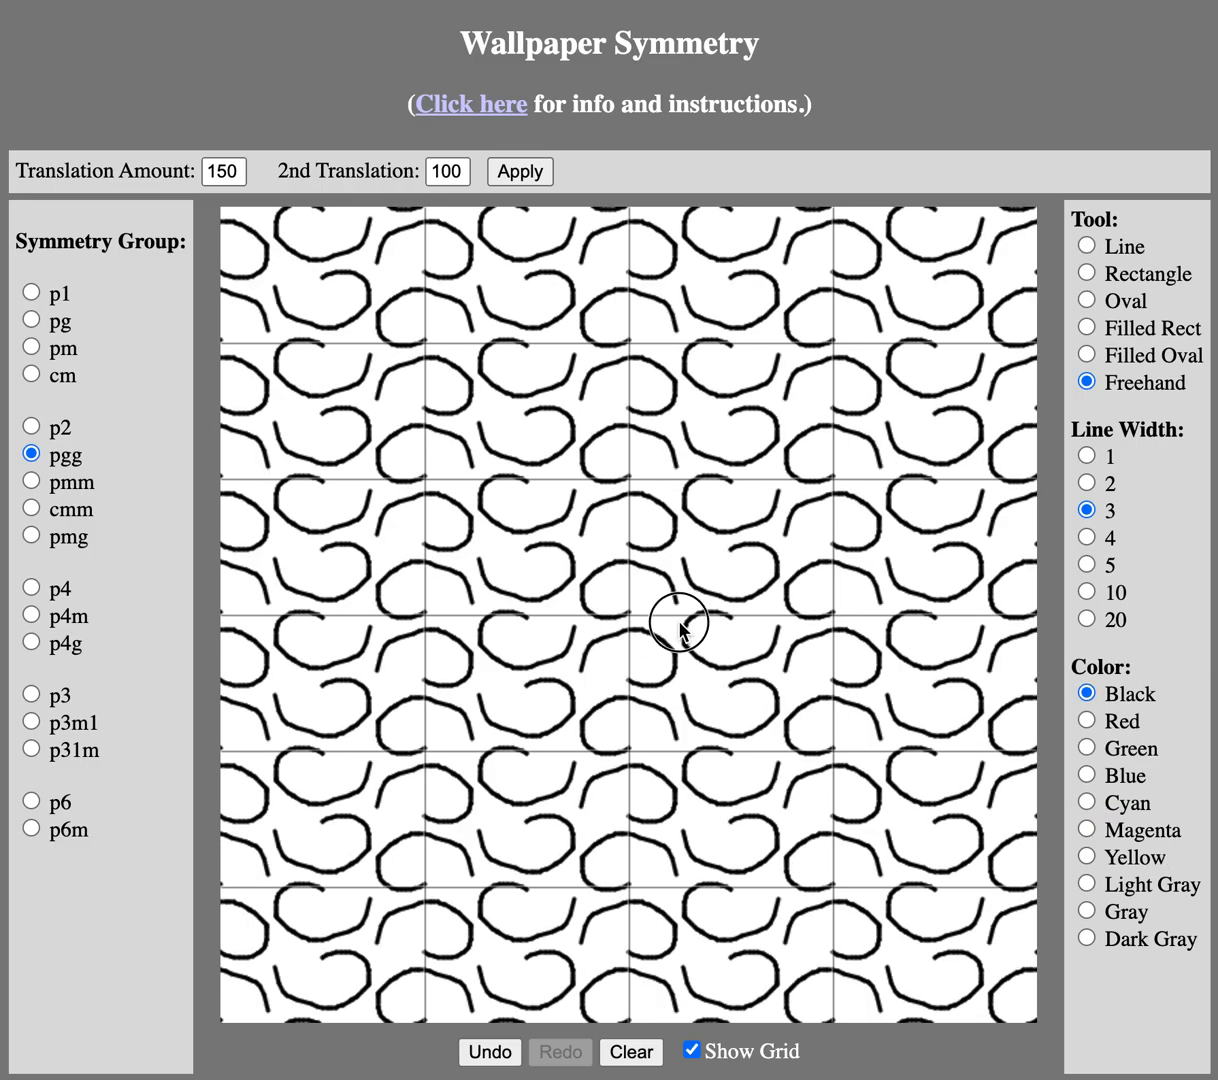
{"action": "left_click_drag", "start_coordinate": [680, 620], "coordinate": [700, 555]}
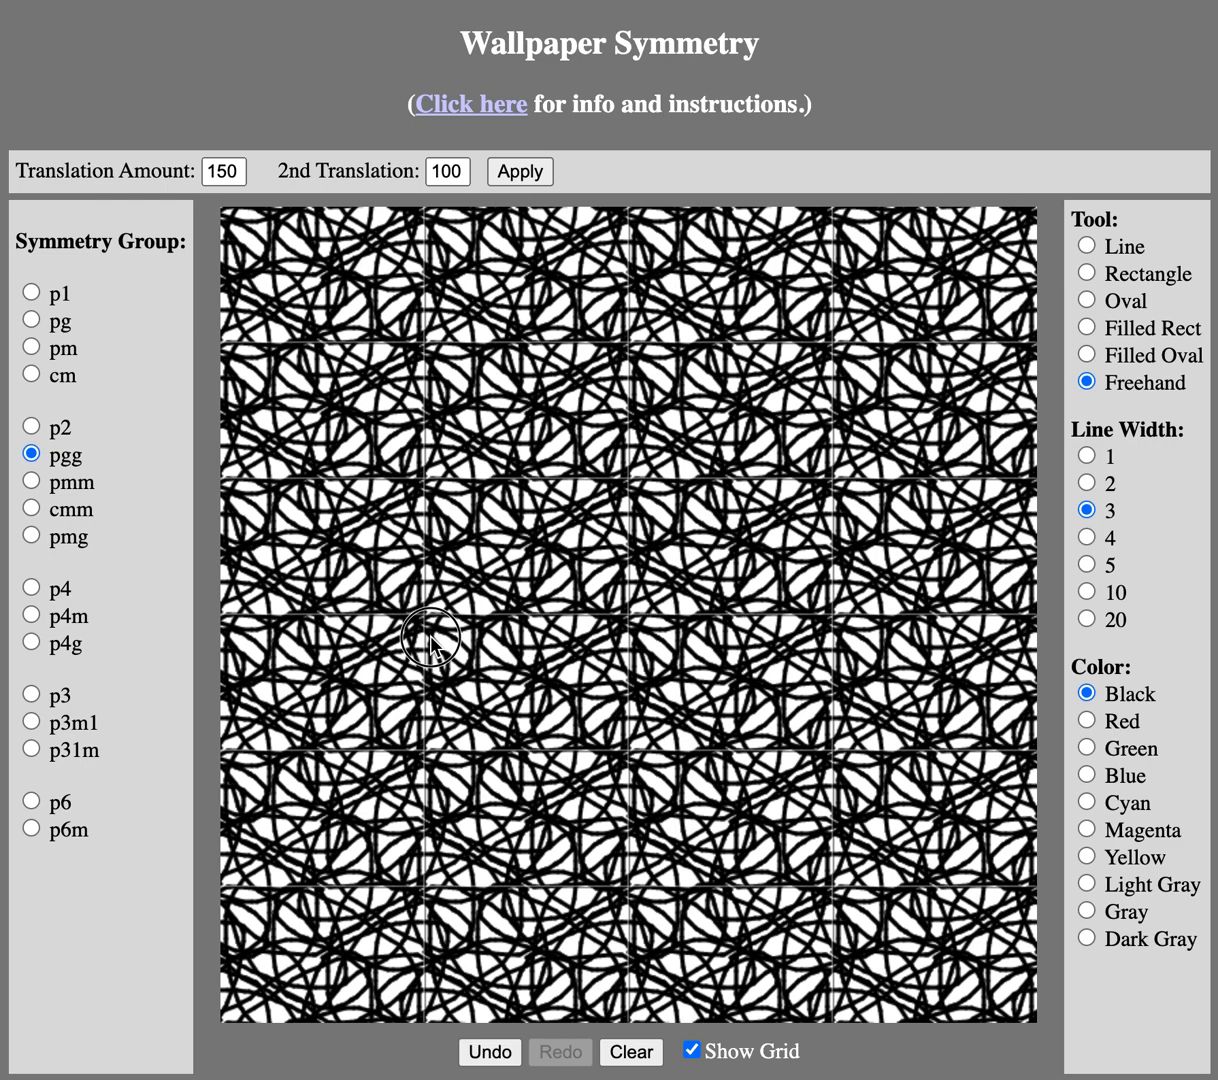
{"action": "mouse_move", "coordinate": [60, 838]}
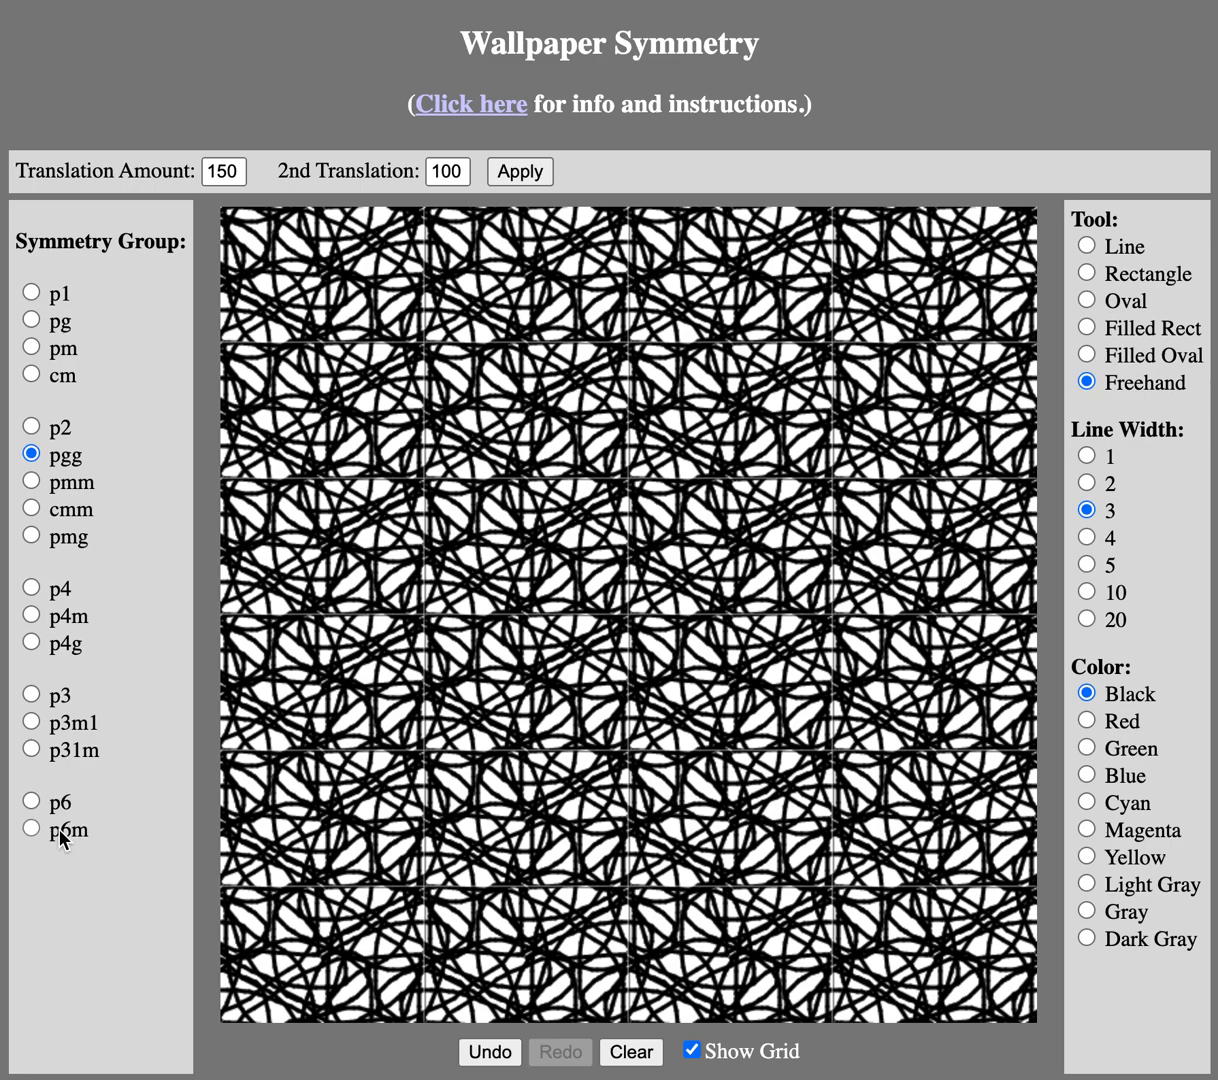
Step: View the black scribbles under p6m then p6, and choose red ink
{"action": "left_click", "coordinate": [31, 829]}
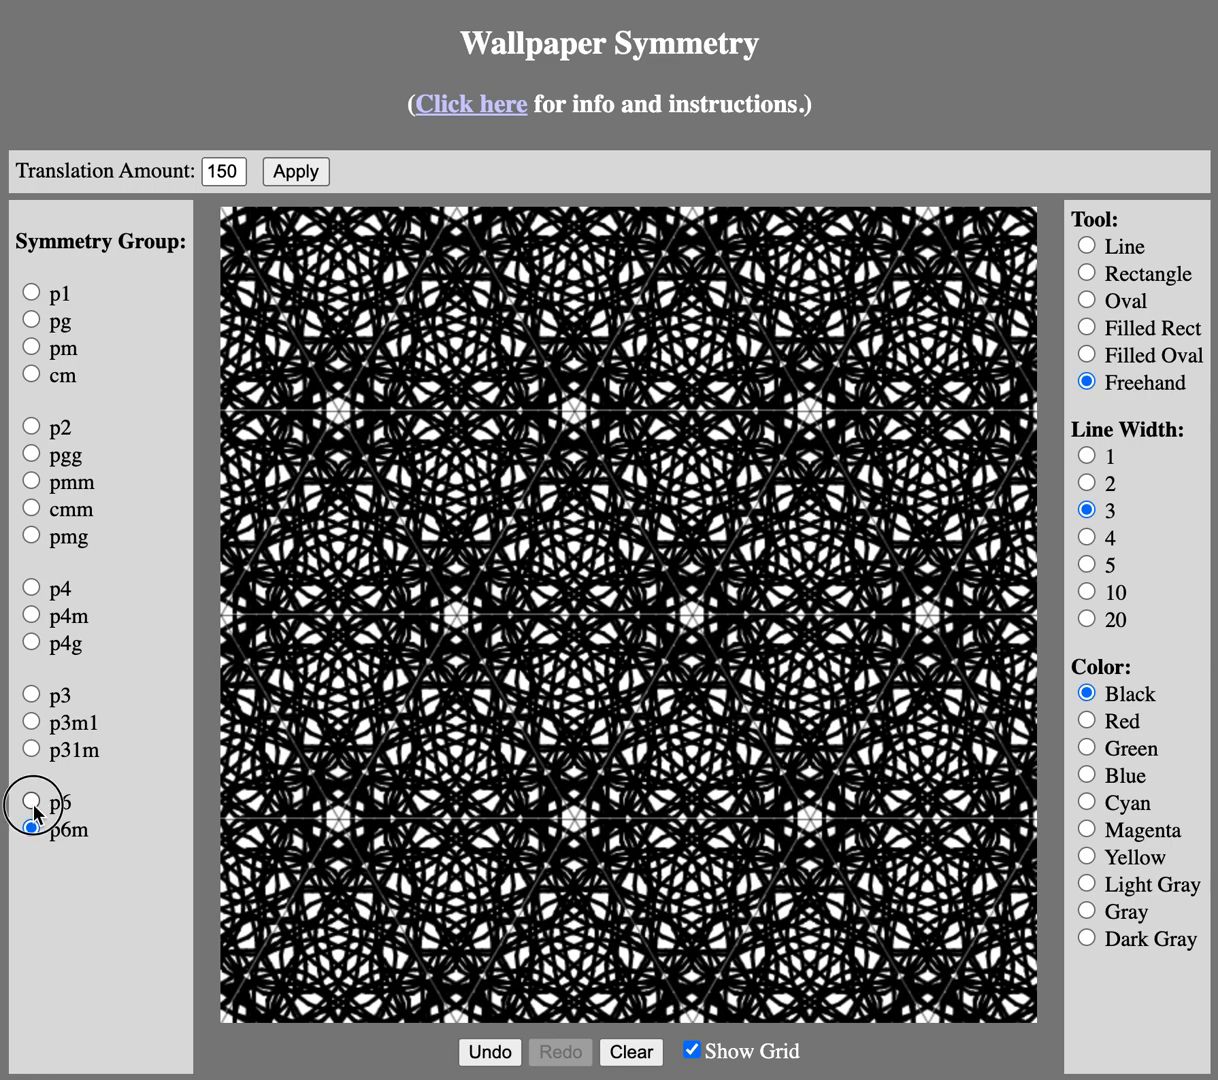
{"action": "left_click", "coordinate": [31, 801]}
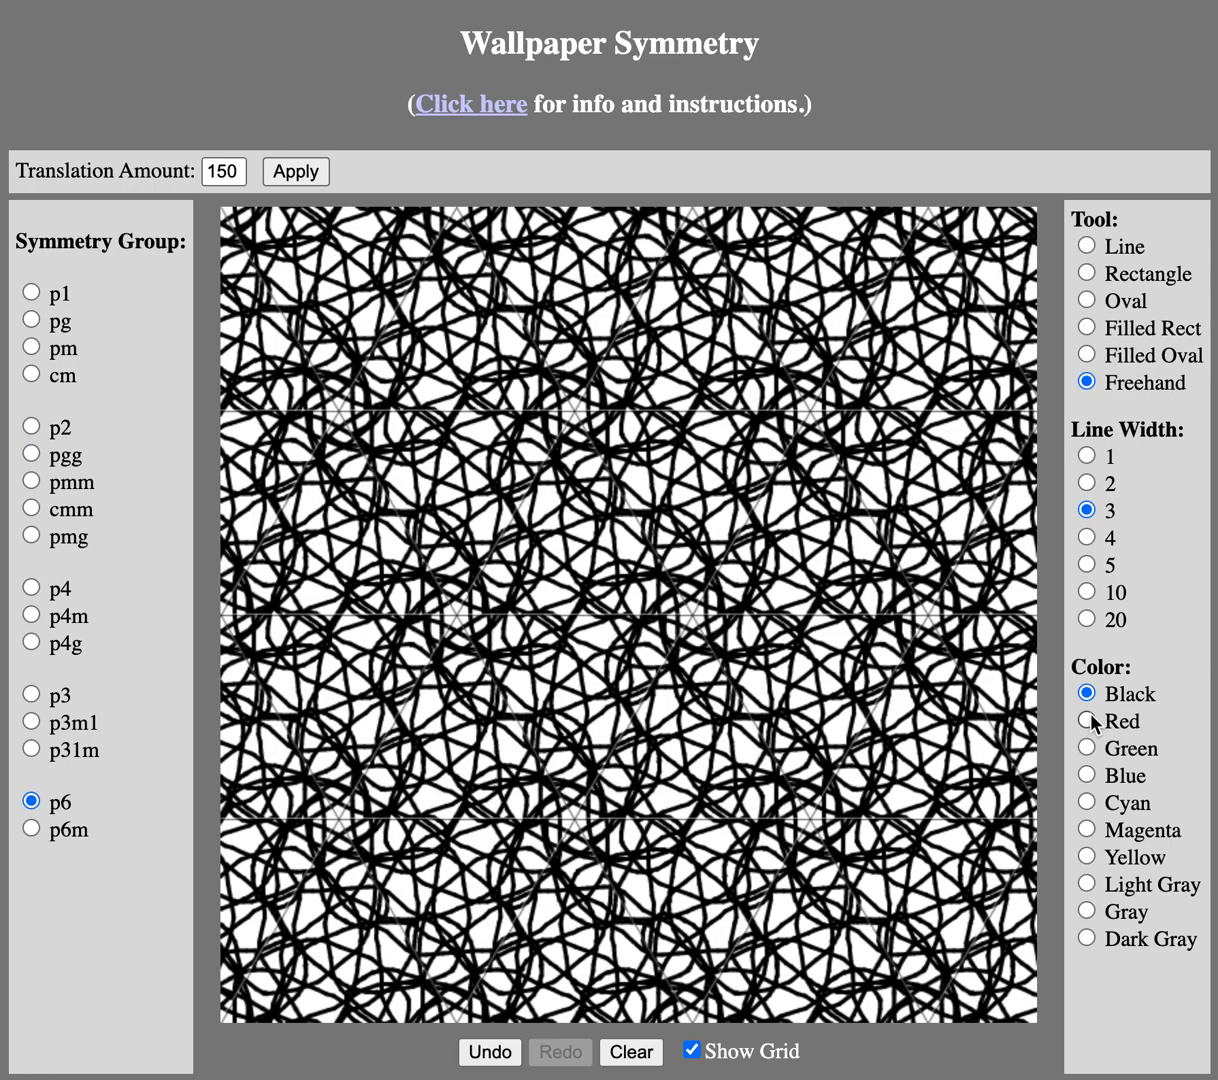
{"action": "left_click", "coordinate": [31, 293]}
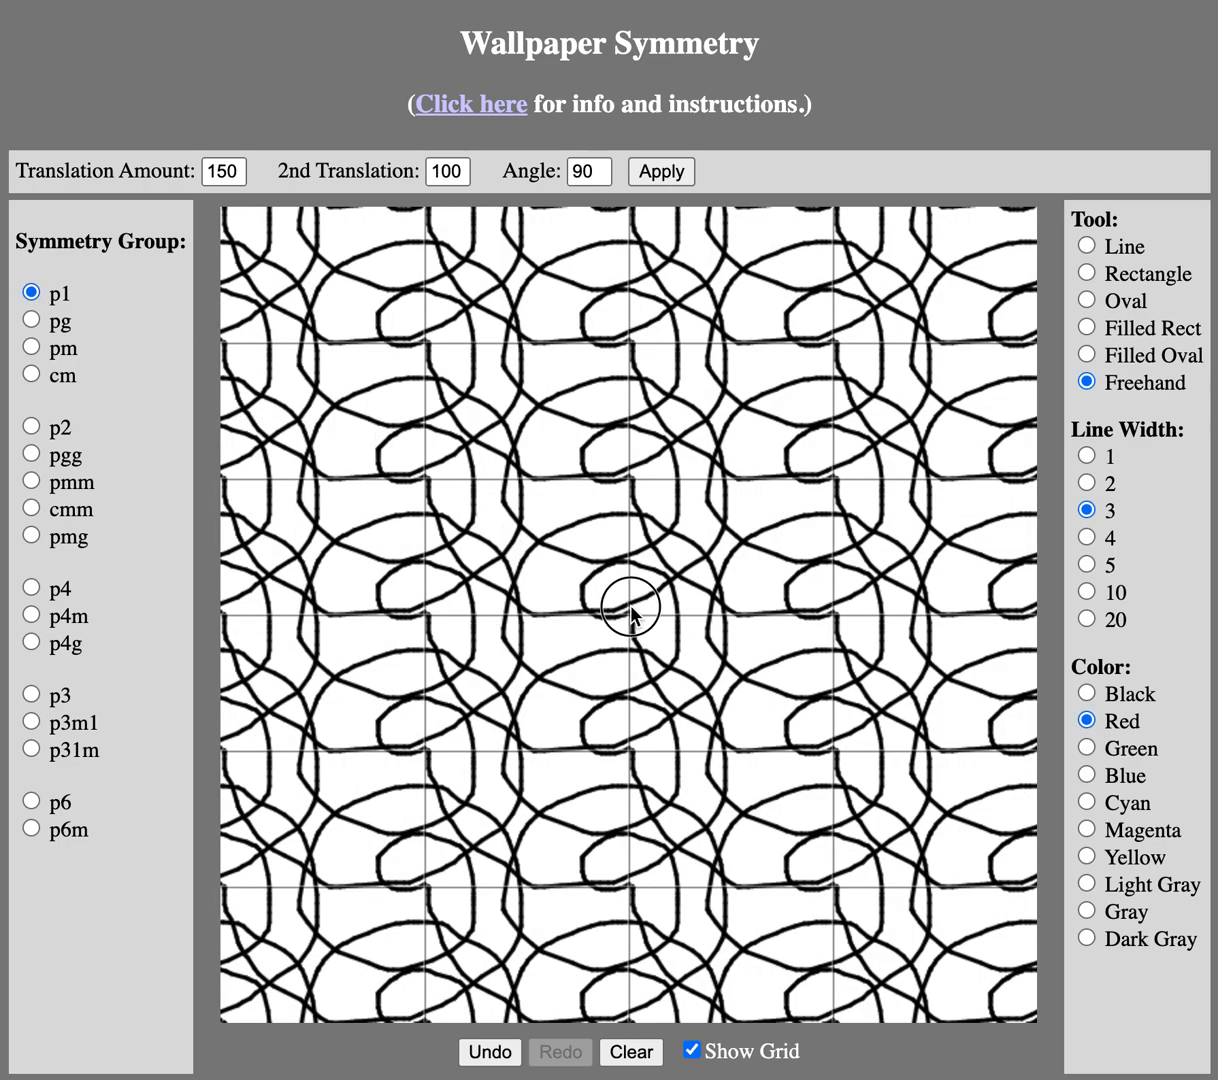
Step: Draw red freehand loops and preview them under p3, p4g, p4 and pmm
{"action": "left_click_drag", "start_coordinate": [628, 612], "coordinate": [645, 648]}
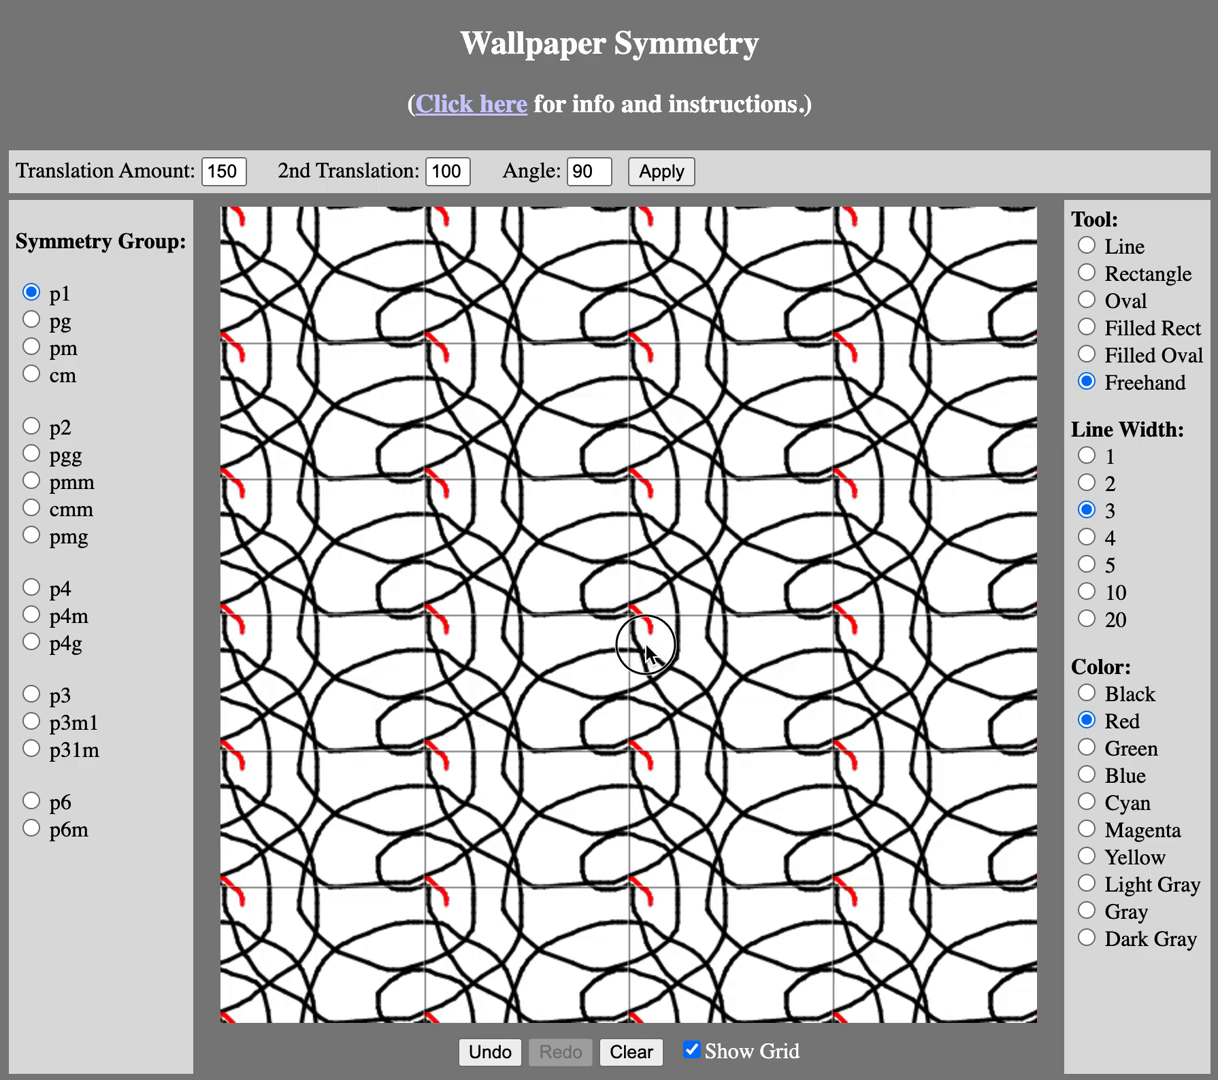
{"action": "left_click_drag", "start_coordinate": [645, 645], "coordinate": [680, 665]}
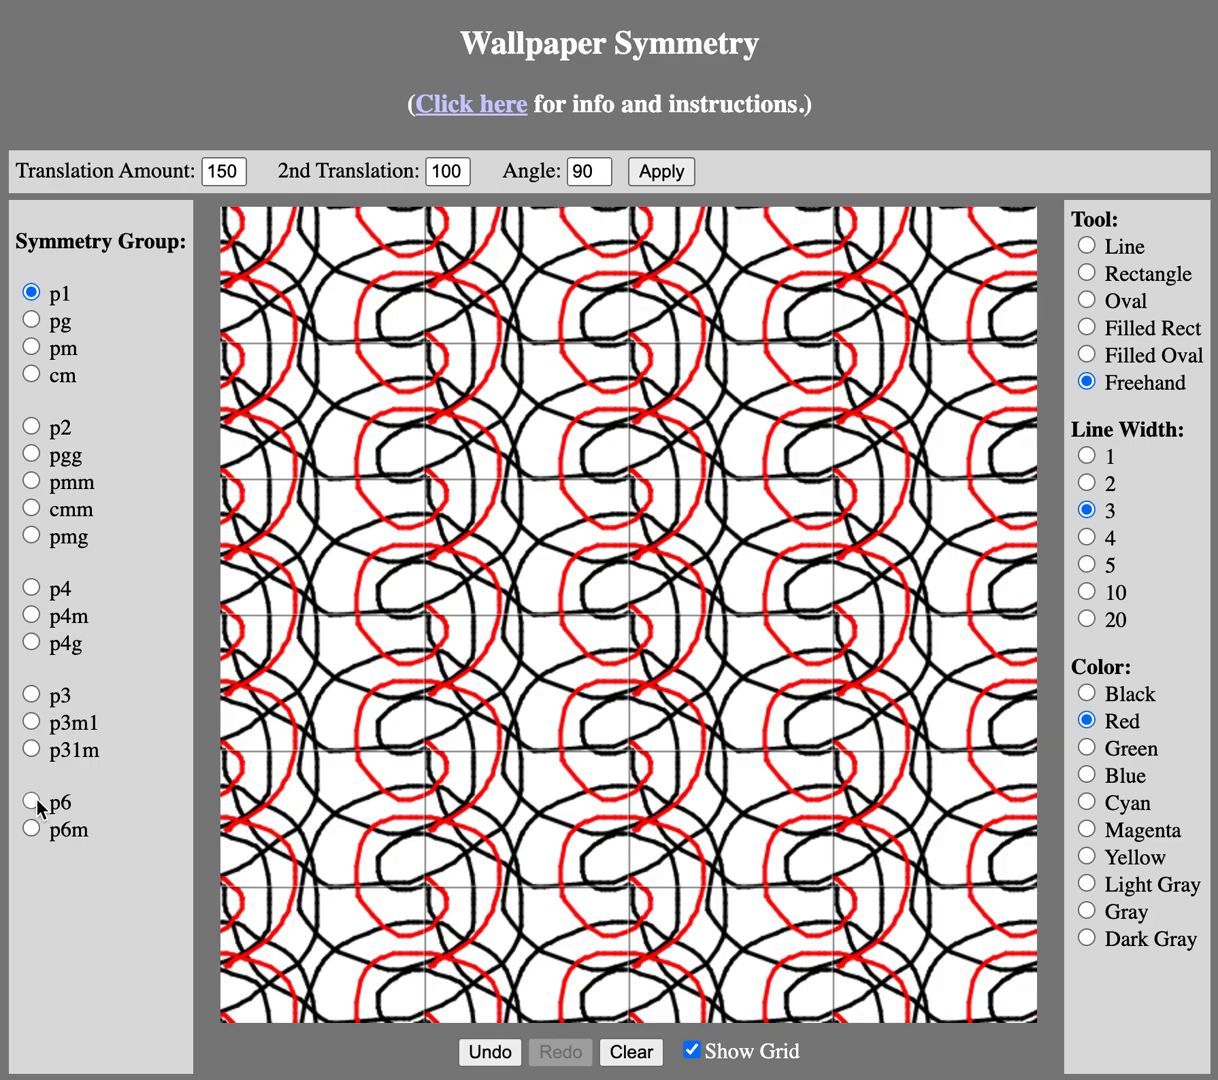
{"action": "left_click", "coordinate": [31, 695]}
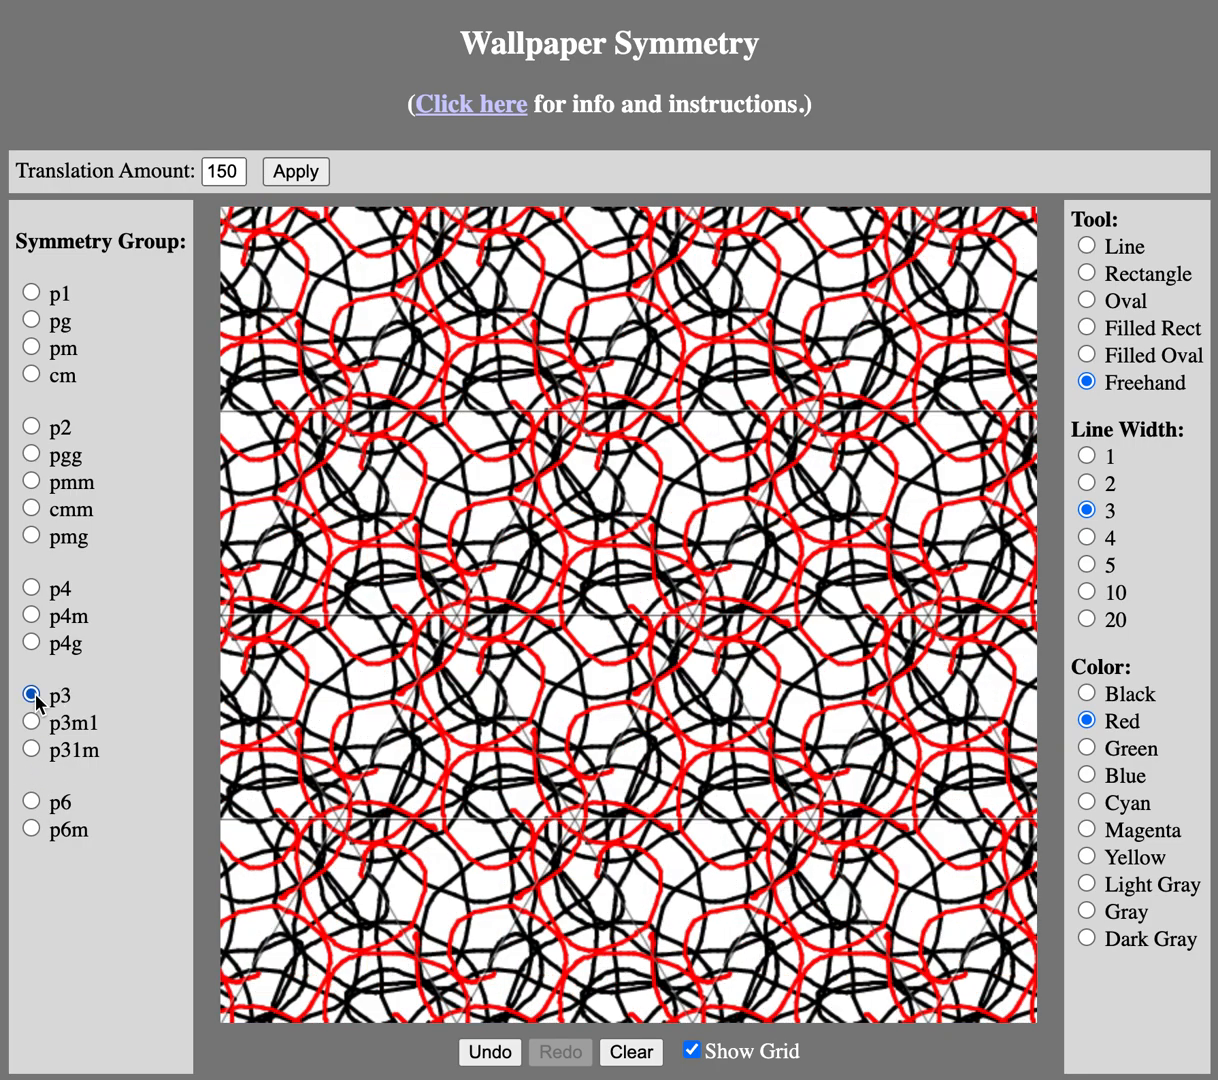
{"action": "mouse_move", "coordinate": [40, 585]}
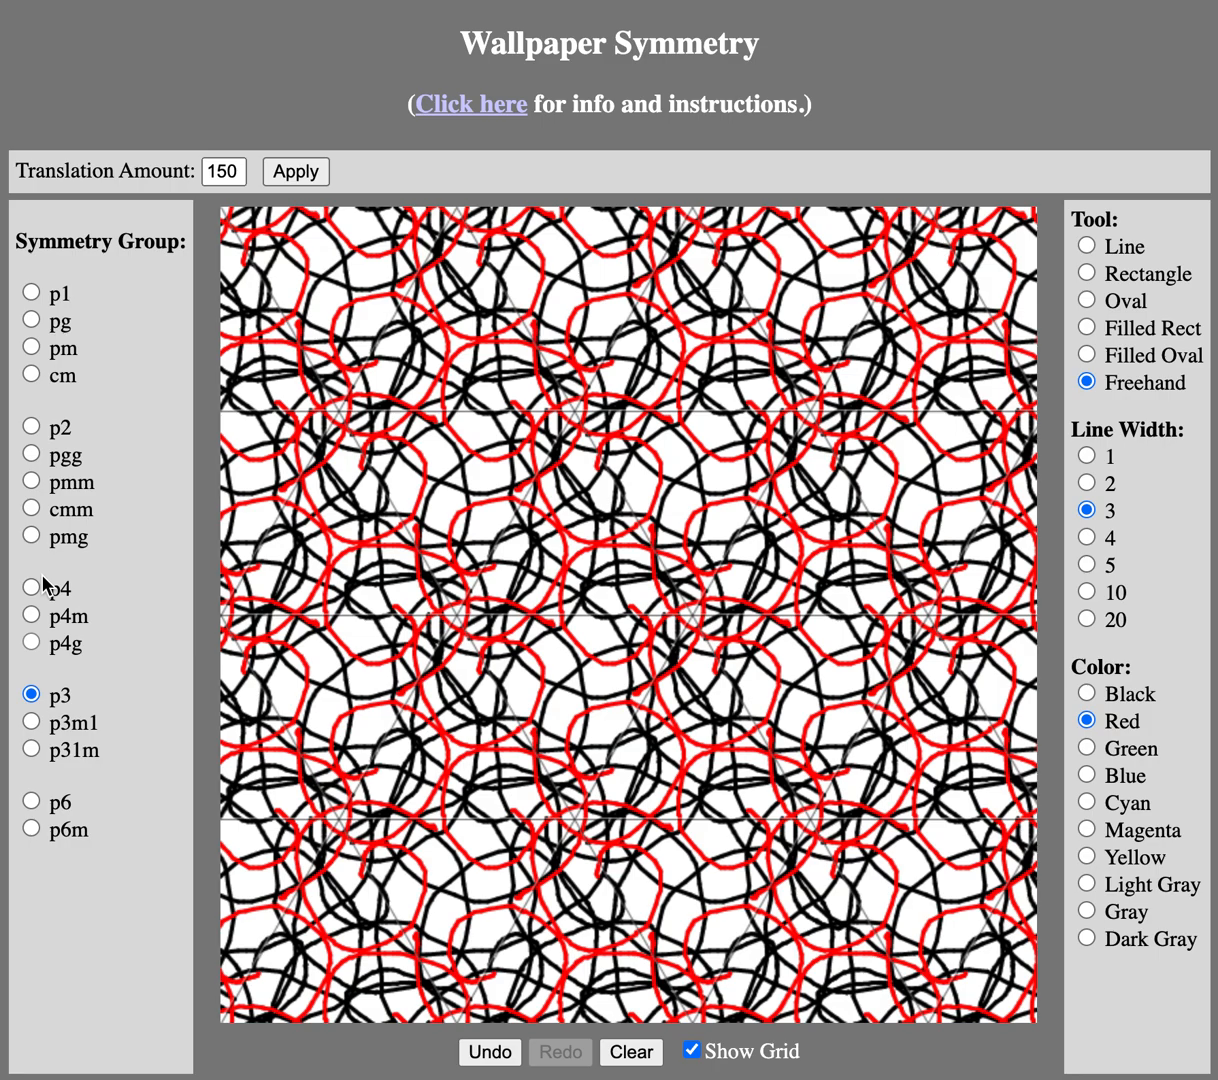
{"action": "left_click", "coordinate": [31, 643]}
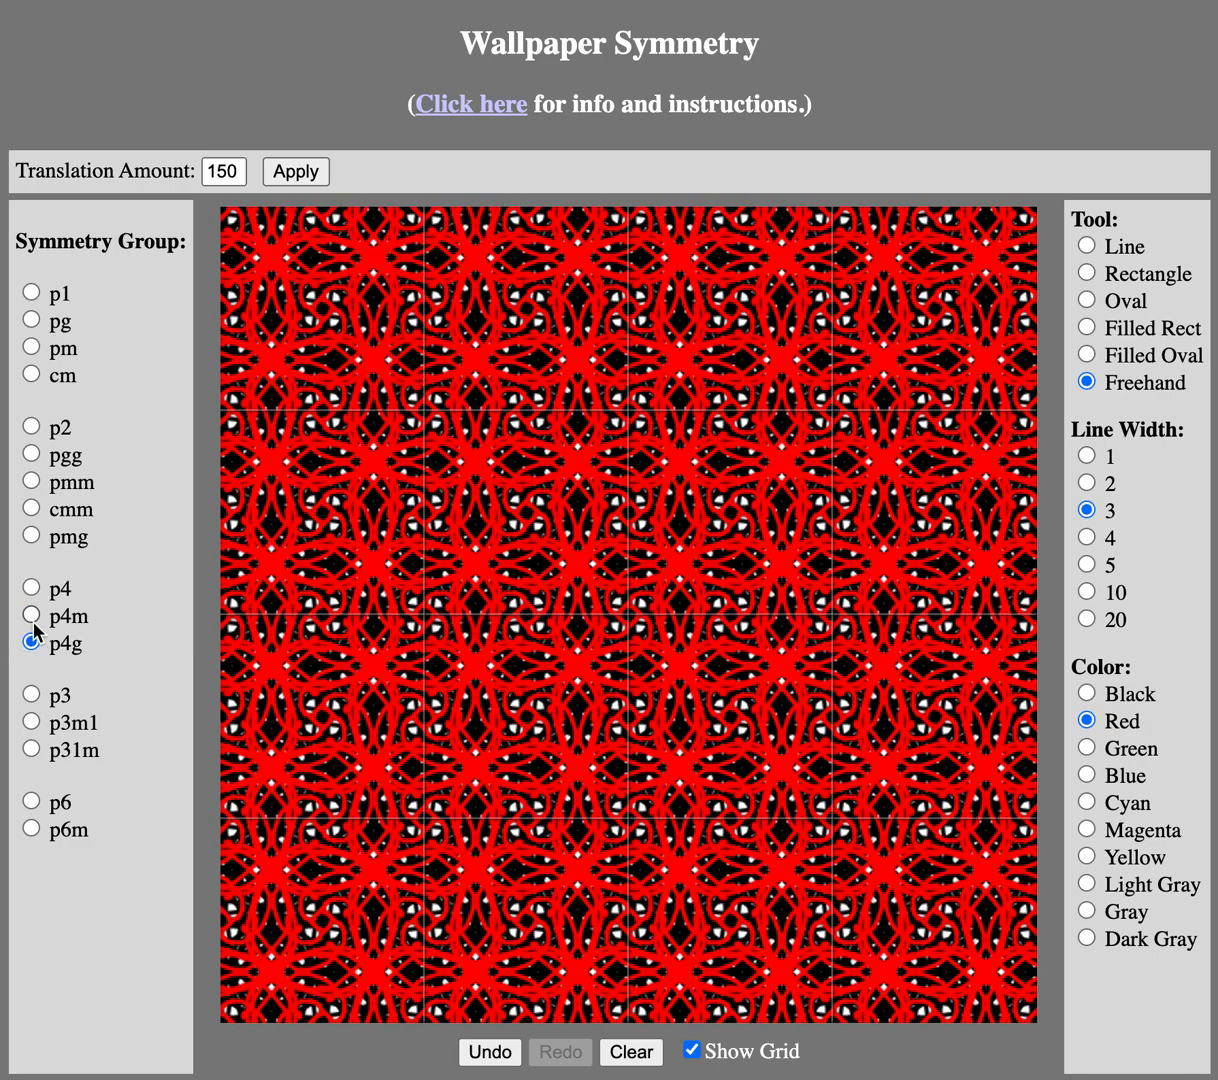
{"action": "left_click", "coordinate": [31, 588]}
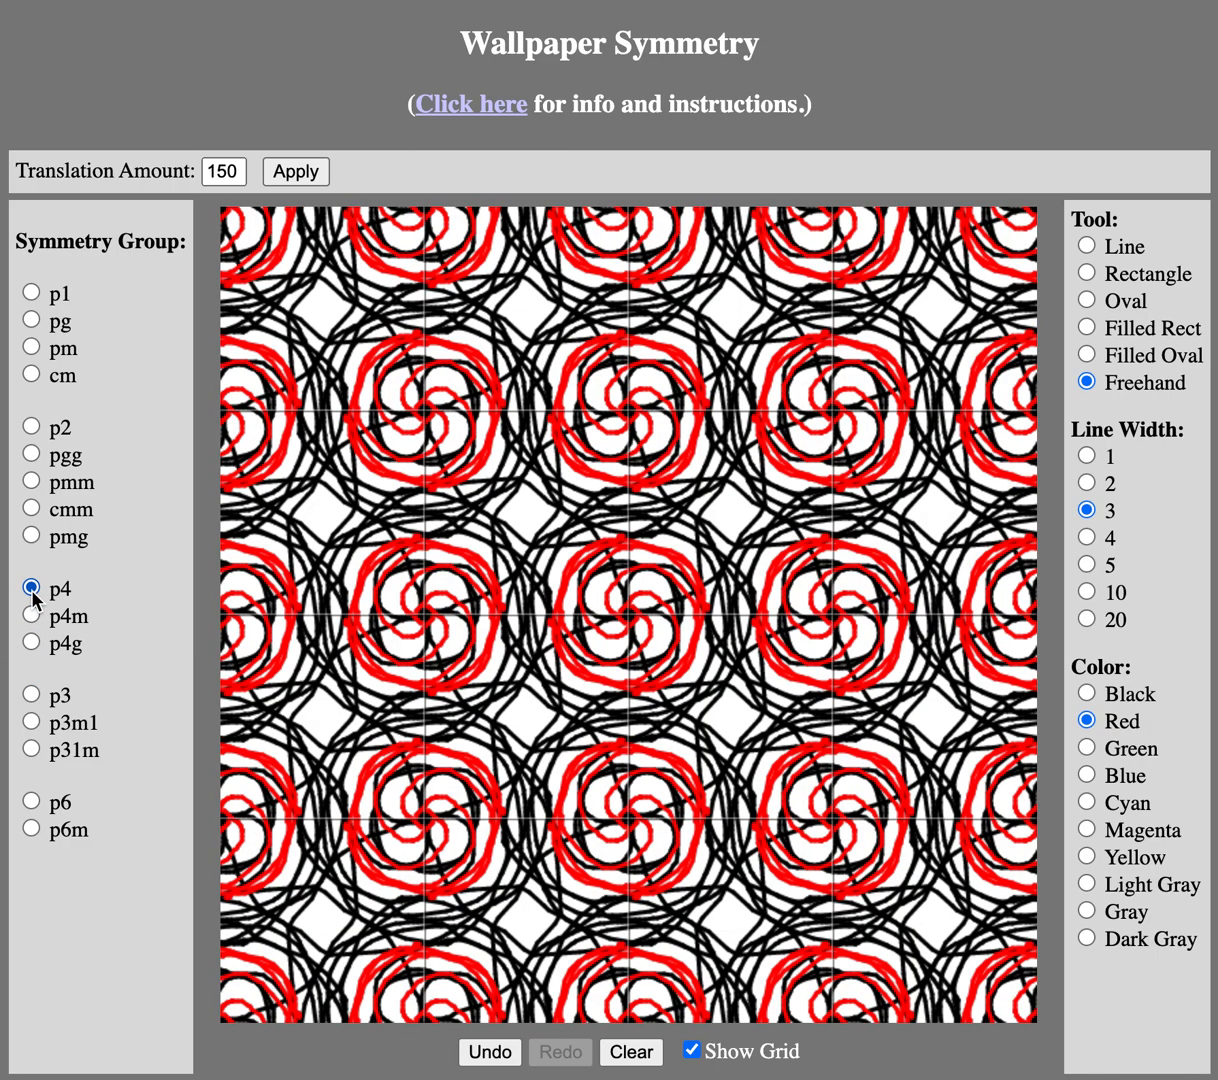
{"action": "mouse_move", "coordinate": [307, 447]}
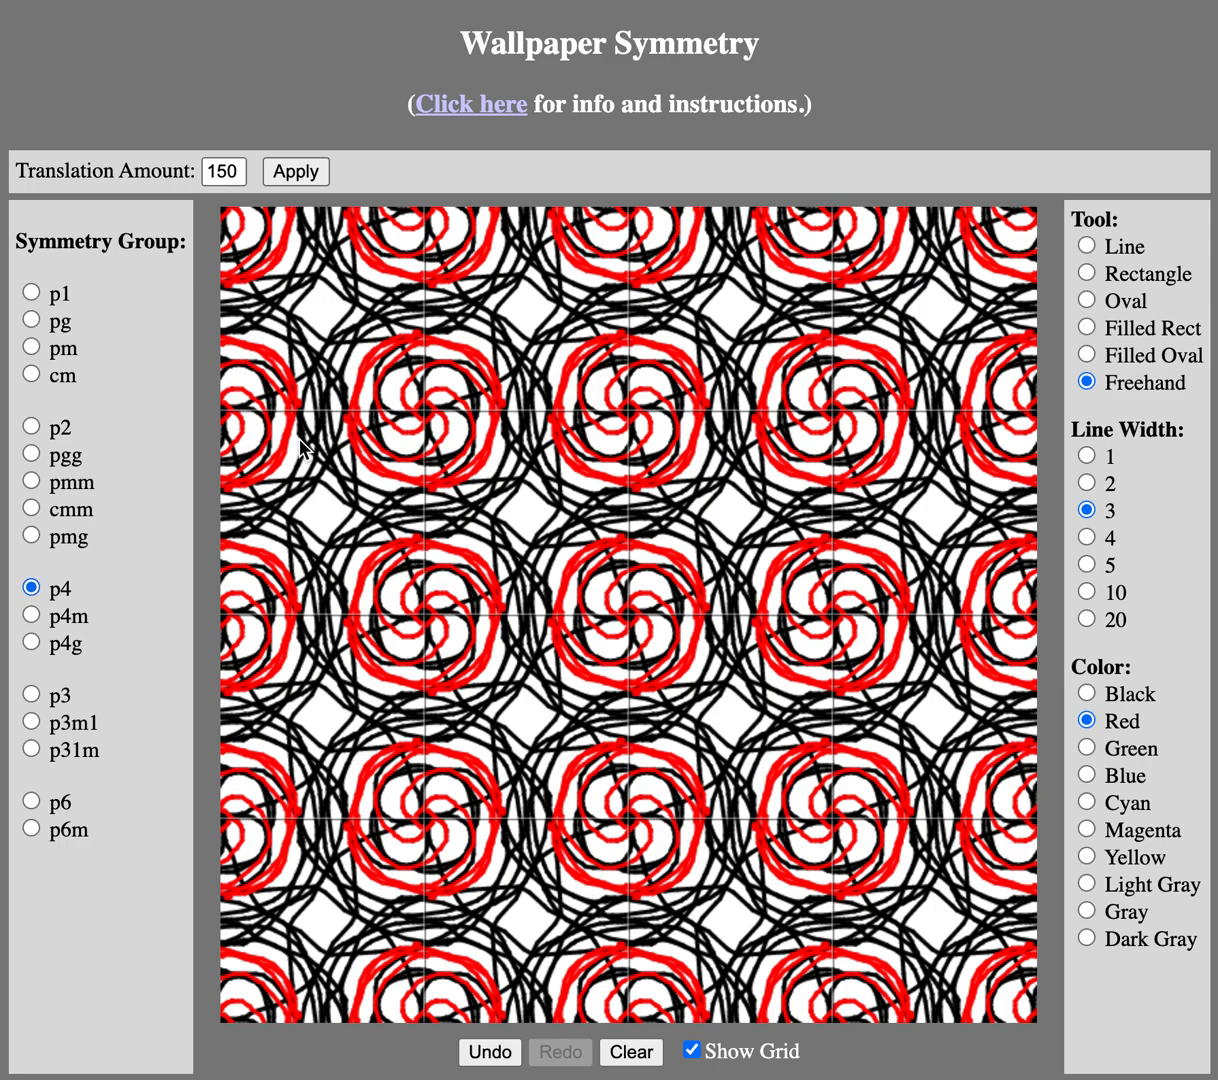
{"action": "left_click", "coordinate": [31, 481]}
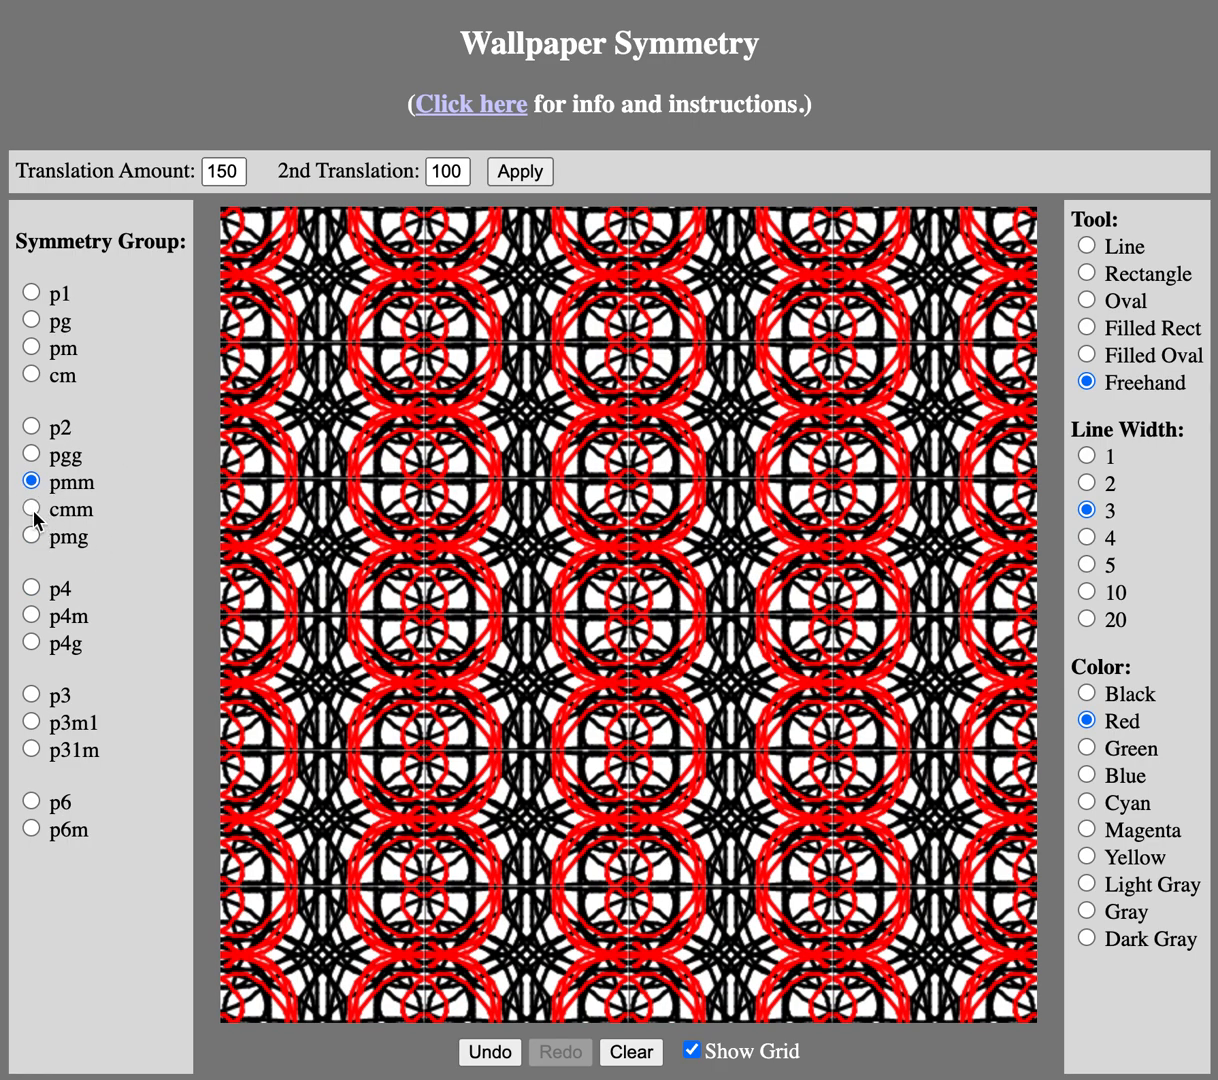
Step: Preview under p2, cm, pm, pg and p1, settle on p3m1 and choose blue ink
{"action": "left_click", "coordinate": [30, 426]}
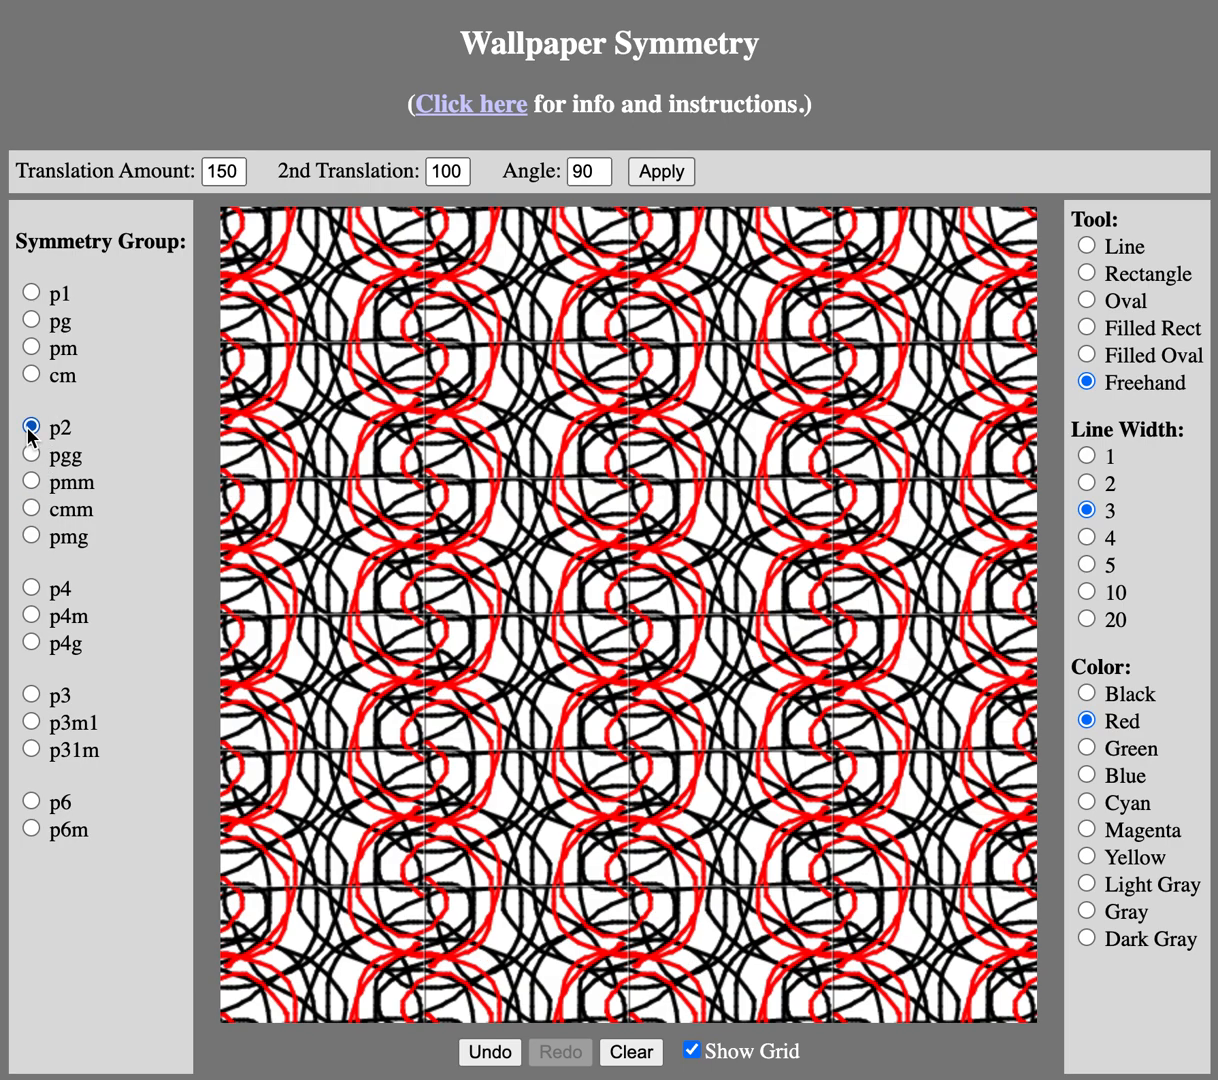
{"action": "left_click", "coordinate": [31, 454]}
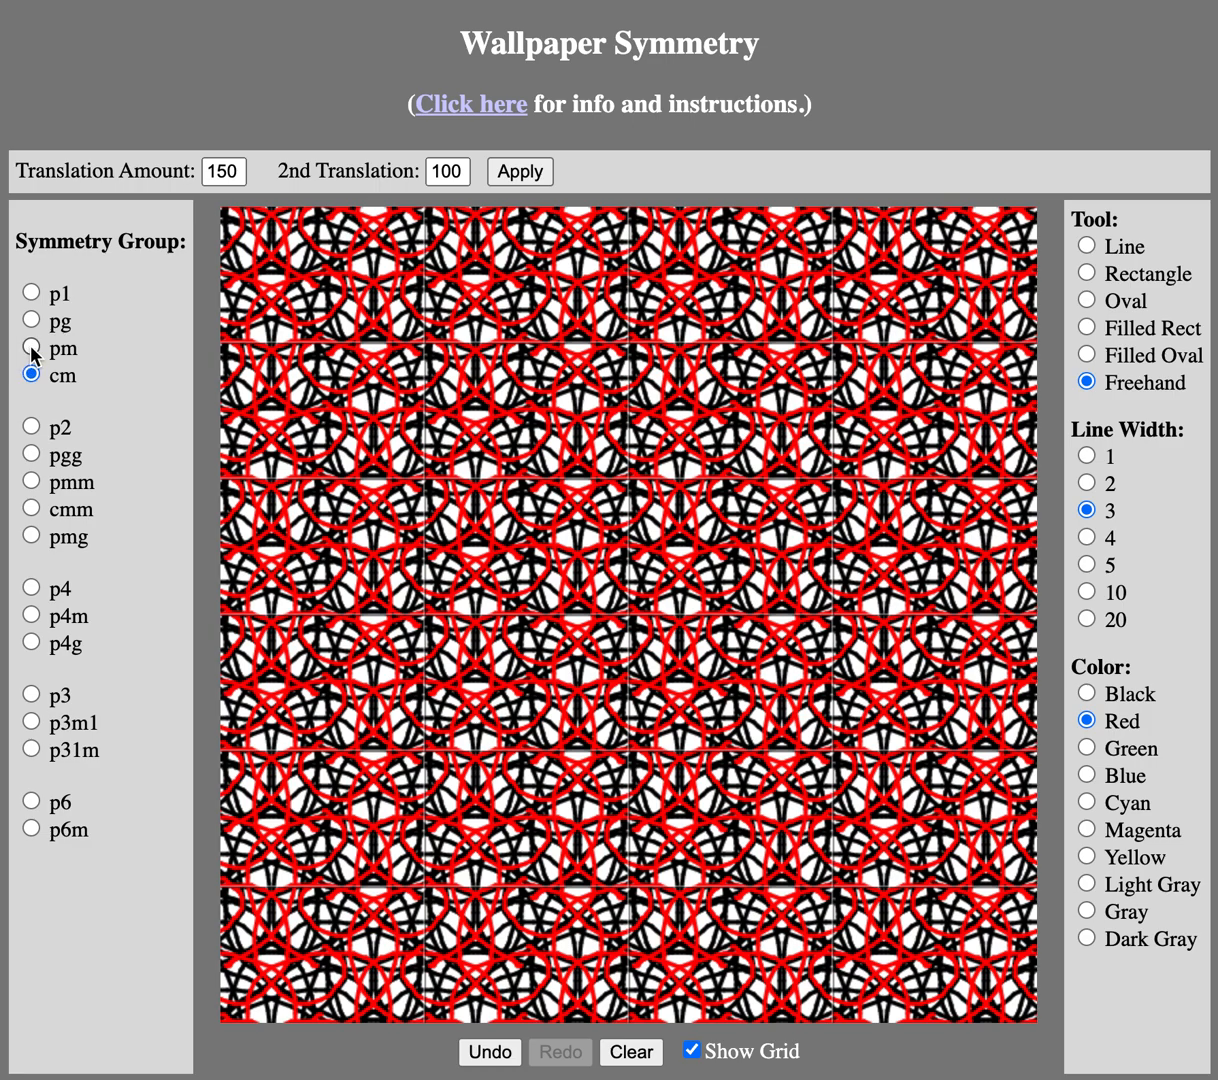
{"action": "left_click", "coordinate": [30, 348]}
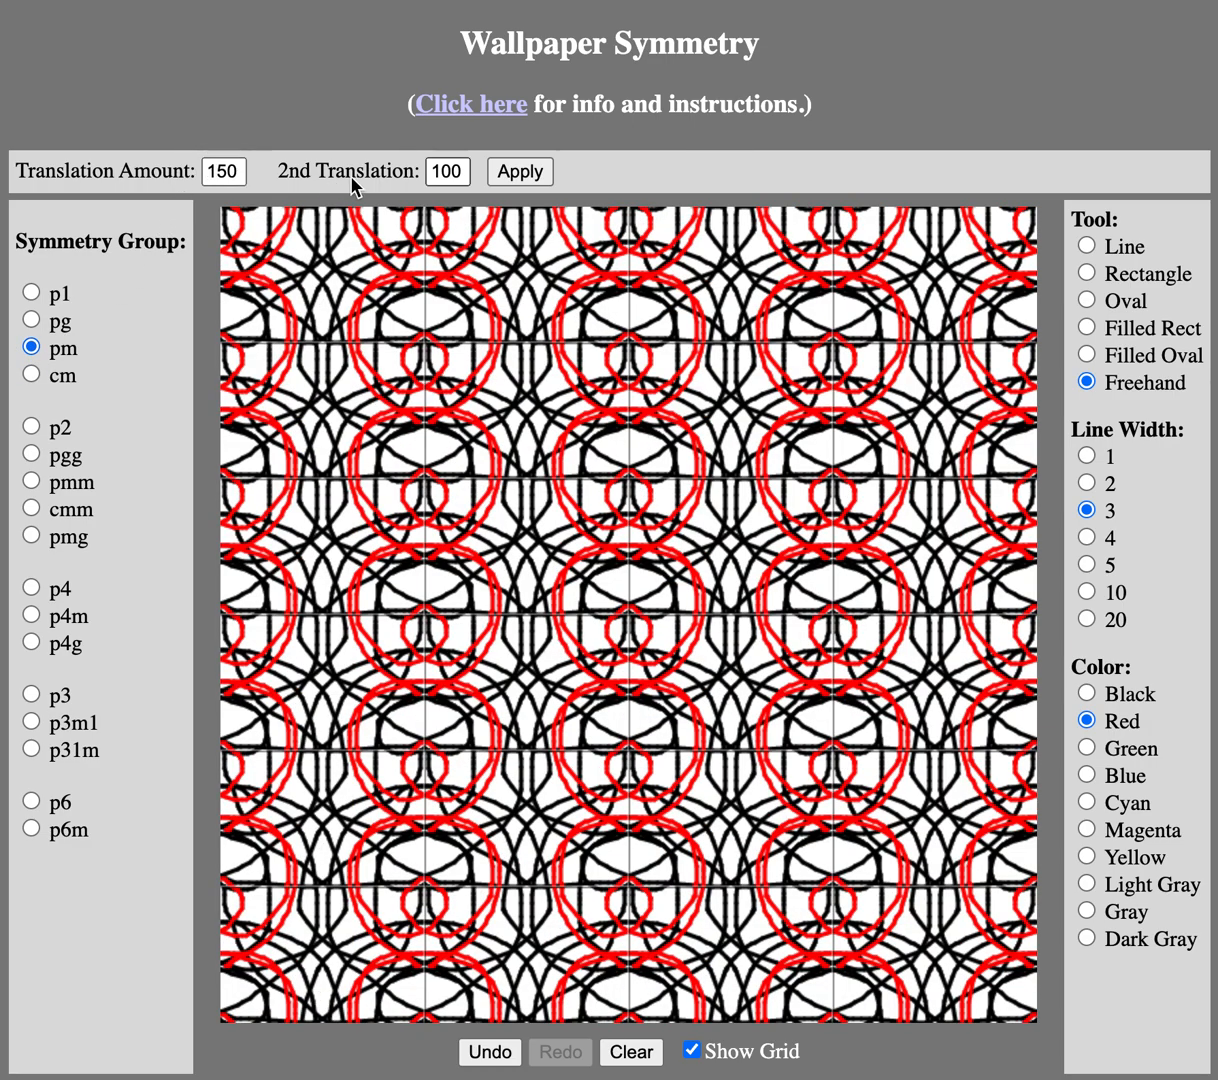
{"action": "left_click", "coordinate": [31, 322]}
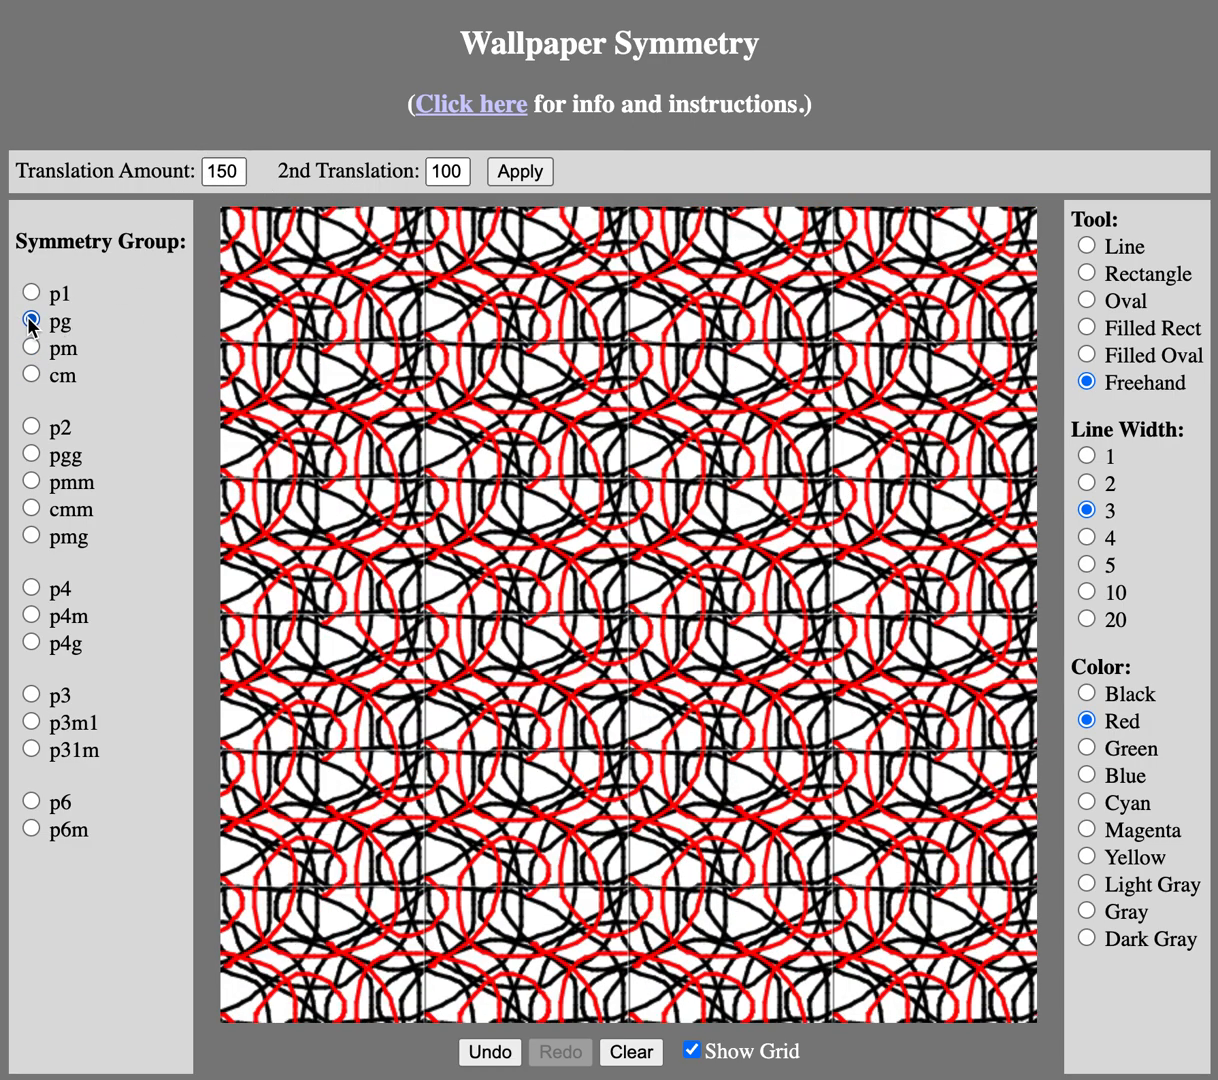
{"action": "left_click", "coordinate": [30, 293]}
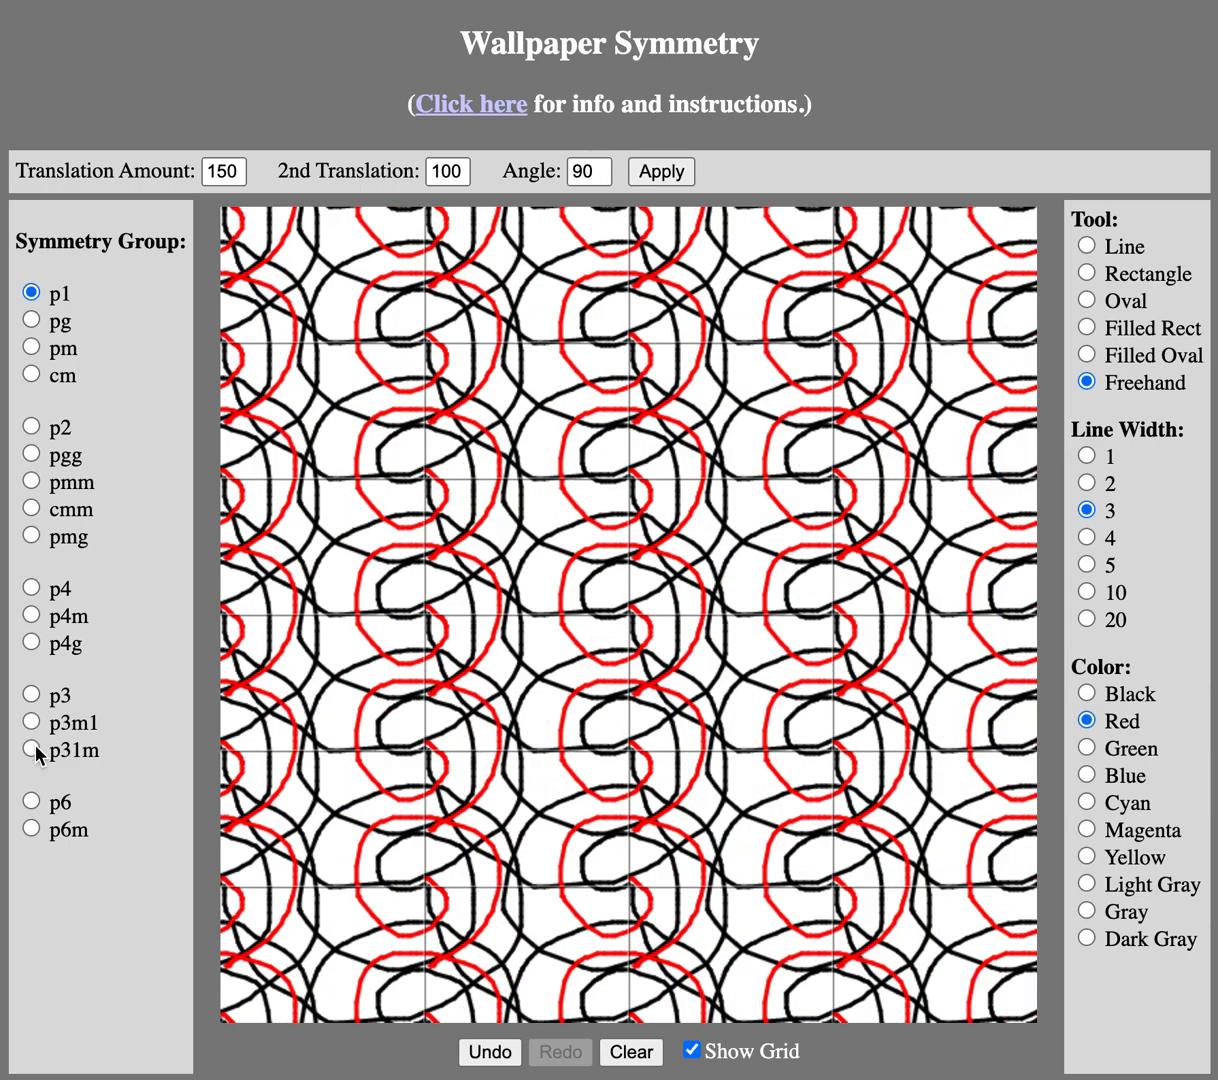
{"action": "left_click", "coordinate": [31, 723]}
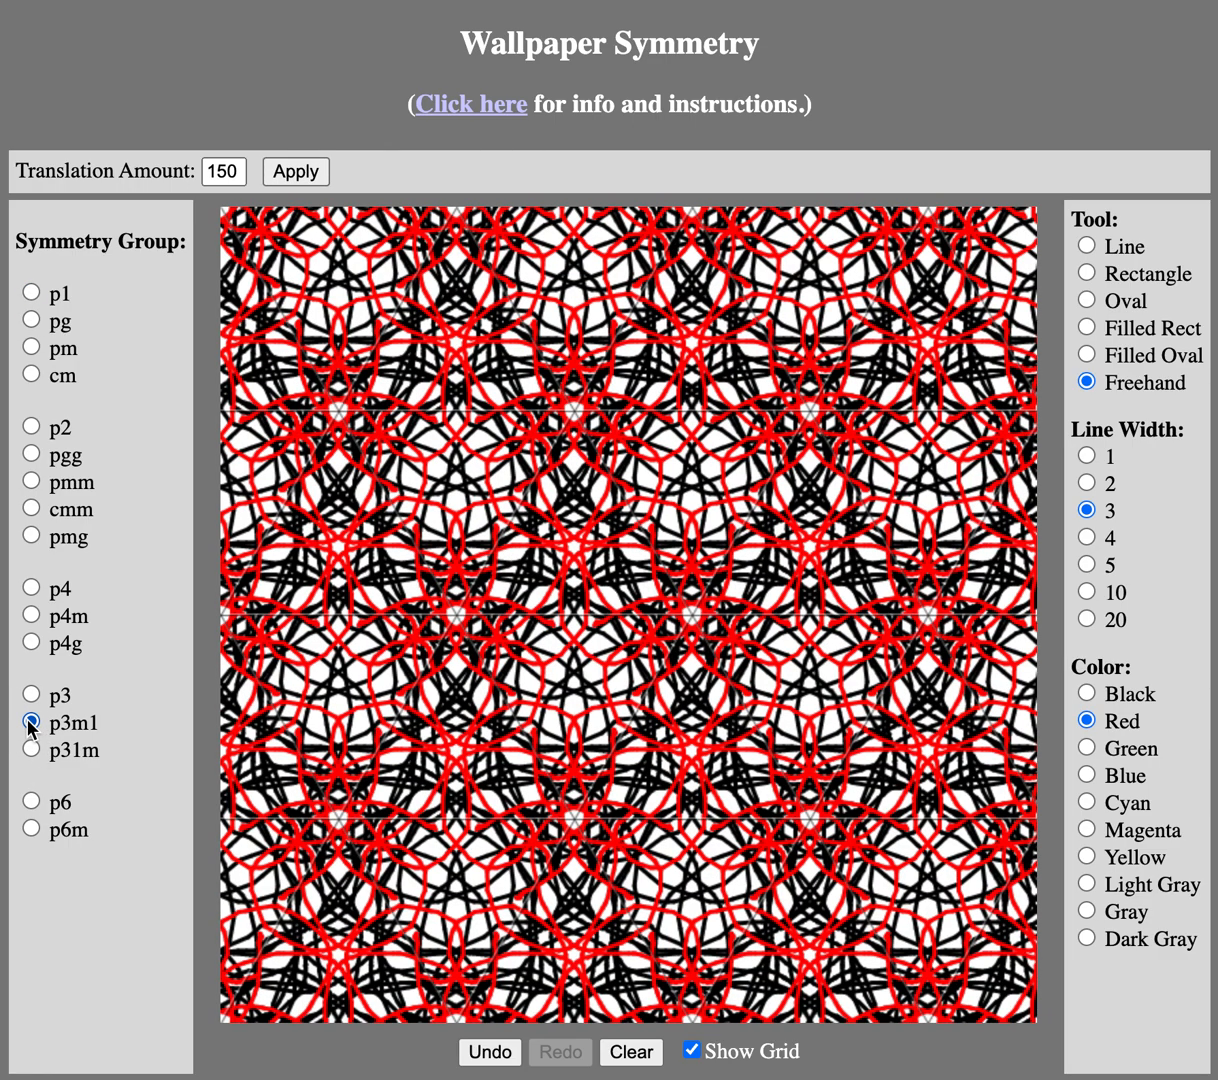
{"action": "left_click", "coordinate": [1086, 775]}
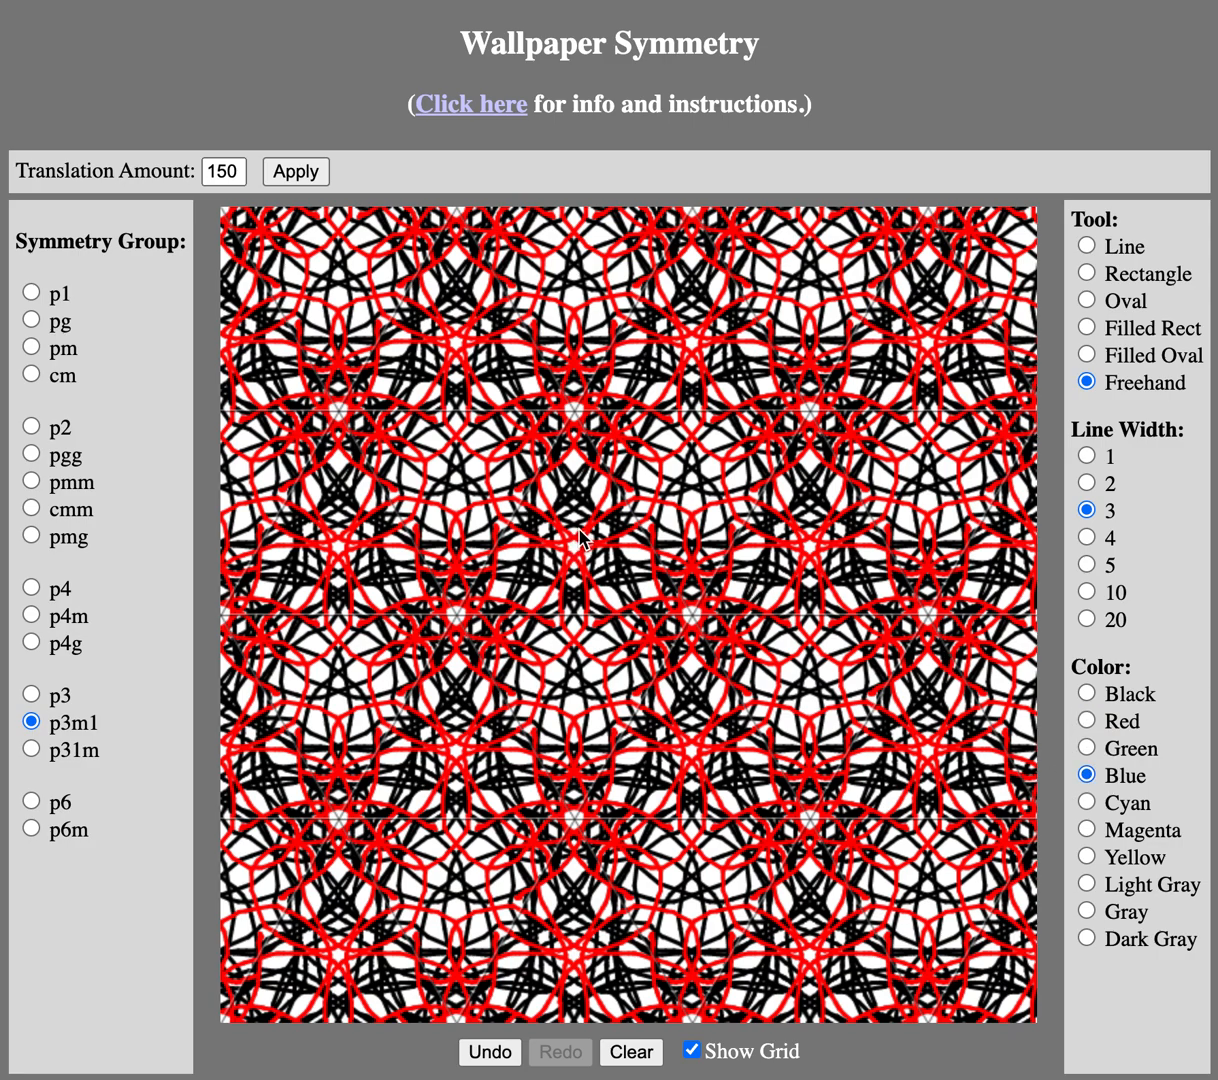
Step: Place blue dots and preview the pattern under pmm, pgg, p2 and p6, ending on p6m
{"action": "left_click", "coordinate": [574, 548]}
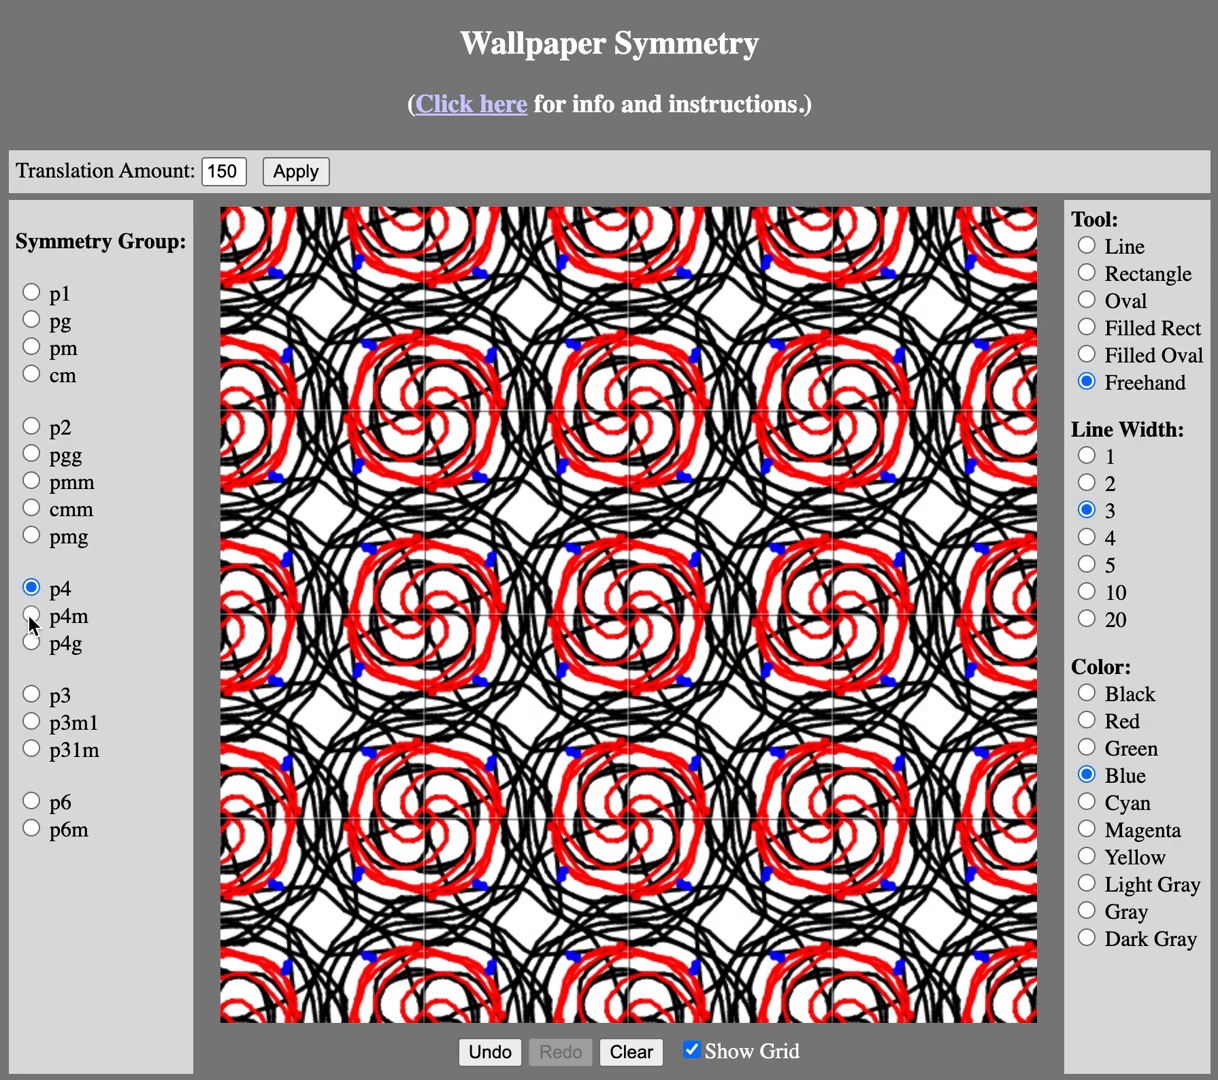
{"action": "left_click", "coordinate": [31, 616]}
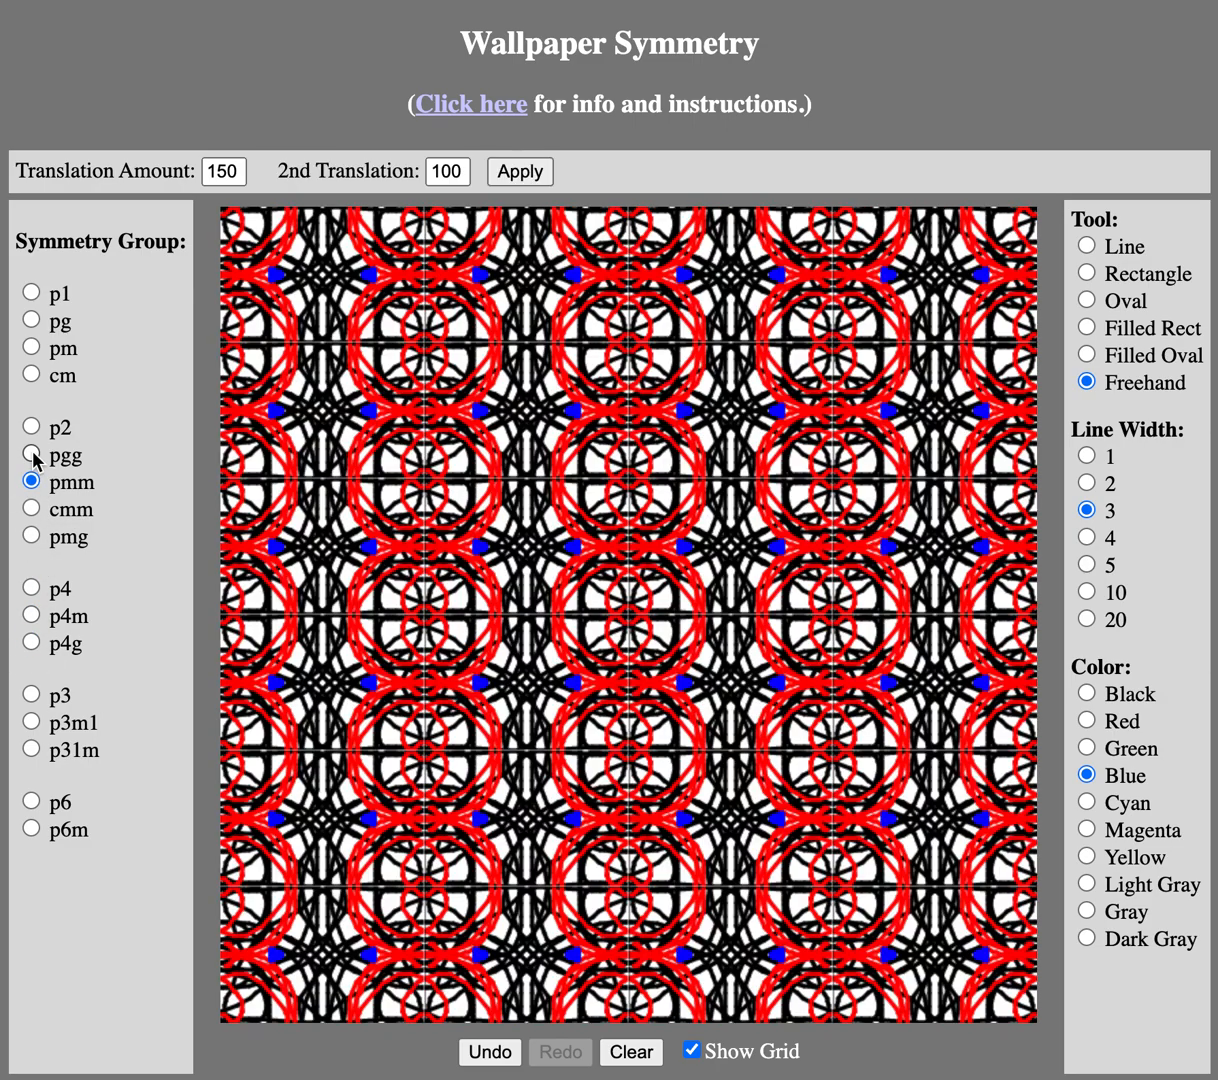
{"action": "left_click", "coordinate": [31, 455]}
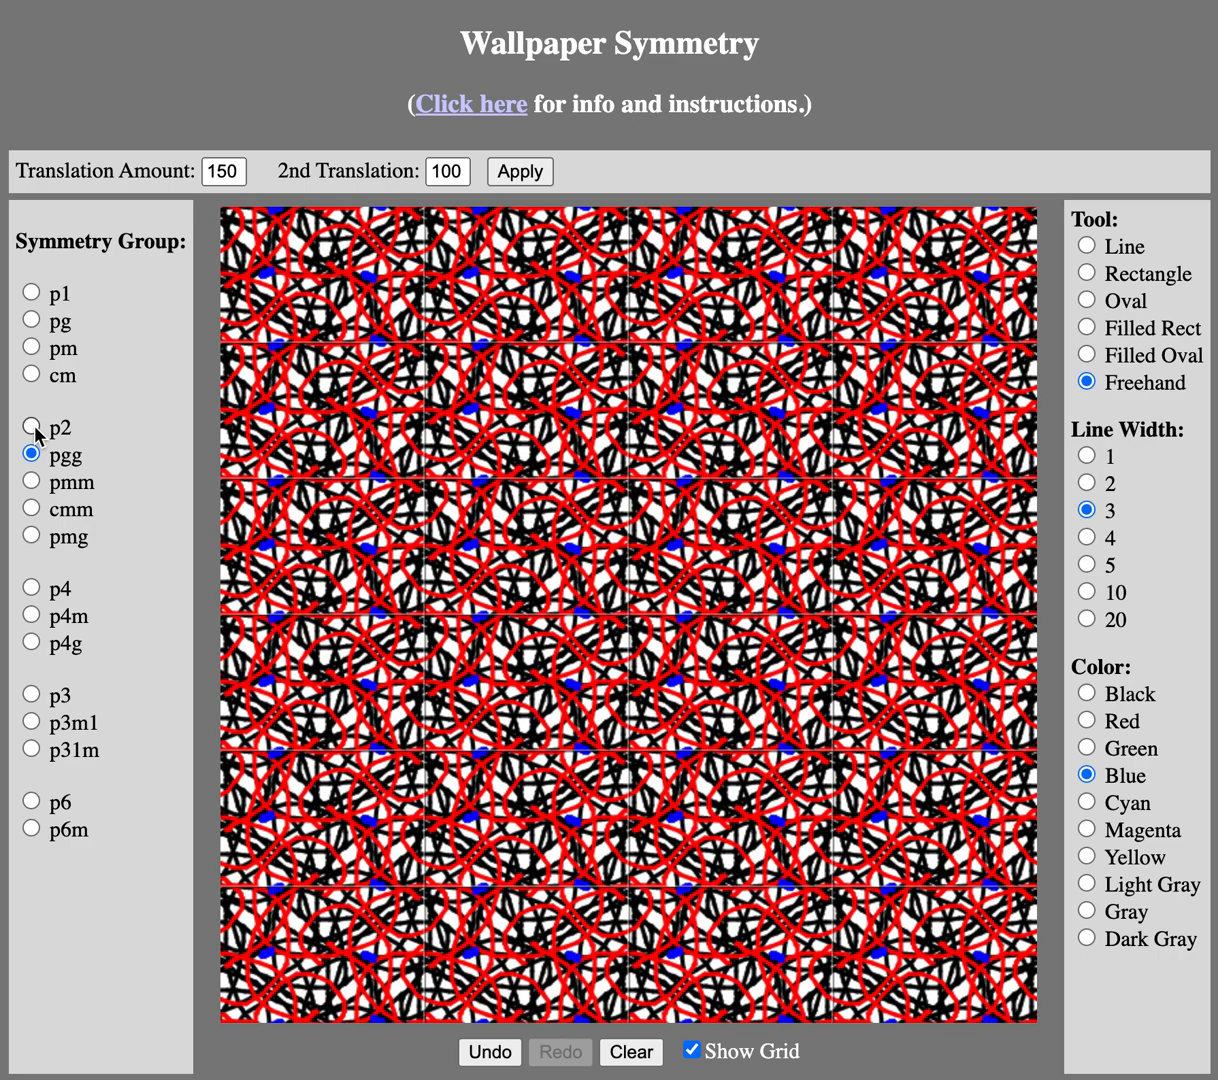
{"action": "left_click", "coordinate": [30, 426]}
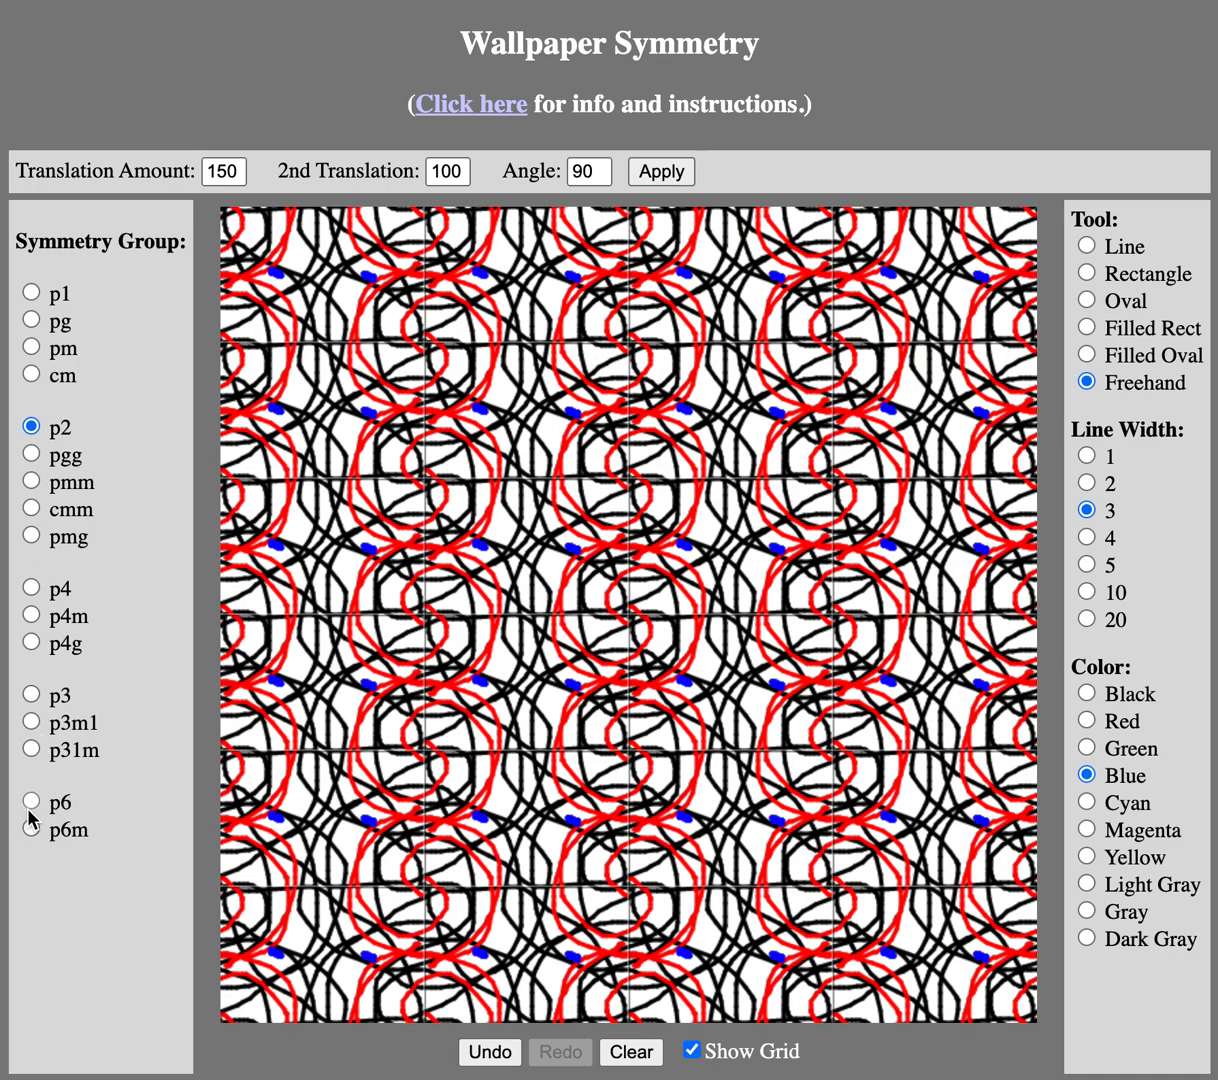
{"action": "left_click", "coordinate": [31, 801]}
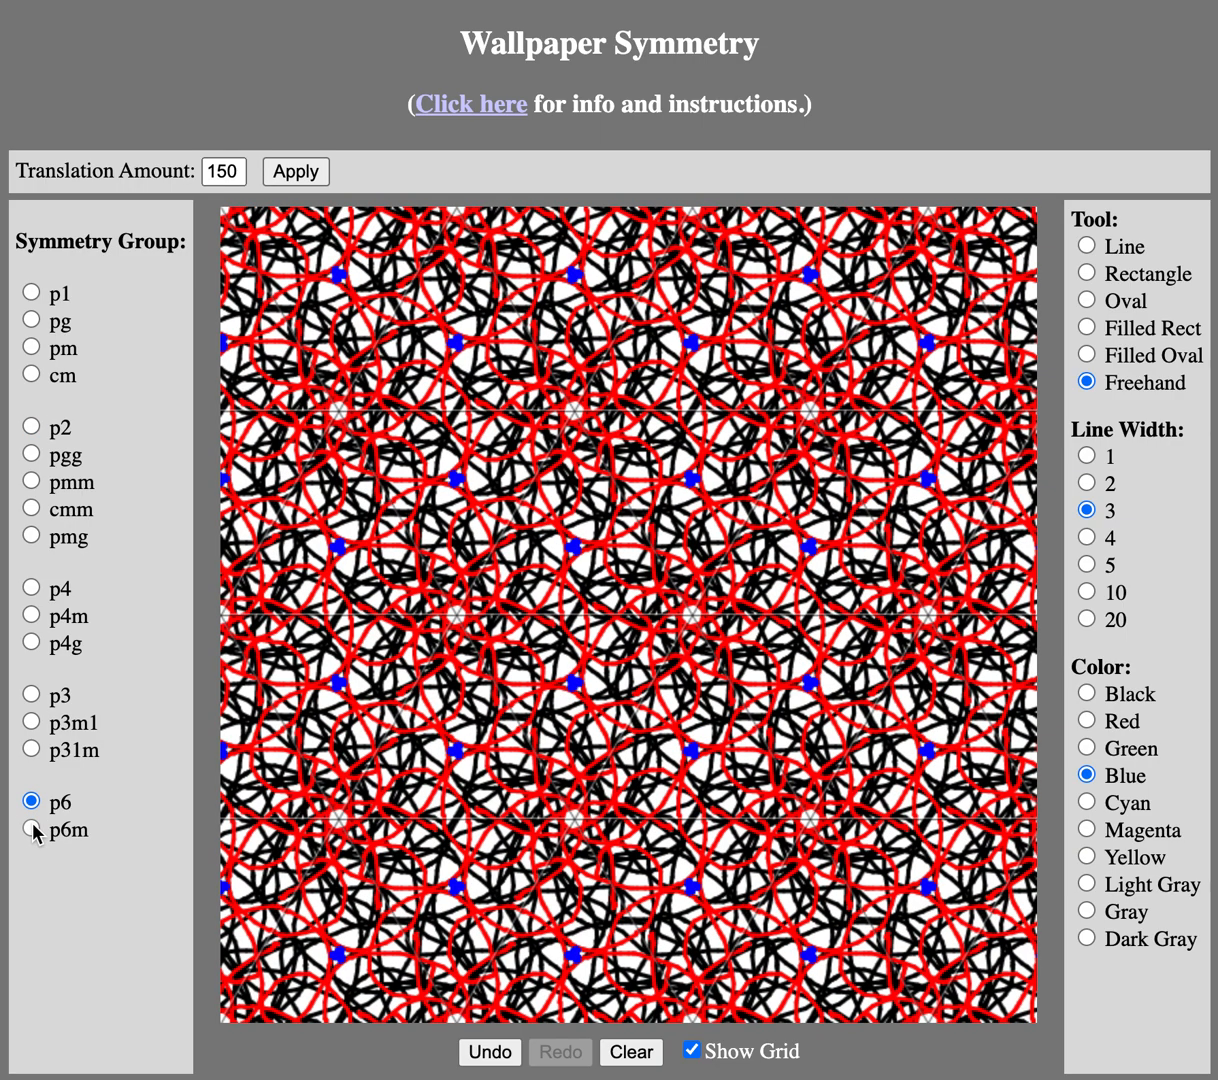
{"action": "left_click", "coordinate": [31, 829]}
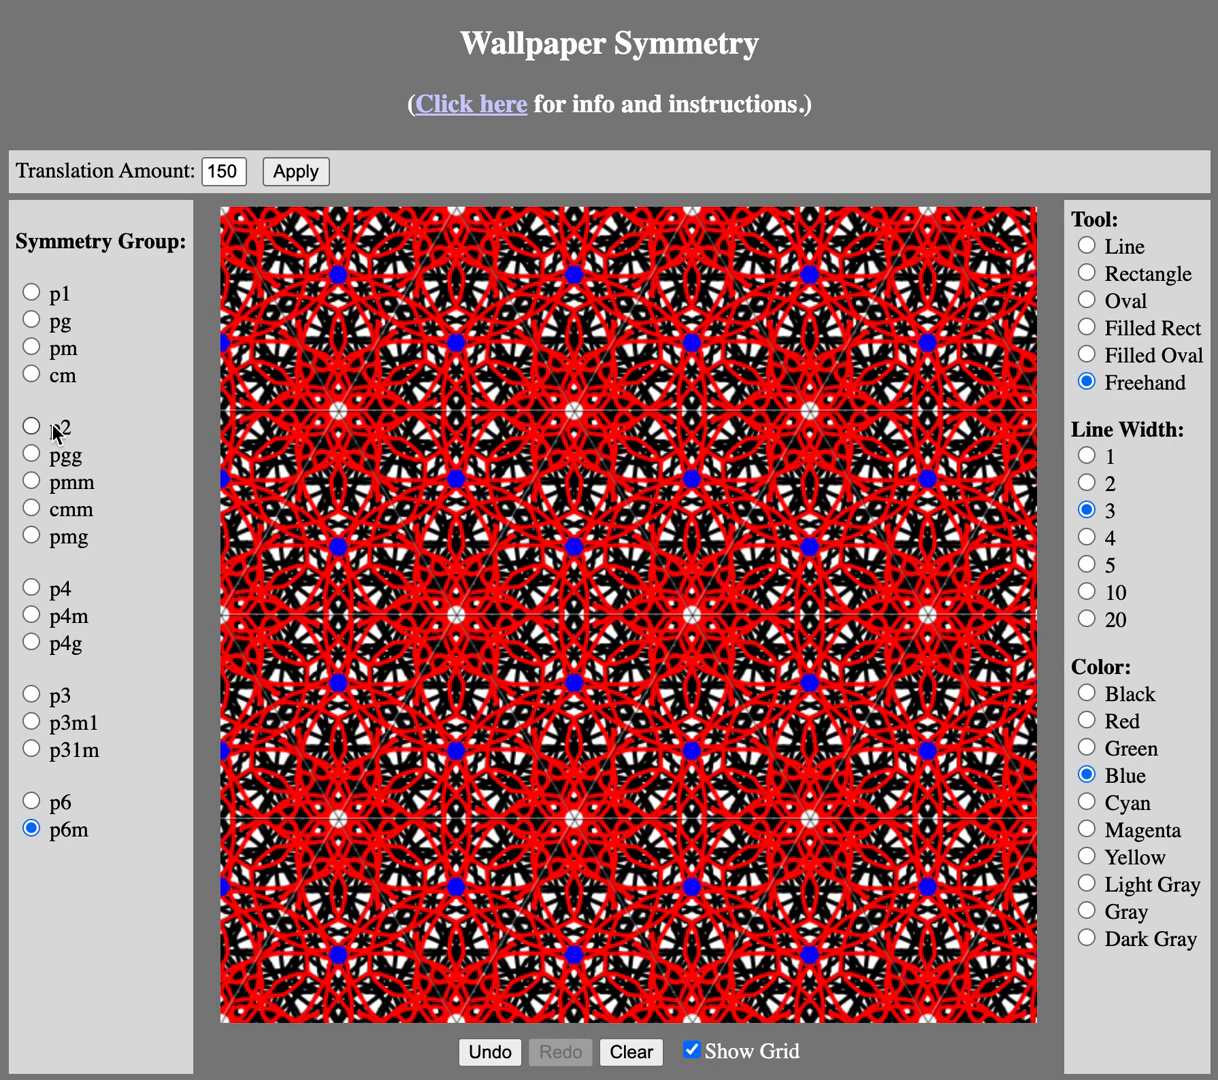